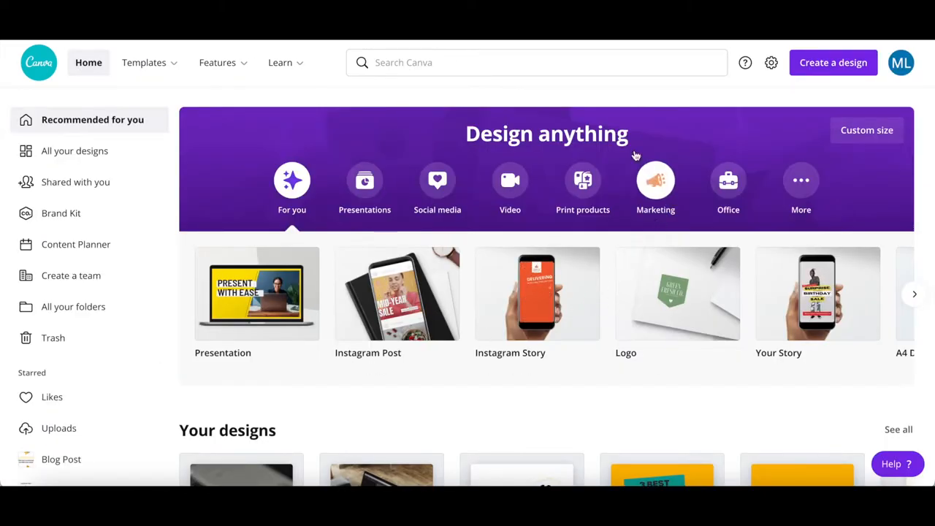
mouse_move(537, 95)
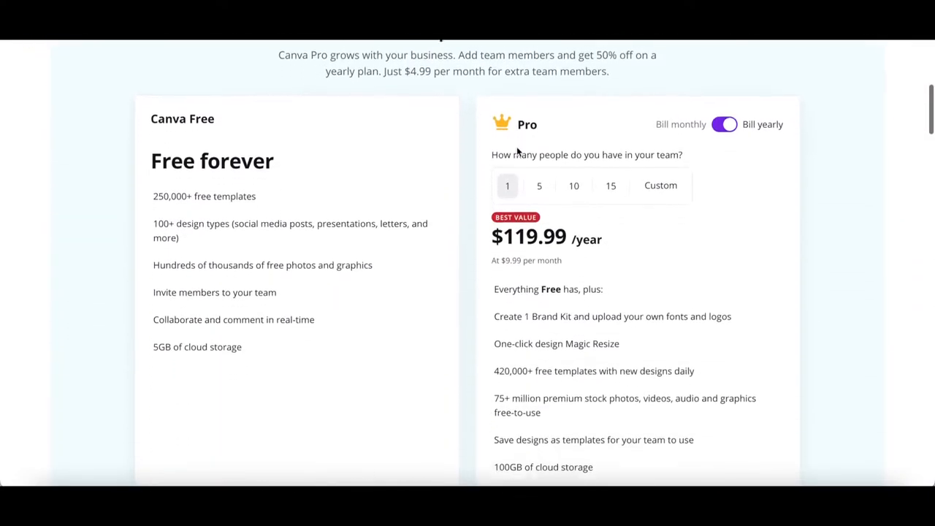
Scroll the pricing page to read the Free and Pro plan feature lists
scroll("down", 3)
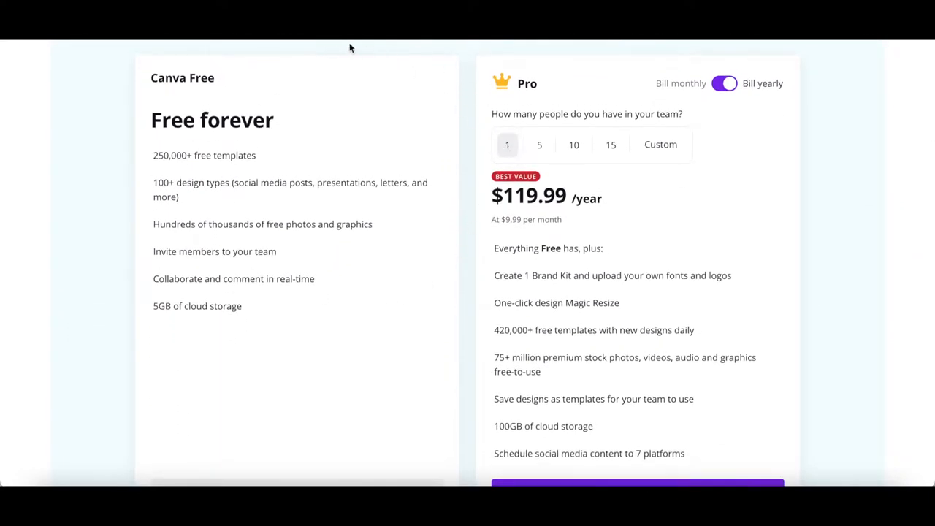
mouse_move(488, 290)
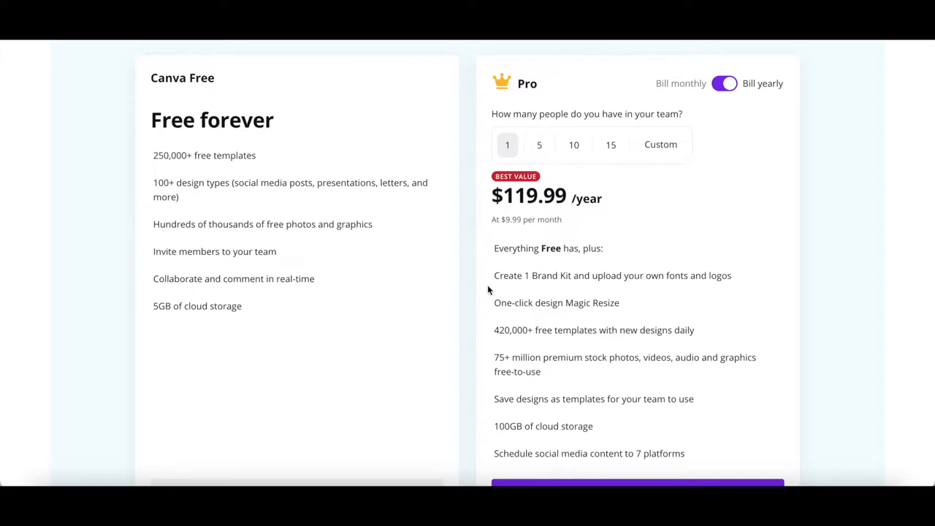
mouse_move(156, 98)
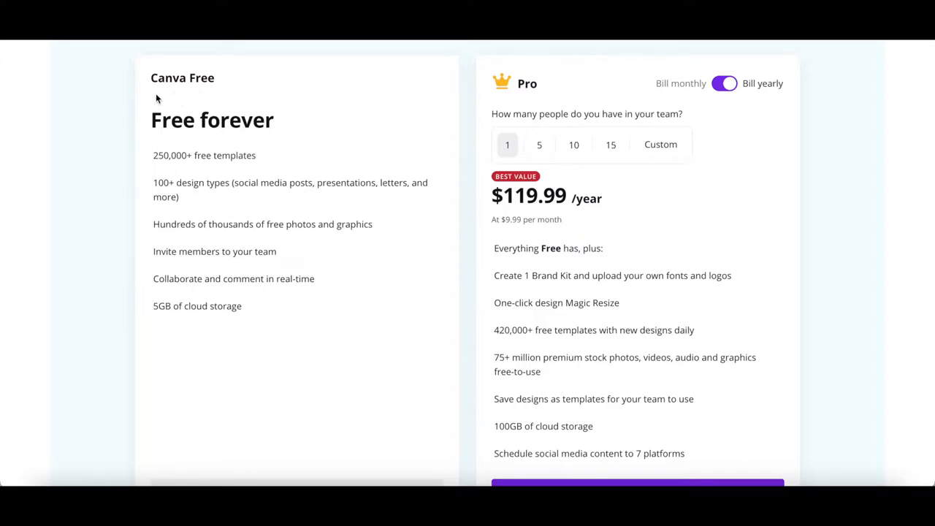
mouse_move(175, 174)
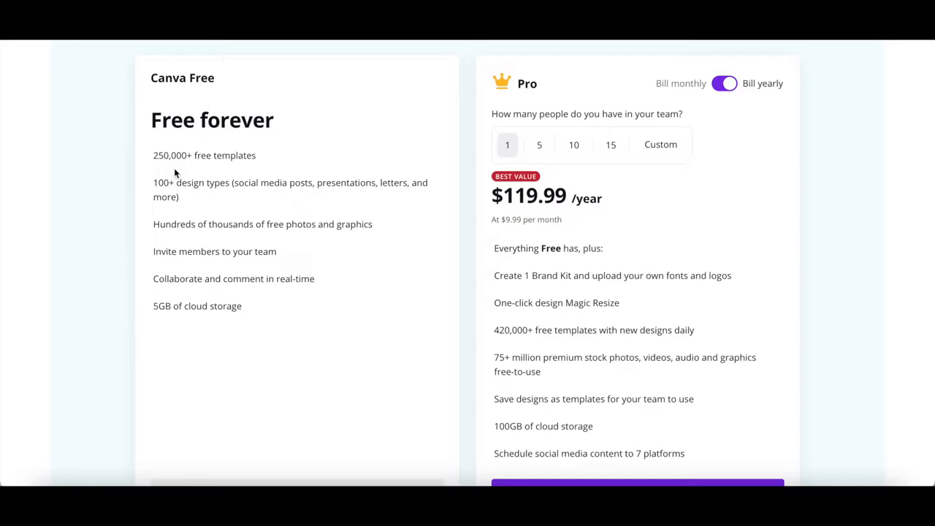
mouse_move(214, 176)
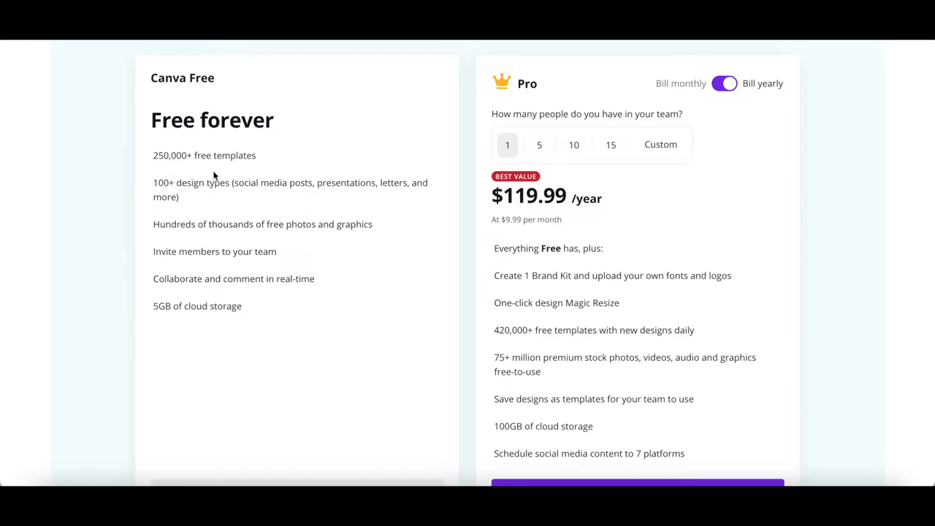
mouse_move(209, 199)
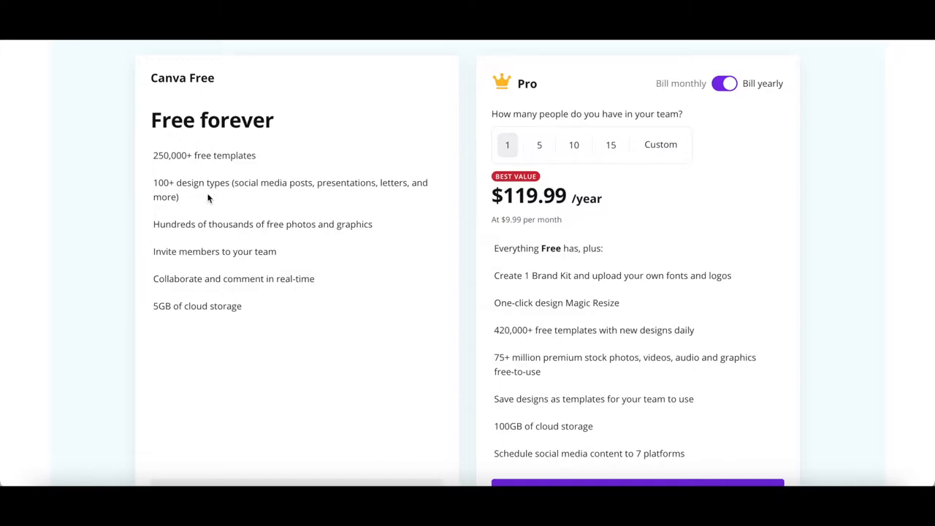
mouse_move(317, 196)
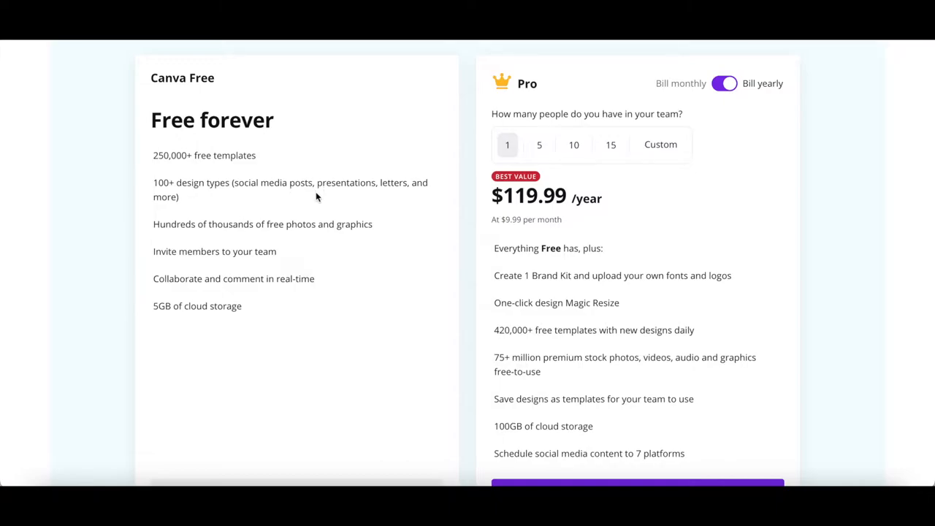
mouse_move(207, 197)
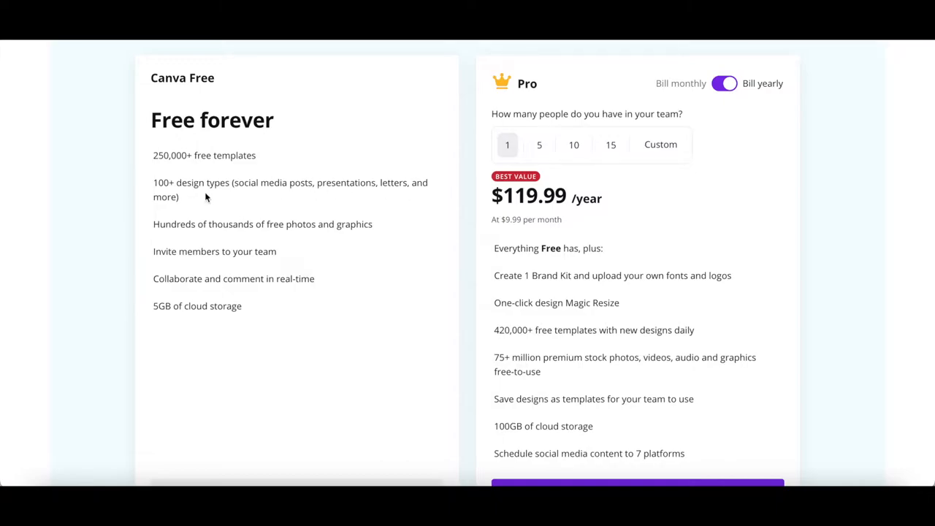
mouse_move(179, 244)
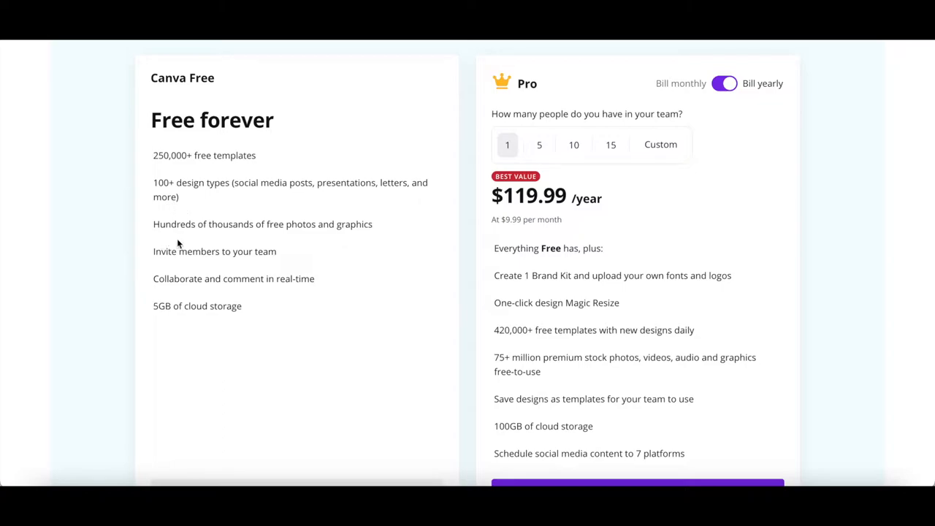
mouse_move(223, 240)
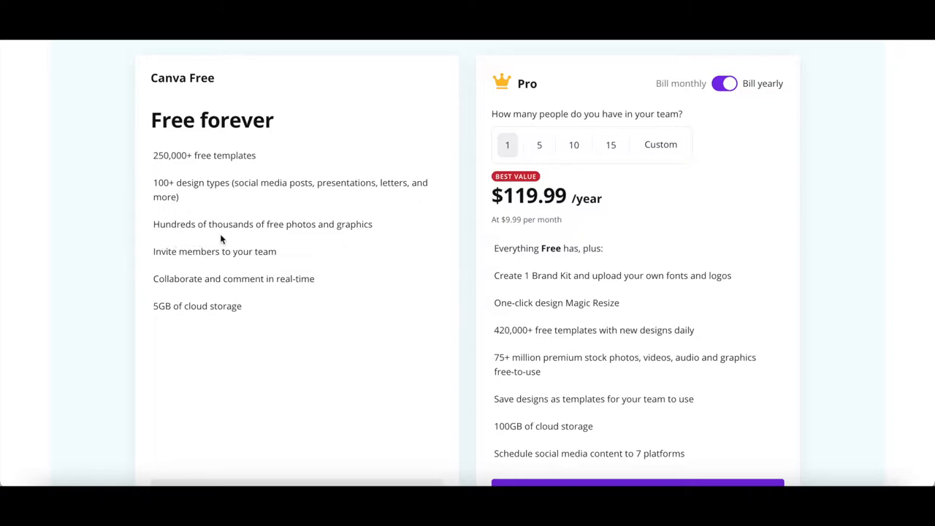
mouse_move(165, 270)
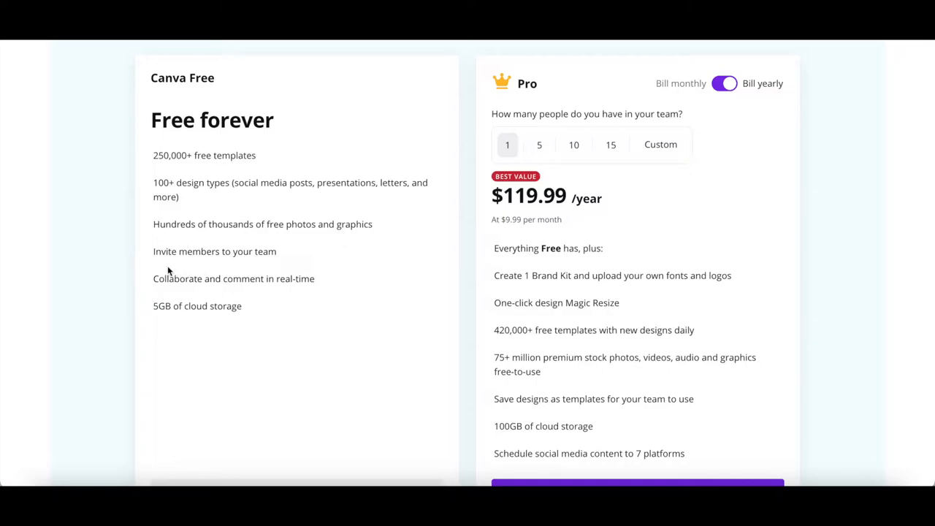
mouse_move(216, 298)
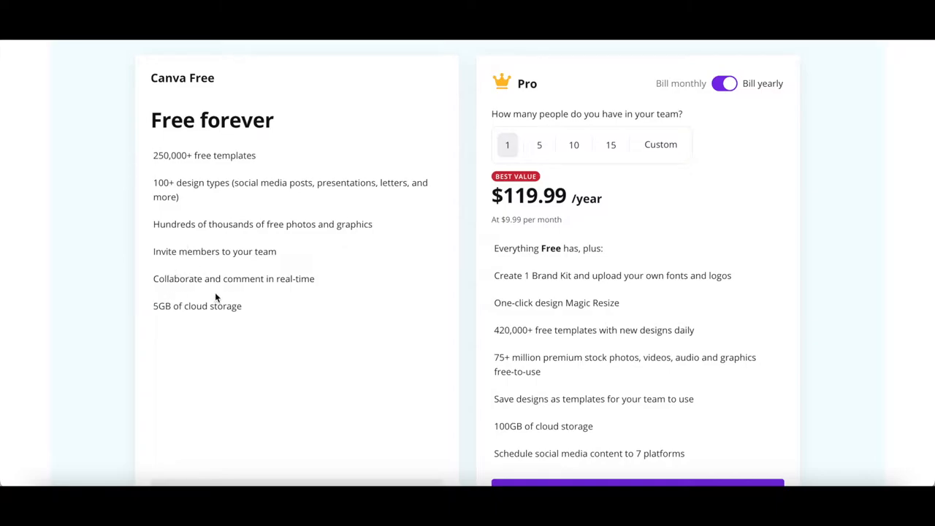
mouse_move(152, 323)
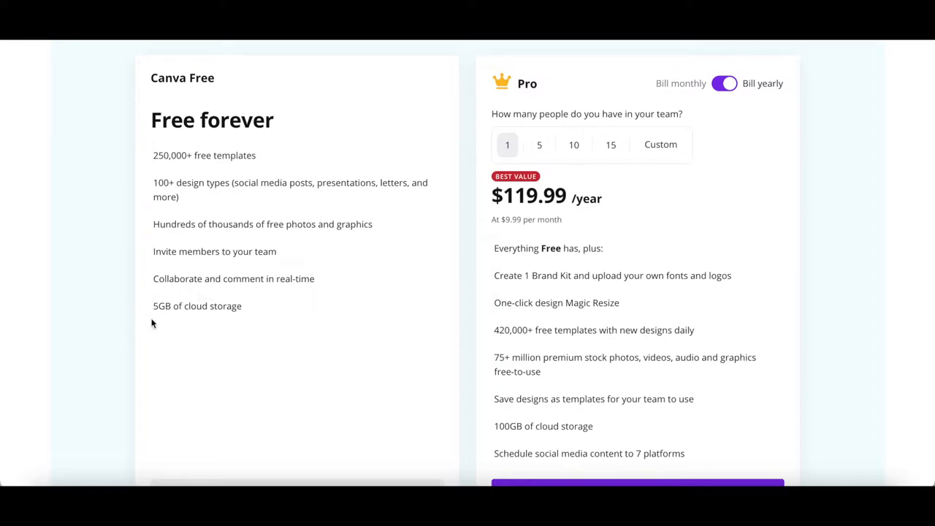
mouse_move(186, 329)
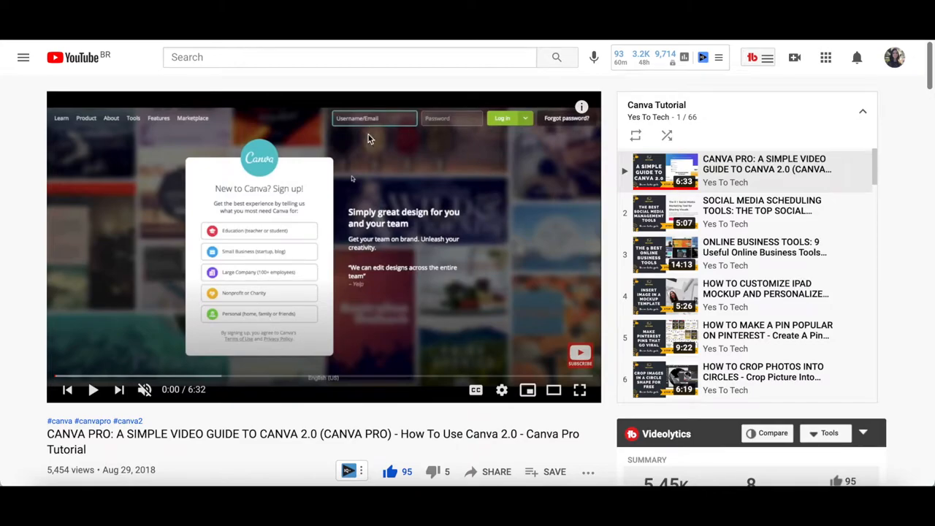
mouse_move(746, 296)
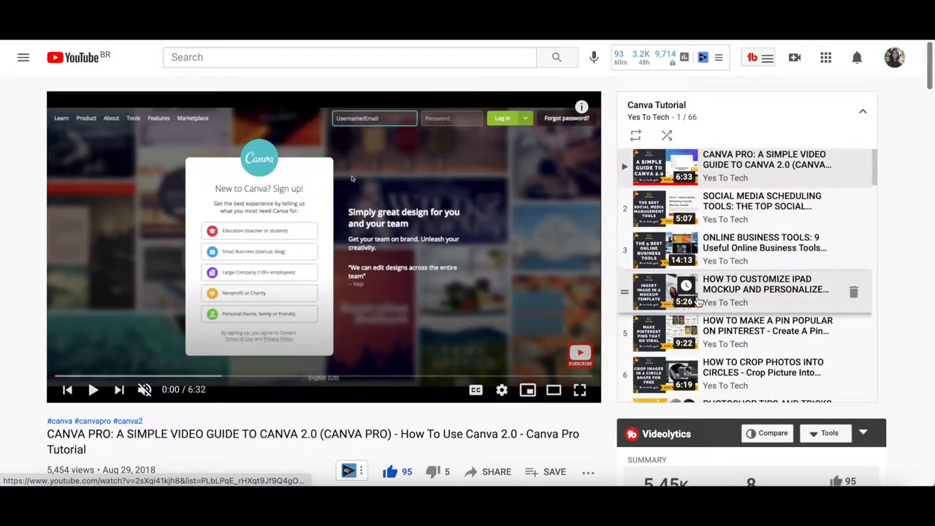
Scroll down the Canva Tutorial playlist panel to browse its videos
scroll("down", 3)
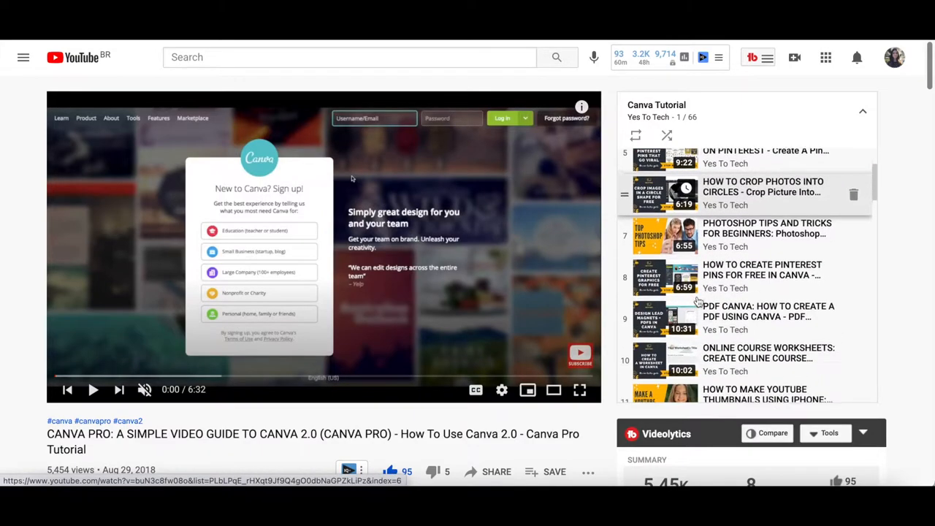
scroll("down", 3)
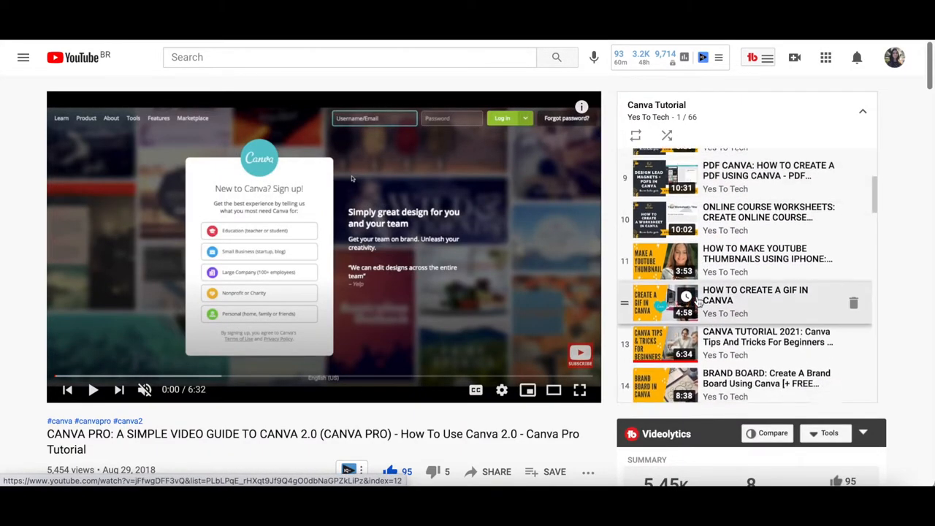
scroll("down", 3)
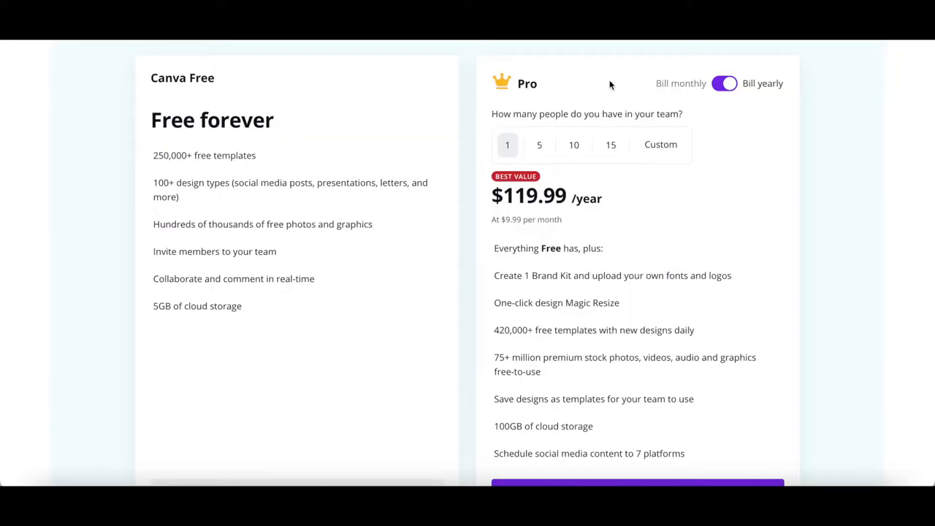
mouse_move(593, 103)
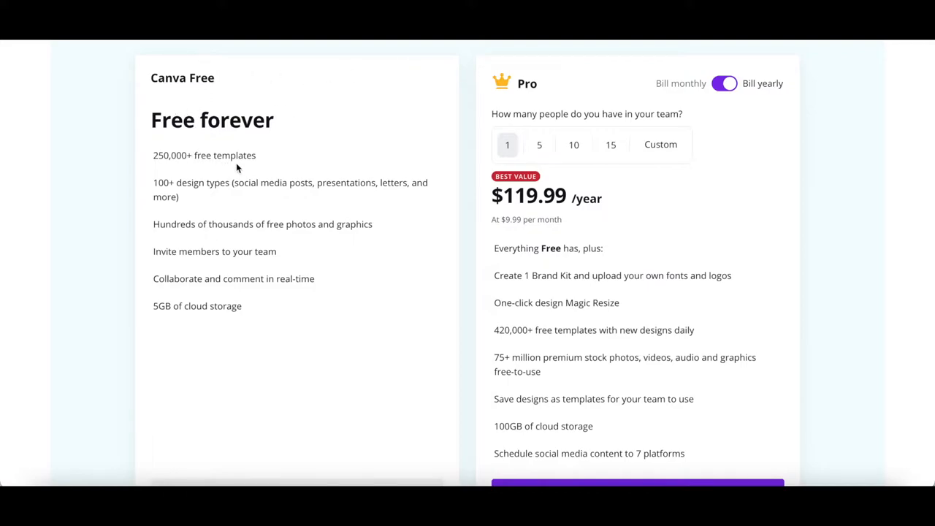
Toggle Pro billing to show $12.99 monthly, then back to $119.99 yearly
left_click(574, 144)
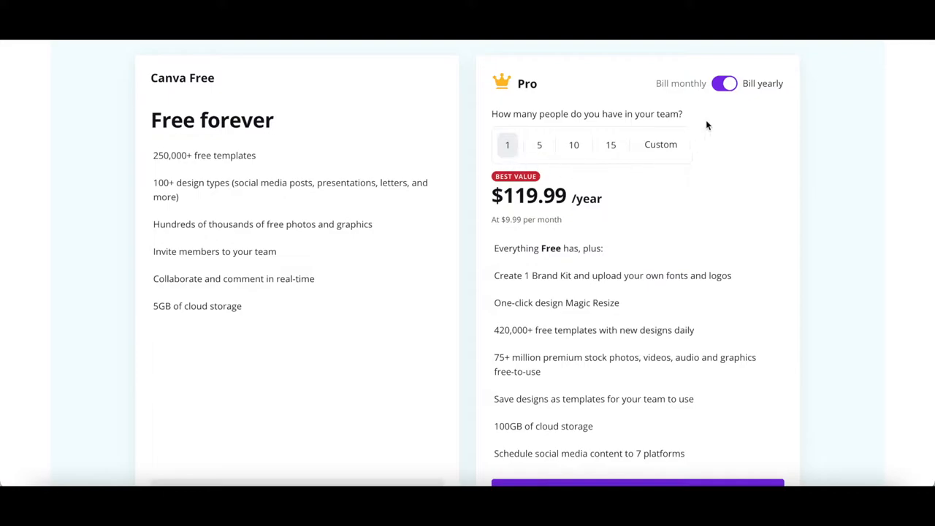
mouse_move(541, 186)
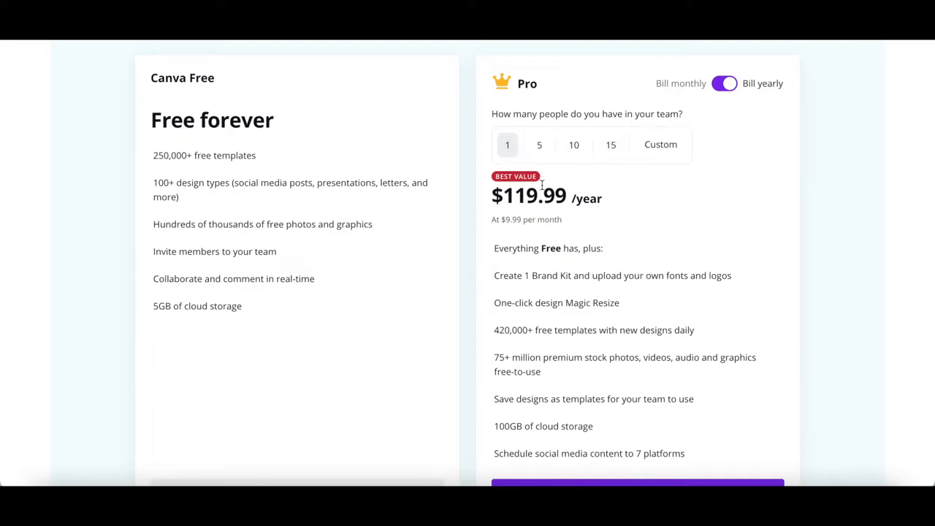
left_click(724, 83)
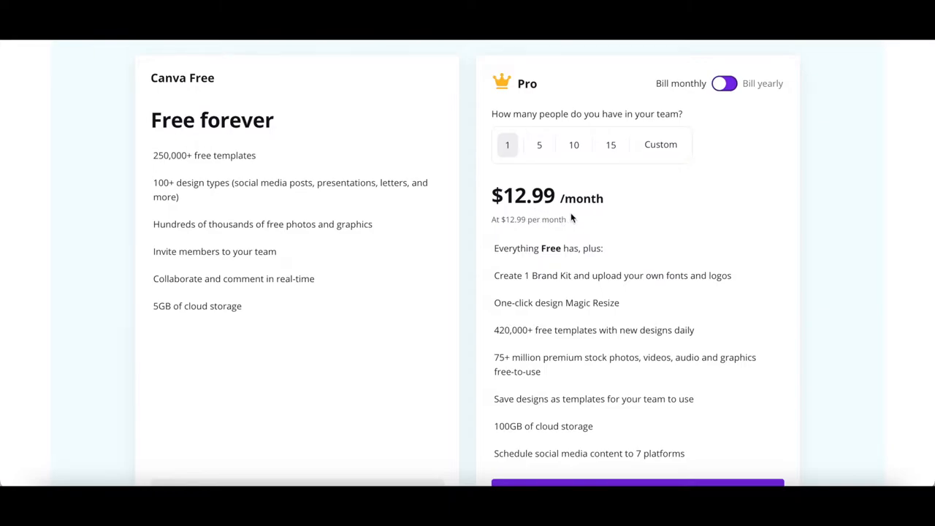
mouse_move(578, 188)
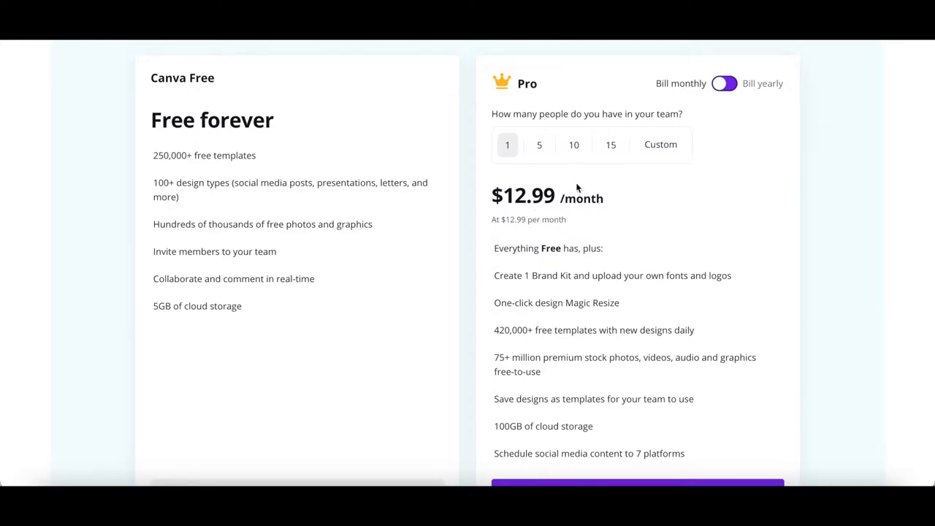
left_click(724, 83)
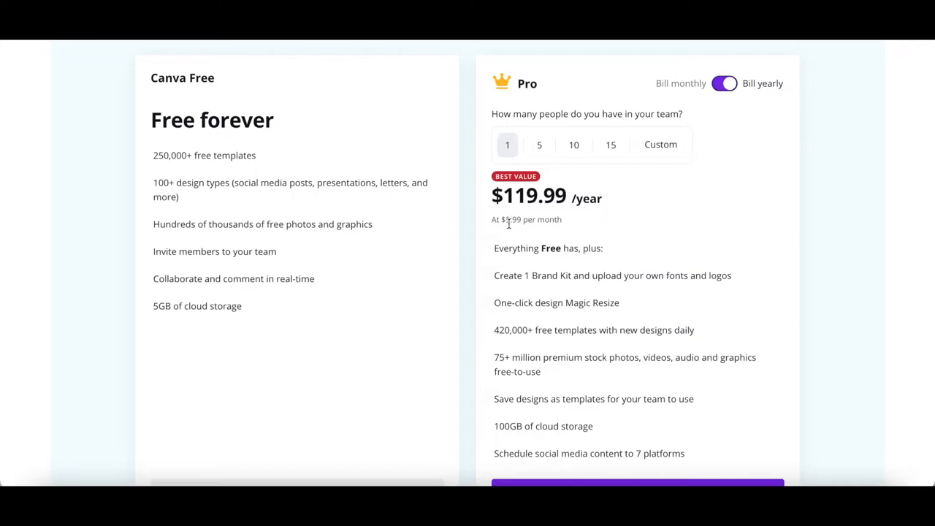
mouse_move(545, 234)
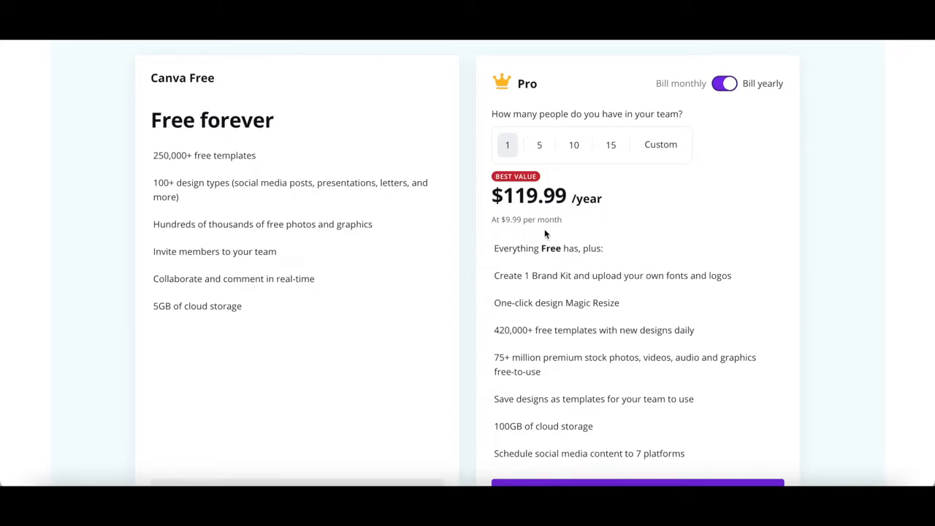
mouse_move(654, 200)
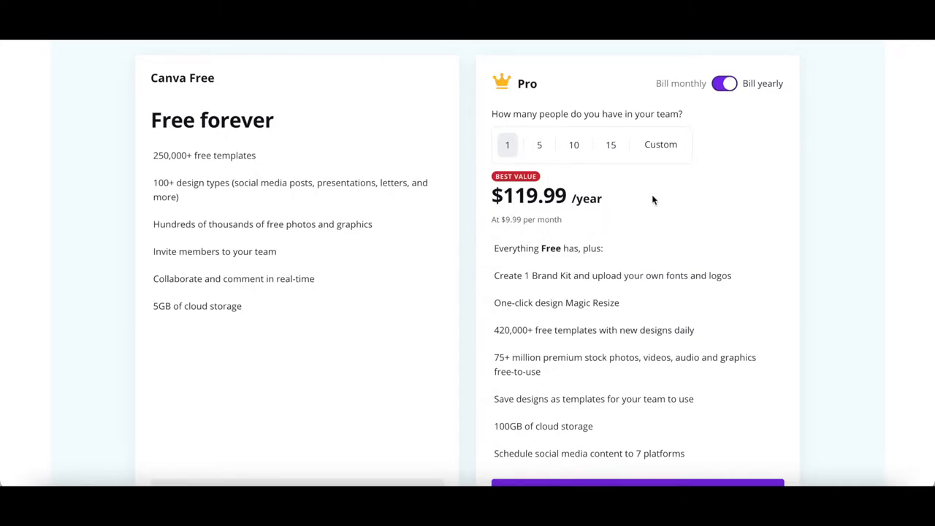
mouse_move(630, 186)
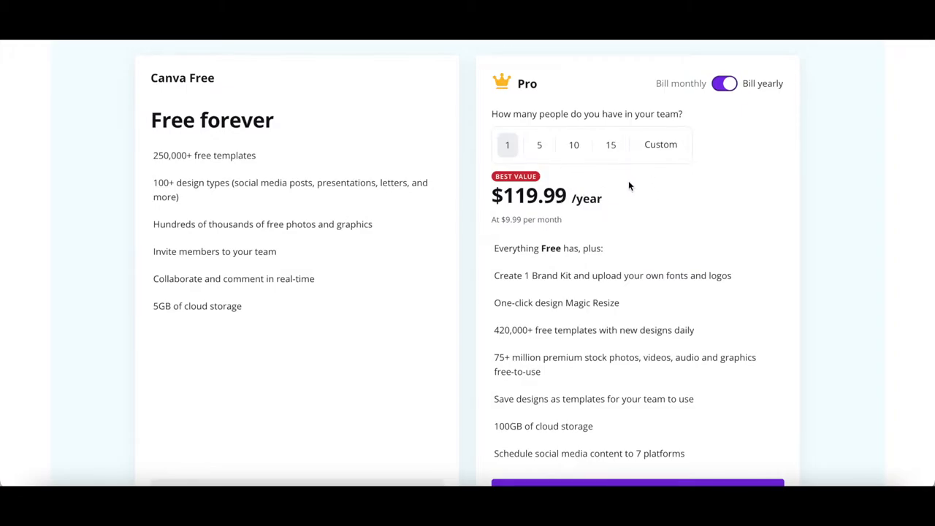
Scroll past the plan cards to the 'What's included' Pro feature list
scroll("down", 3)
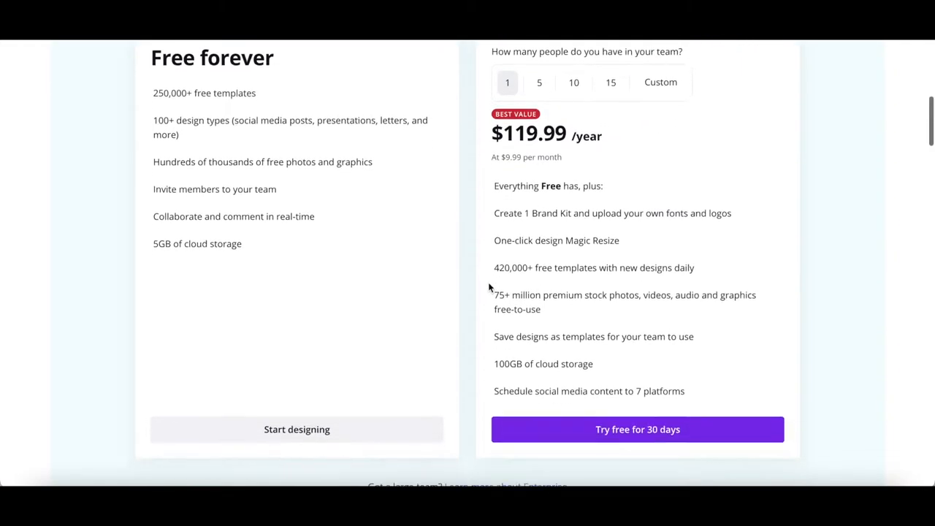
scroll("down", 3)
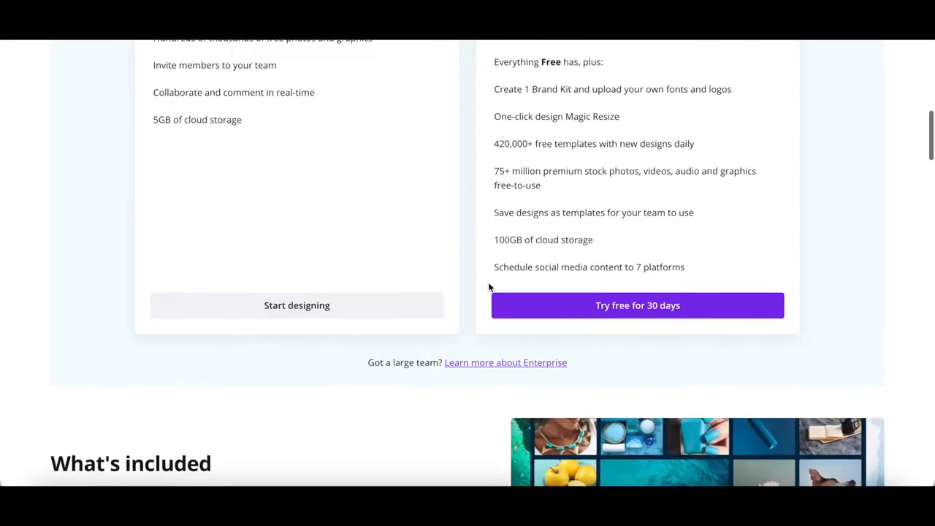
scroll("down", 3)
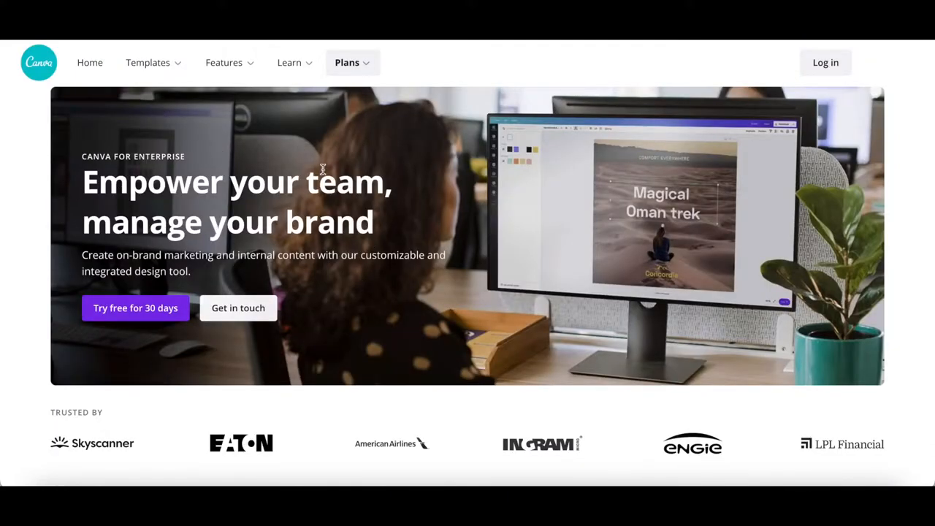
Reach the Enterprise FAQ and expand the students and teachers answer
scroll("down", 3)
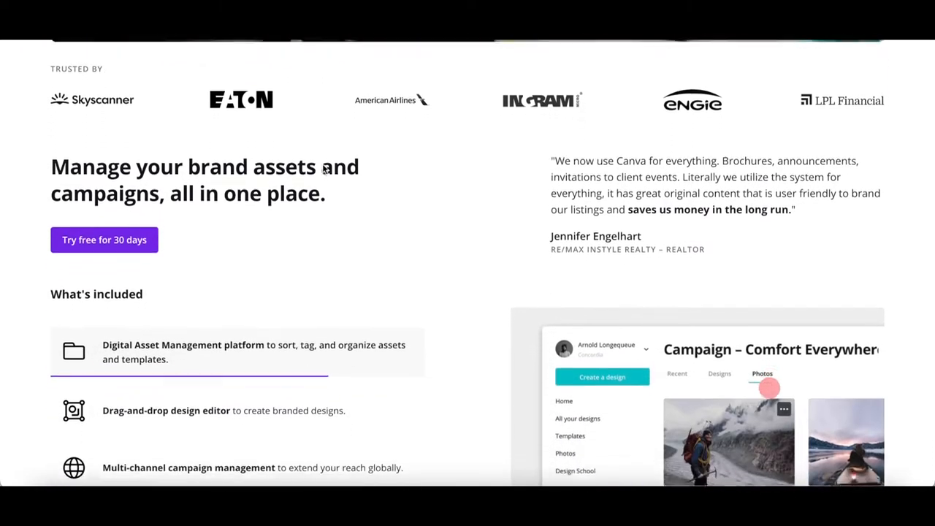
scroll("down", 3)
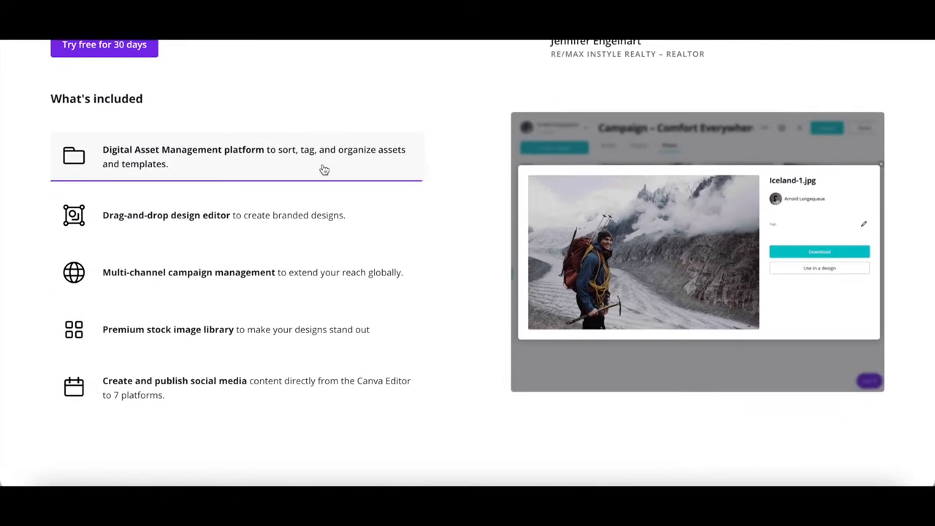
scroll("down", 3)
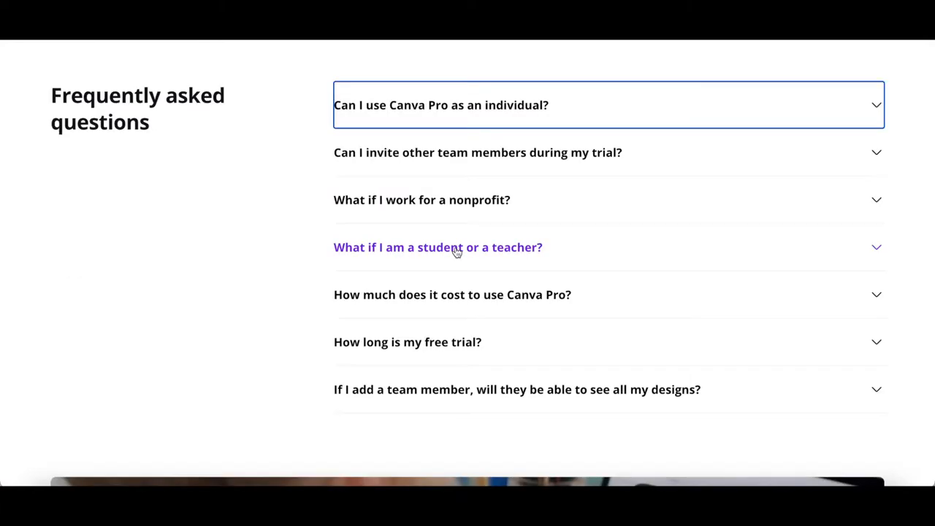
left_click(438, 248)
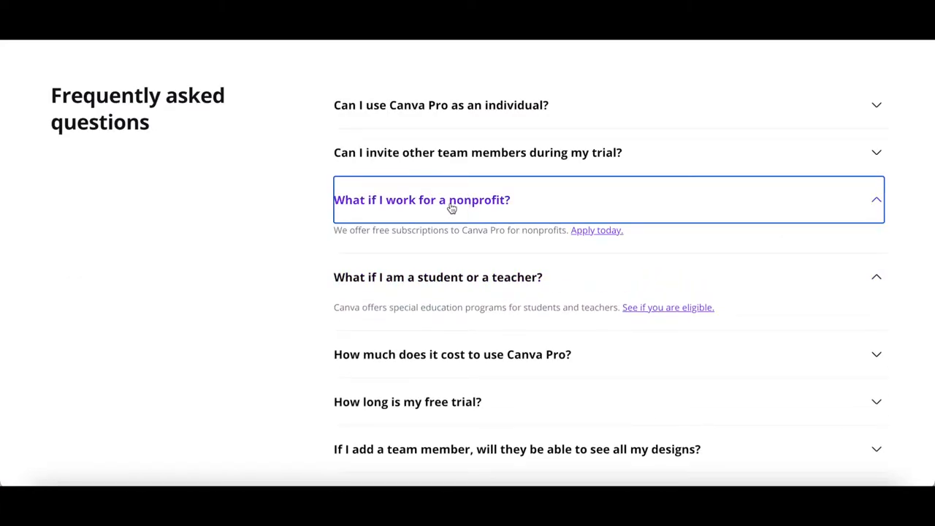
mouse_move(522, 285)
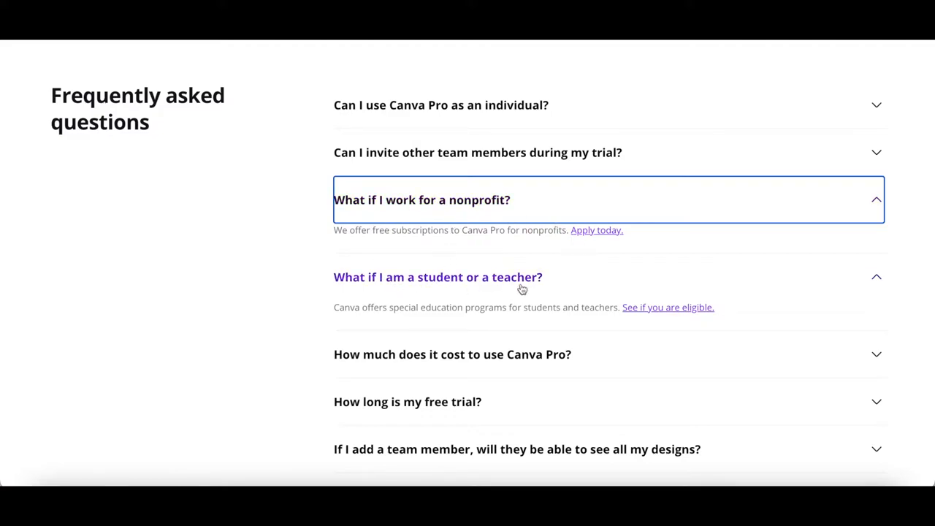
mouse_move(406, 227)
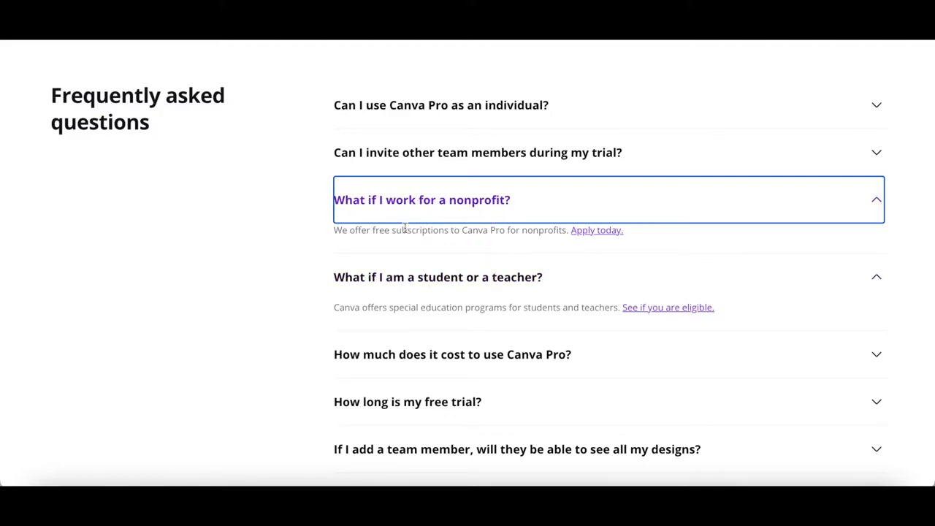
Price the team at 10, then 15, then choose Custom for a 30-person size
scroll("up", 3)
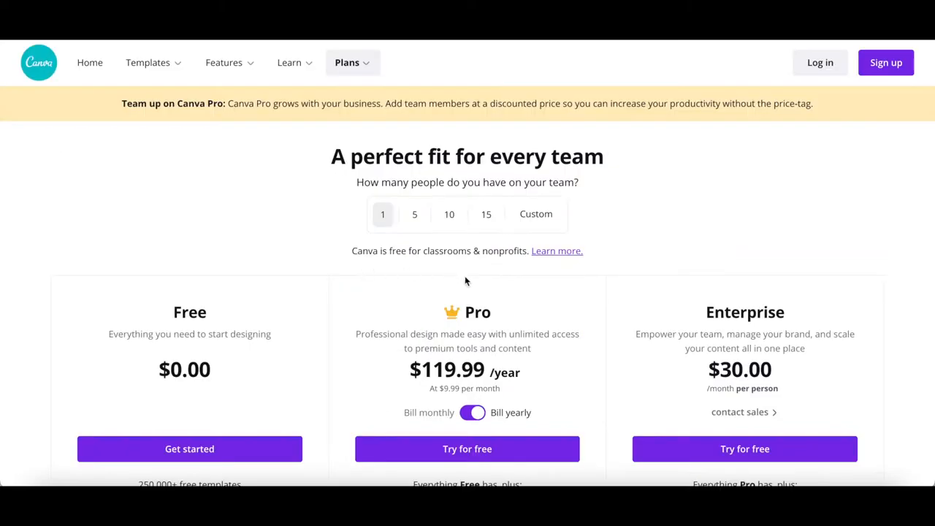
mouse_move(409, 380)
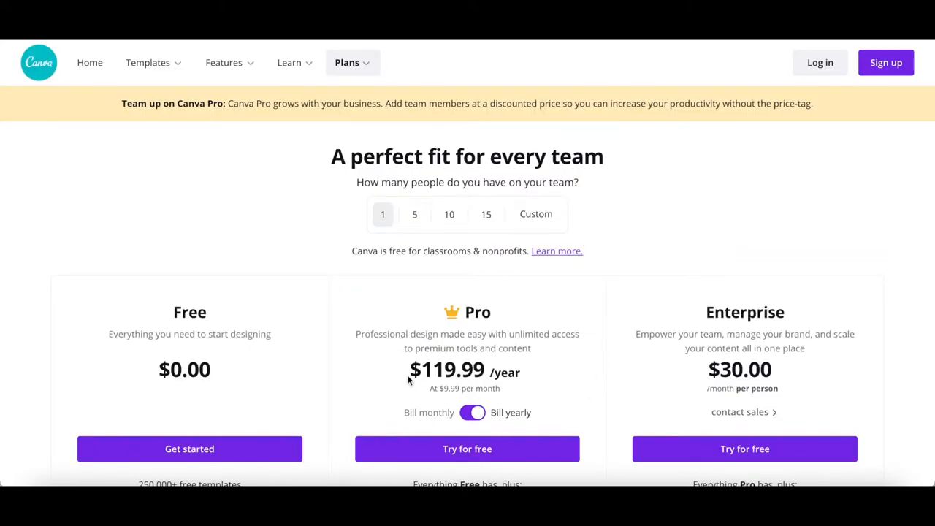
mouse_move(697, 392)
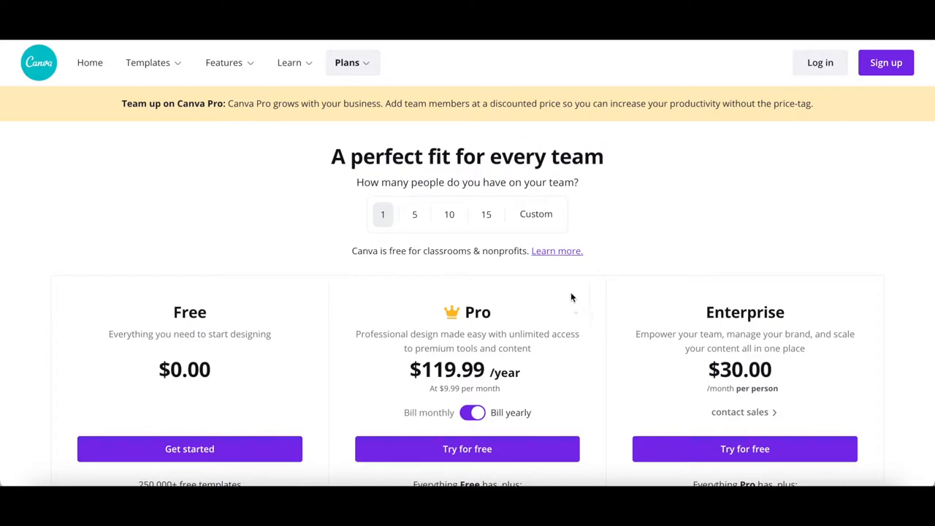
mouse_move(400, 214)
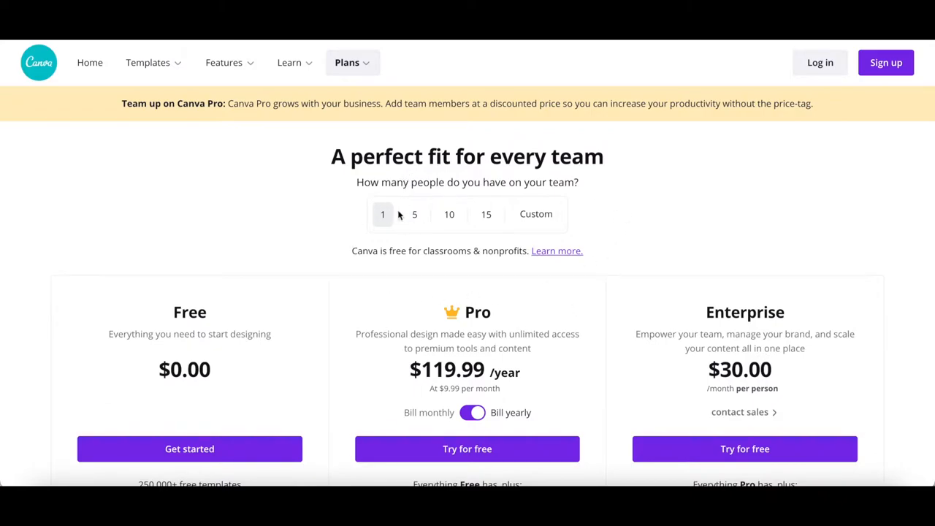
left_click(449, 214)
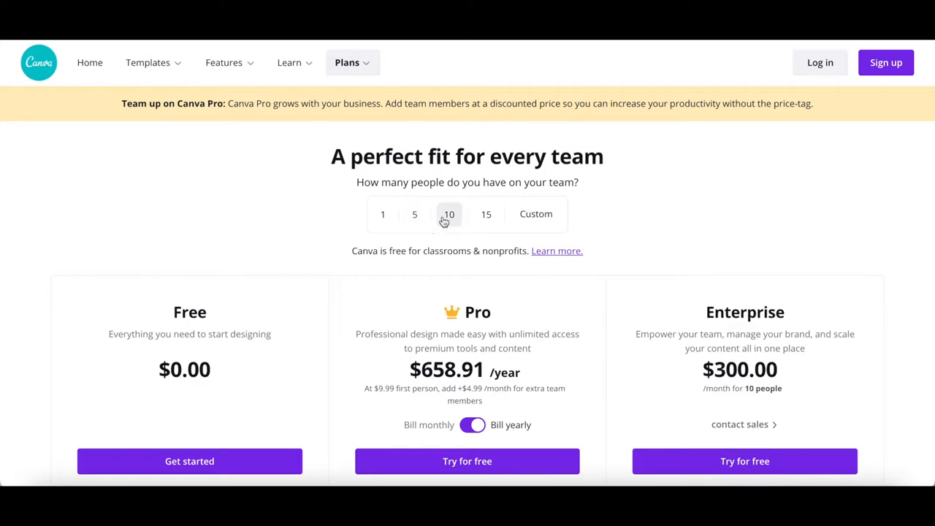
left_click(486, 214)
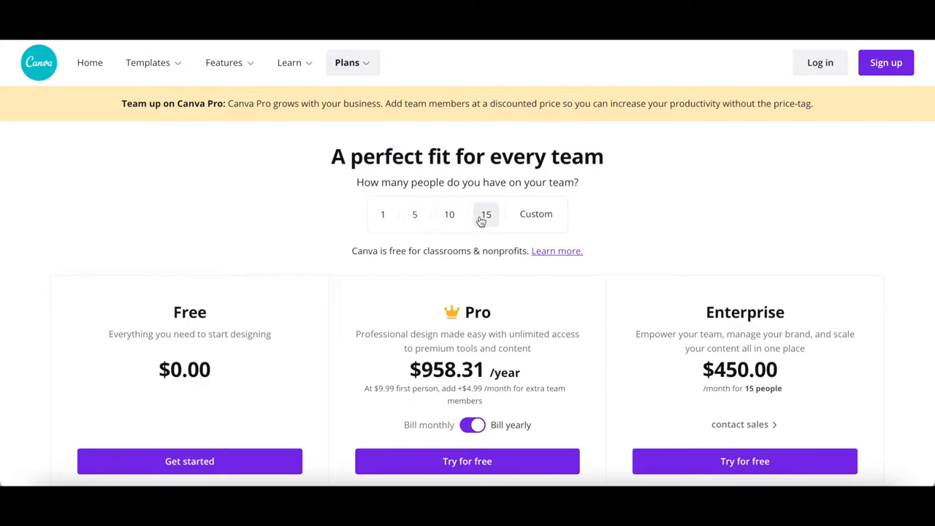
left_click(536, 214)
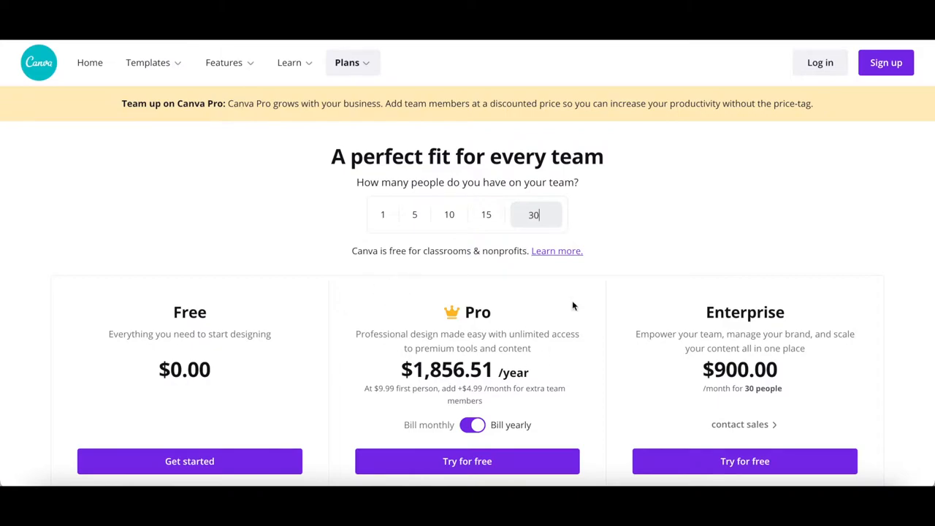
Scroll to the Free, Pro and Enterprise feature lists under the 30-person pricing
scroll("down", 3)
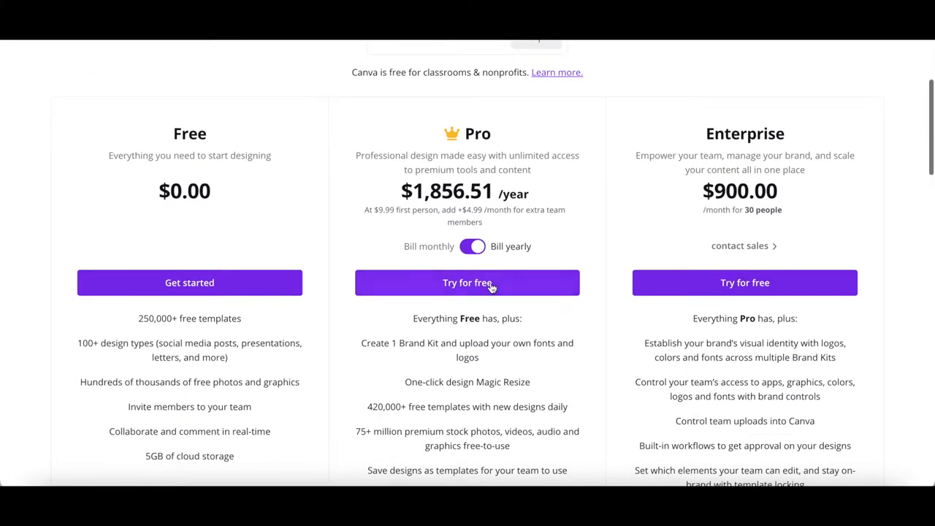
scroll("down", 3)
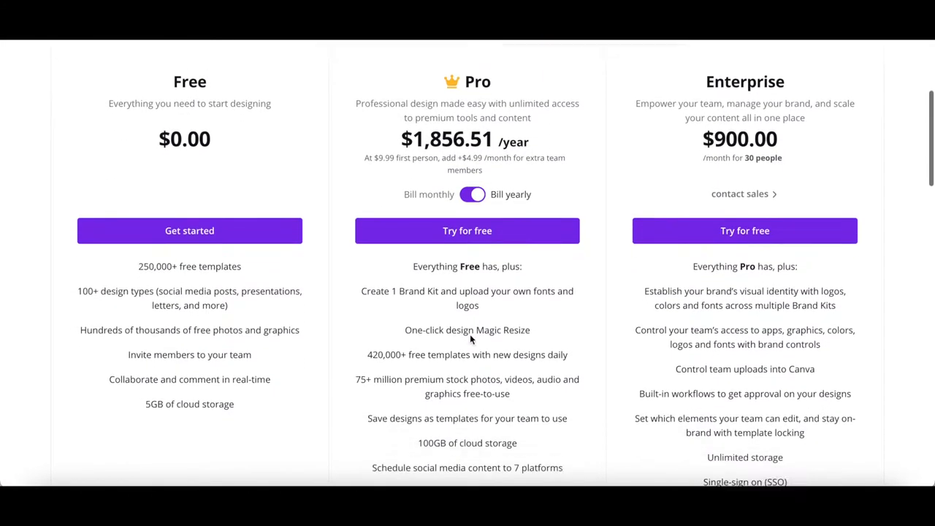
scroll("down", 3)
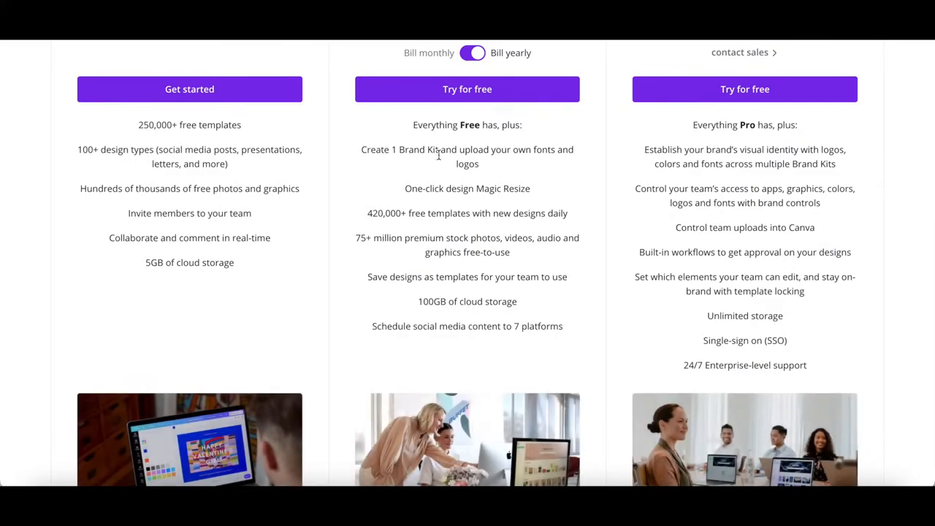
mouse_move(478, 181)
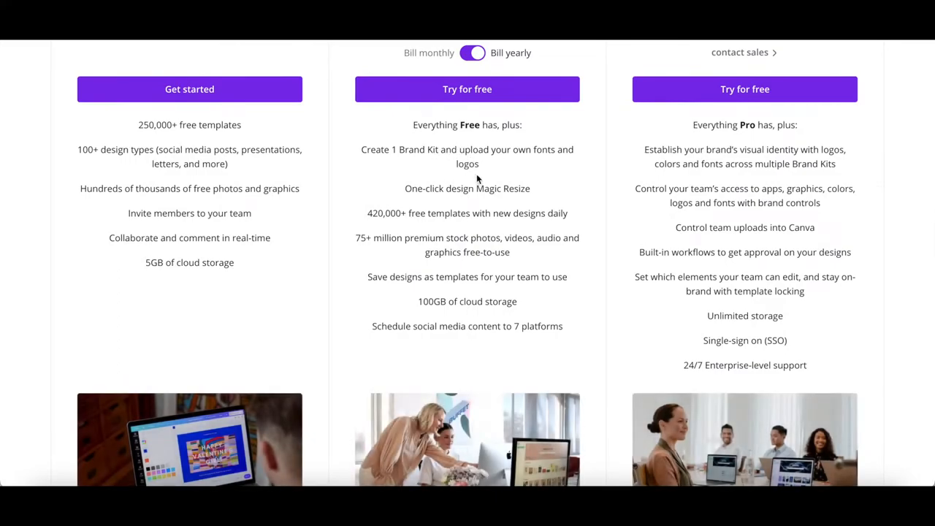
mouse_move(475, 185)
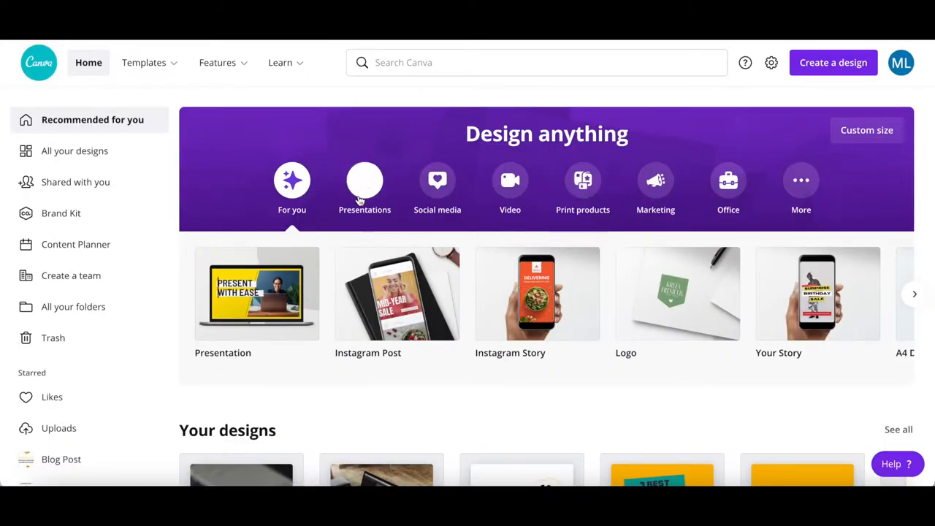
mouse_move(140, 213)
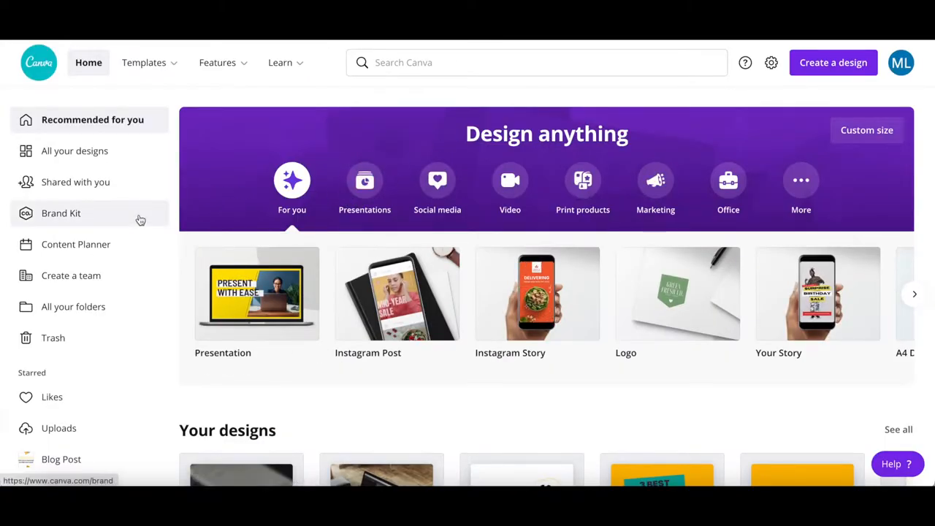
left_click(61, 213)
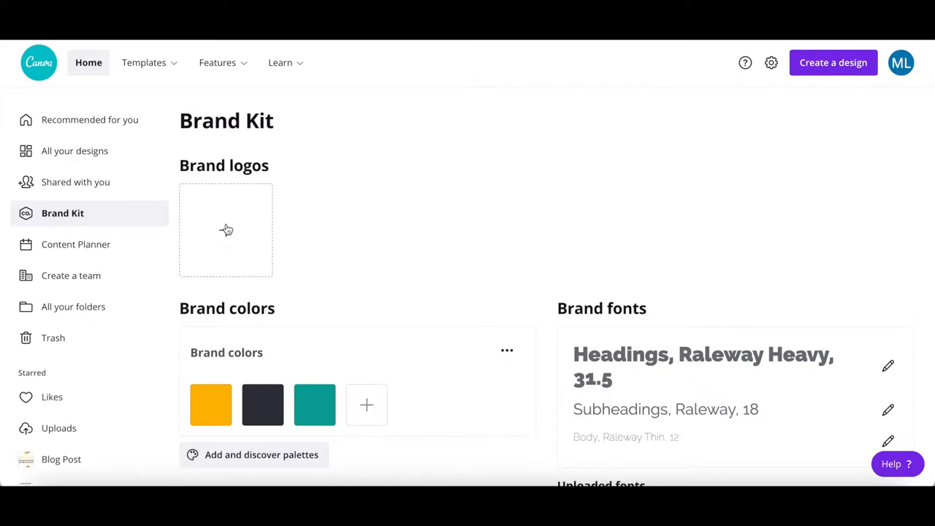
left_click(226, 230)
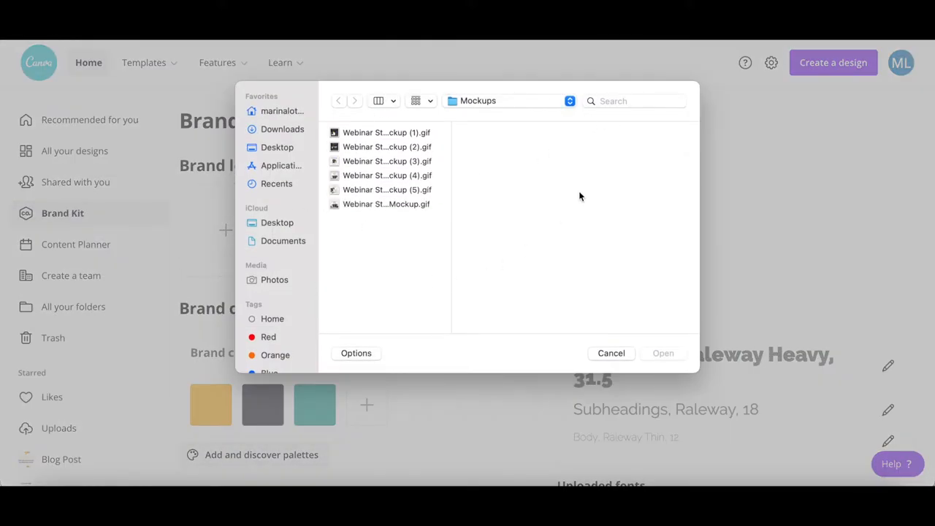
left_click(611, 353)
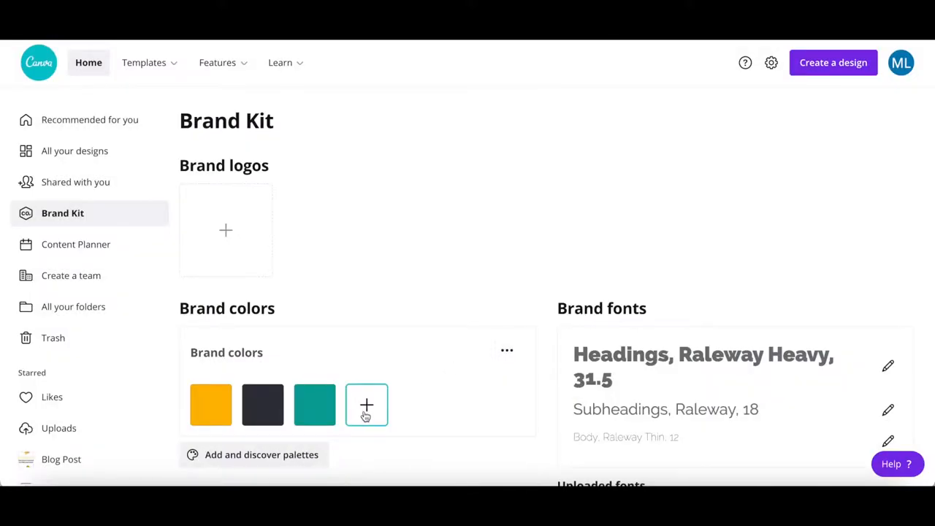
mouse_move(188, 331)
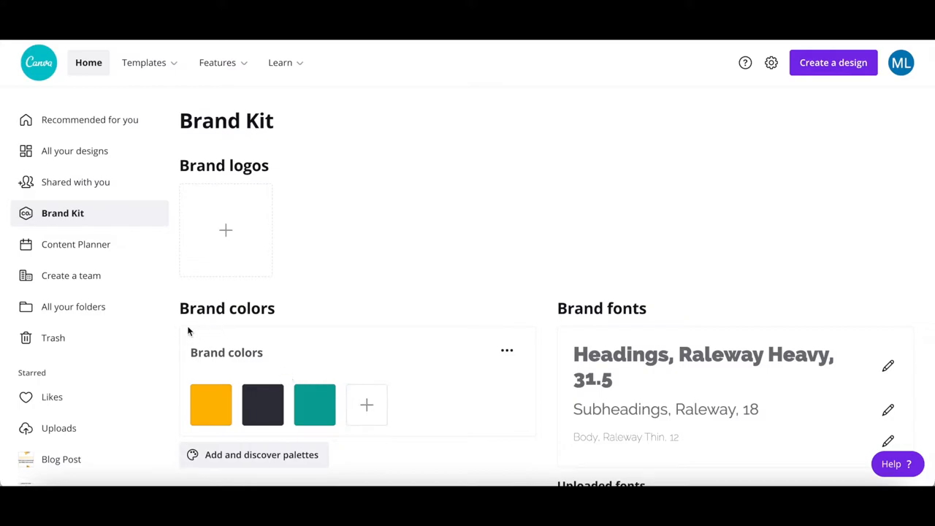
left_click(366, 405)
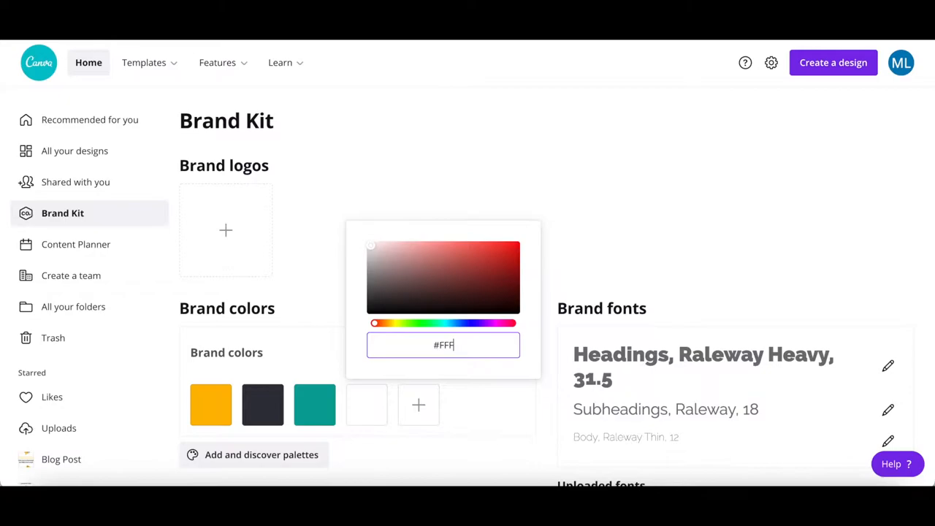
left_click(322, 292)
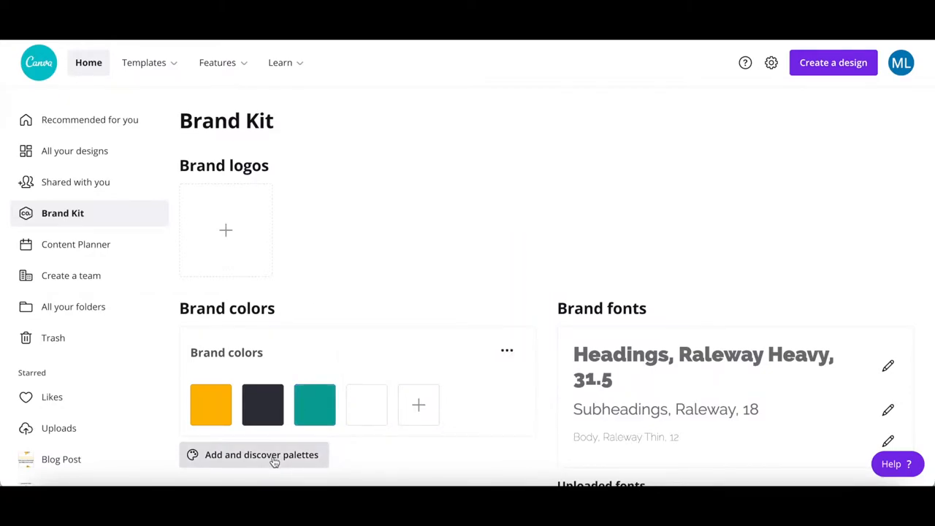
left_click(261, 455)
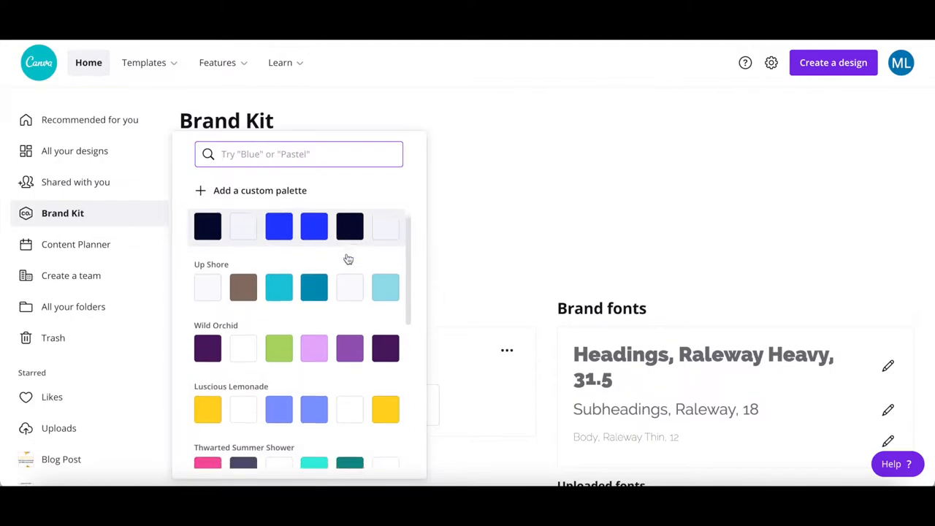
scroll("down", 3)
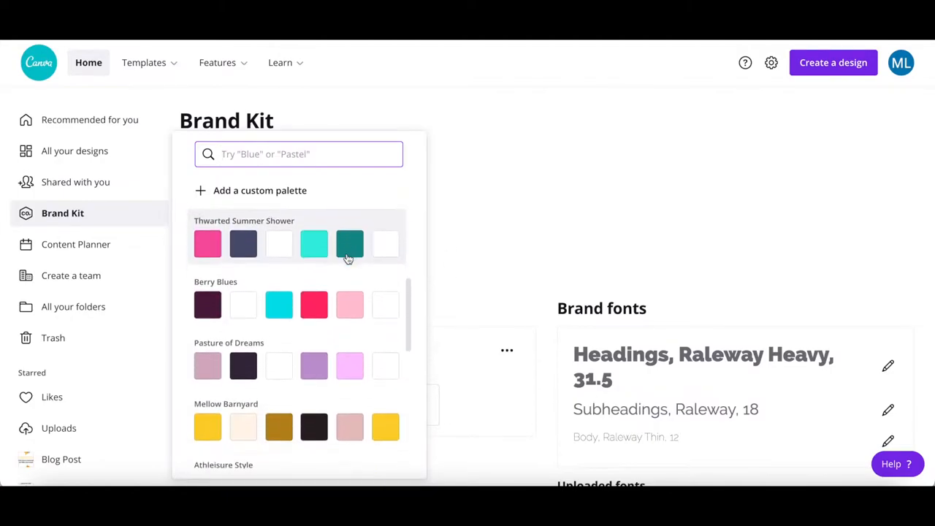
left_click(831, 240)
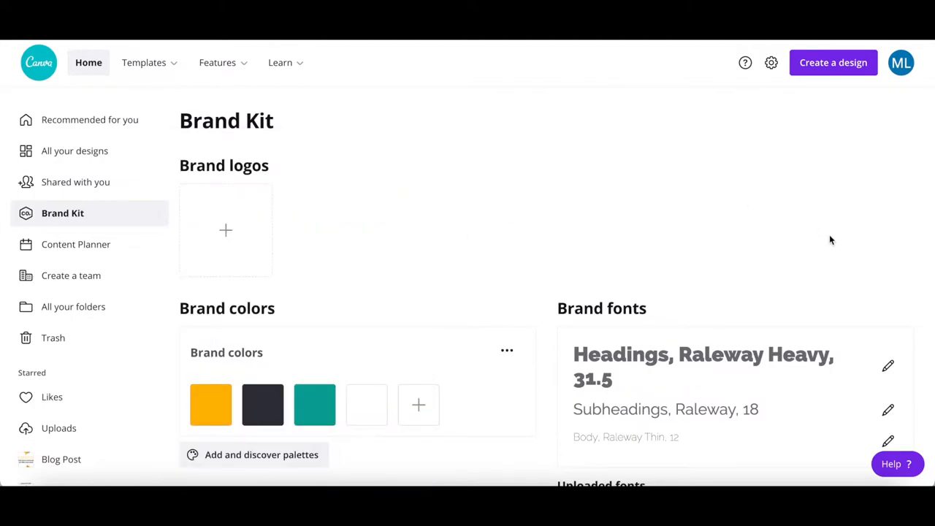
scroll("down", 3)
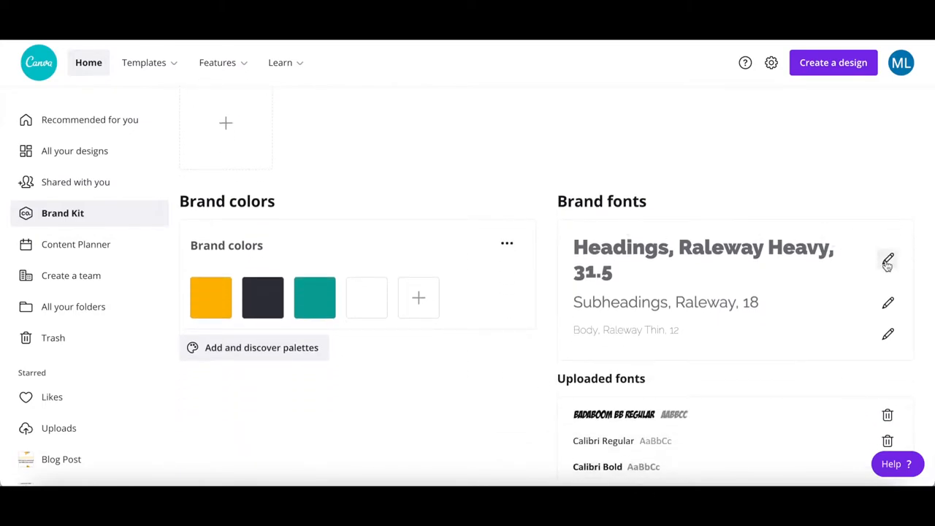
left_click(888, 262)
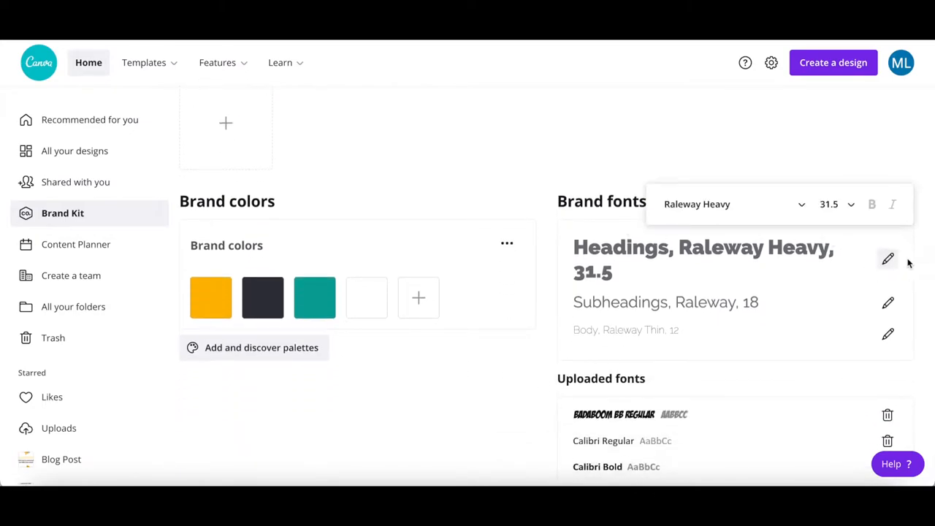
left_click(888, 302)
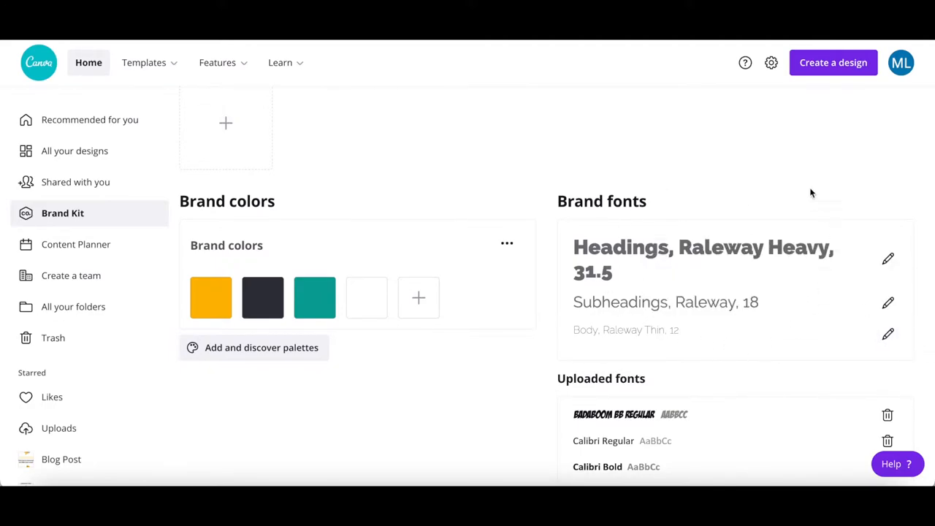
scroll("down", 3)
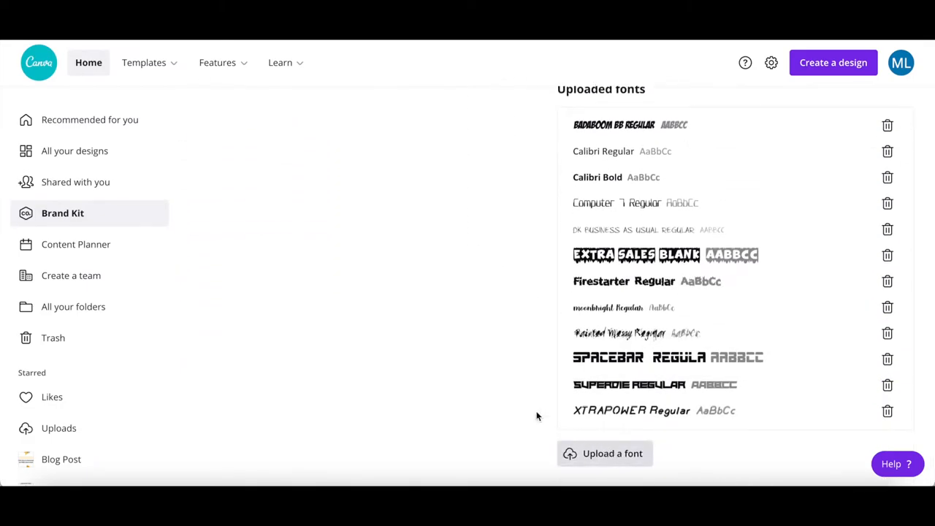
mouse_move(569, 113)
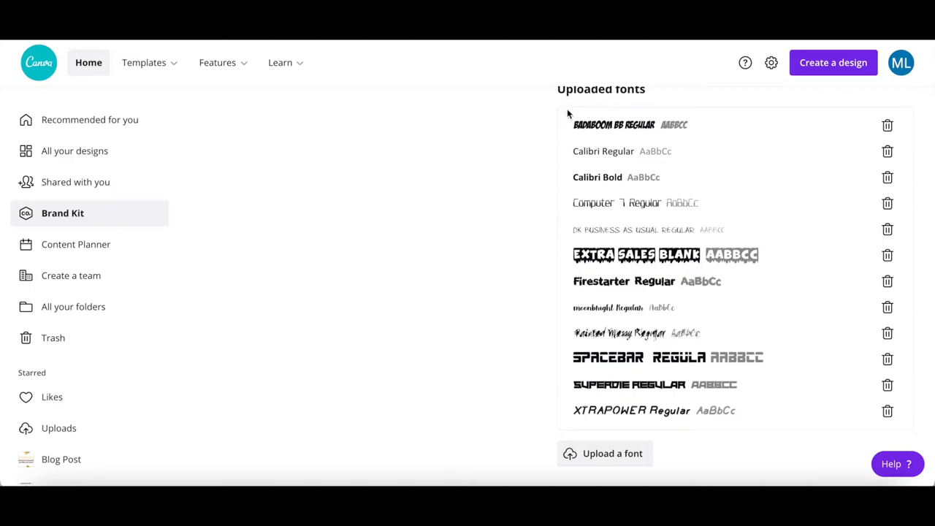
left_click(612, 453)
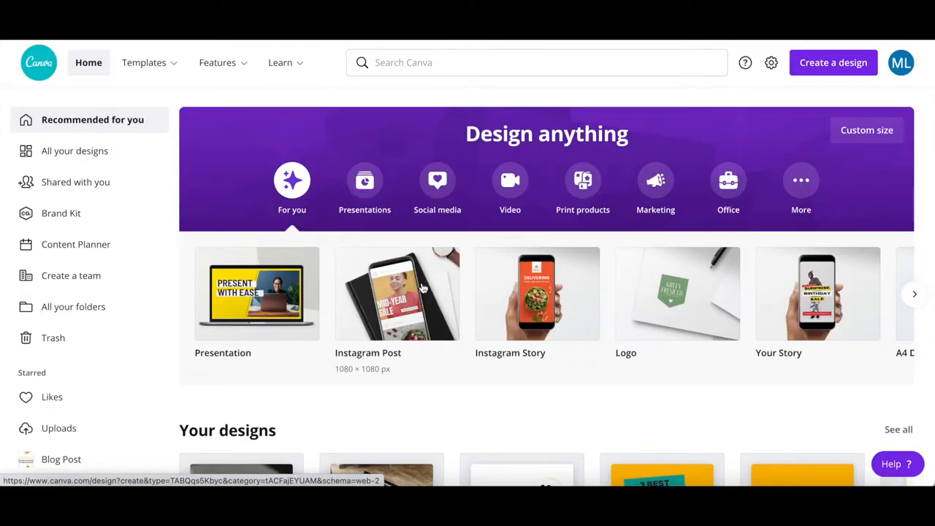
Open the Today Instagram post design and bring up its Resize options
left_click(397, 294)
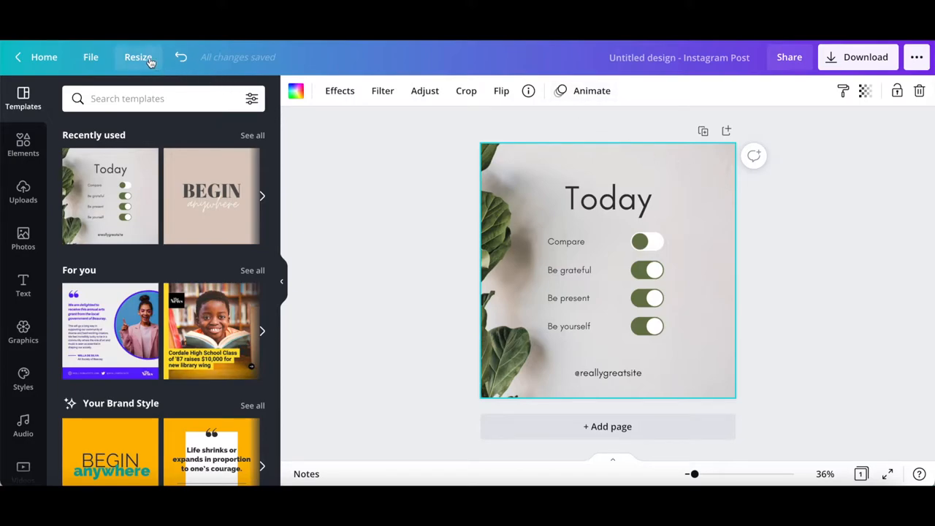
left_click(138, 57)
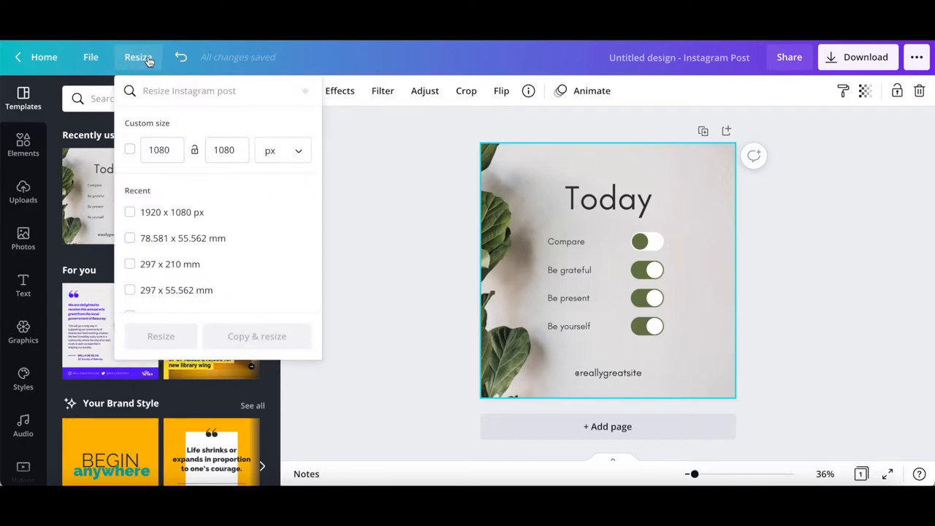
Choose Facebook Post from the resize size list
scroll("down", 3)
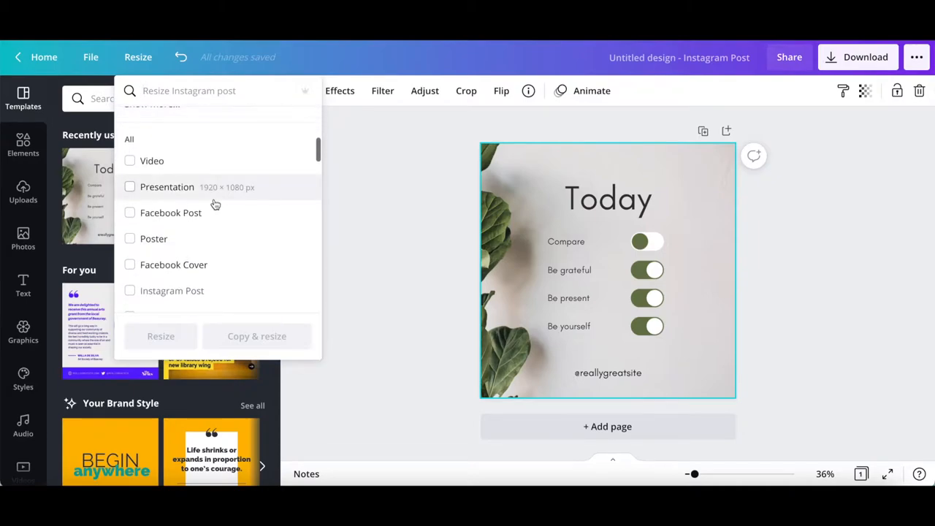
mouse_move(214, 212)
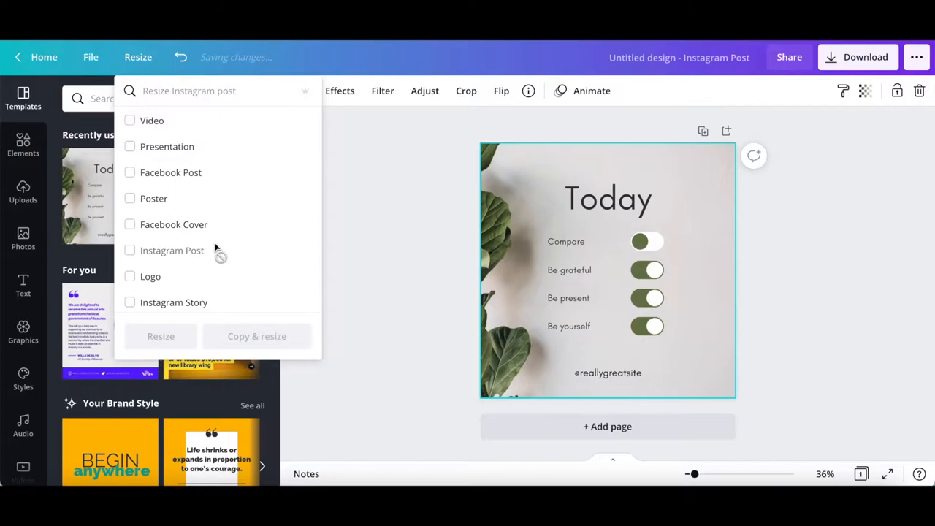
scroll("down", 3)
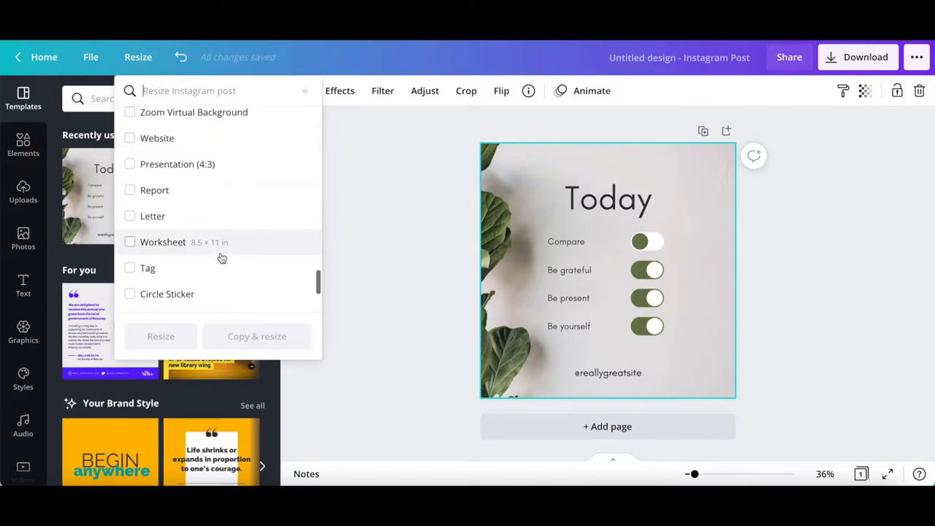
scroll("down", 3)
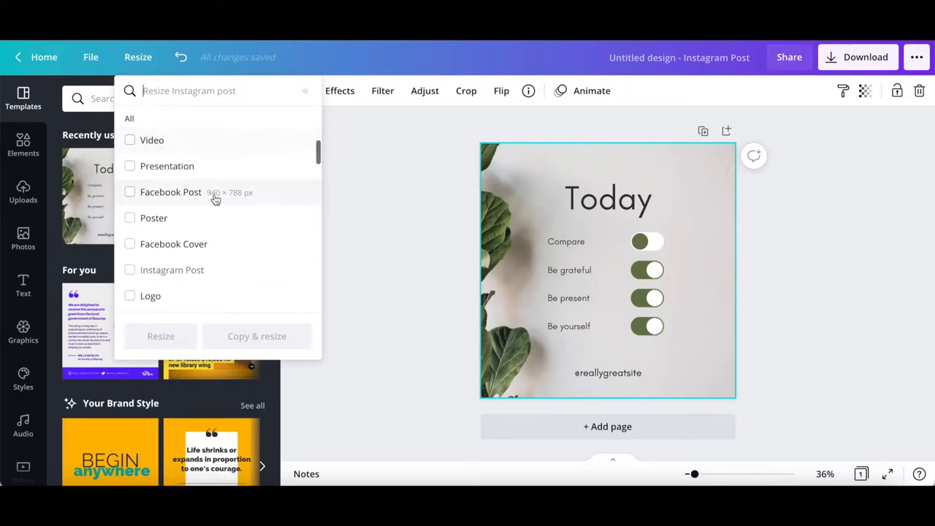
left_click(130, 192)
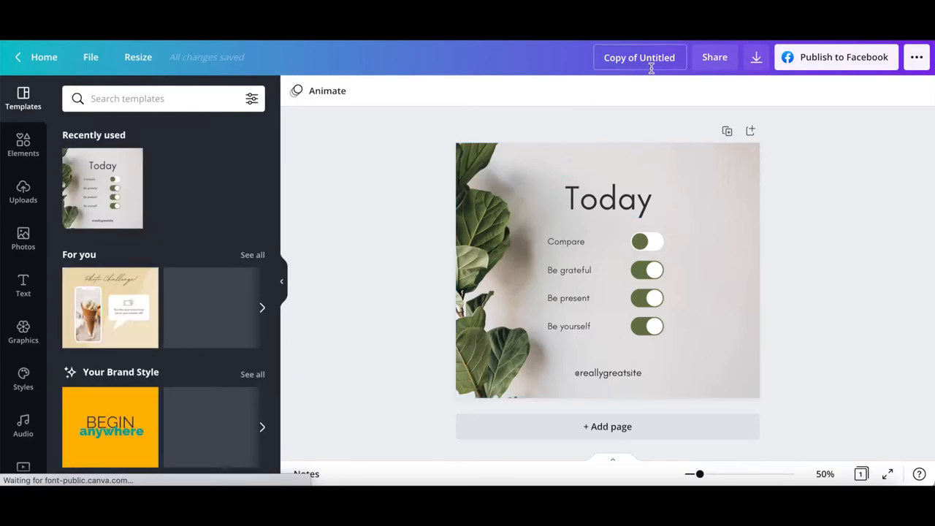
Copy & resize into a Facebook Post copy and select its Today heading
left_click(634, 180)
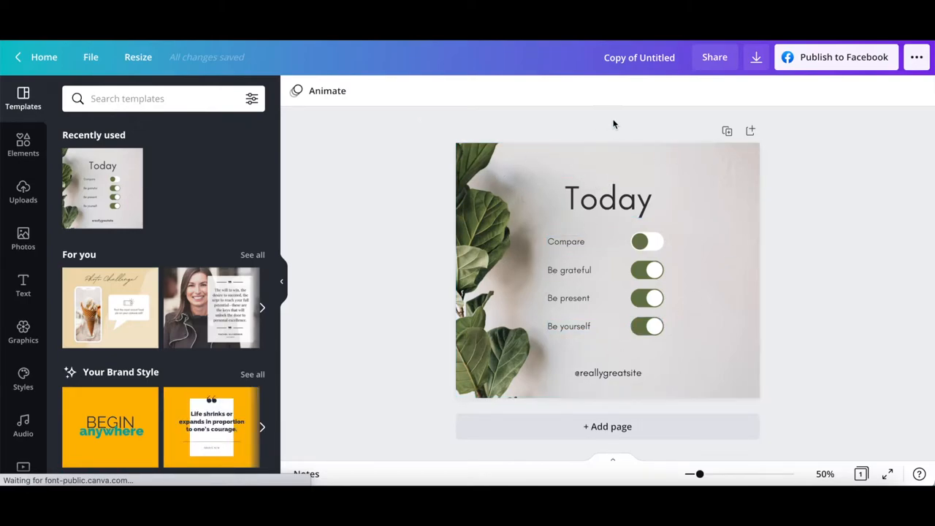
left_click(756, 57)
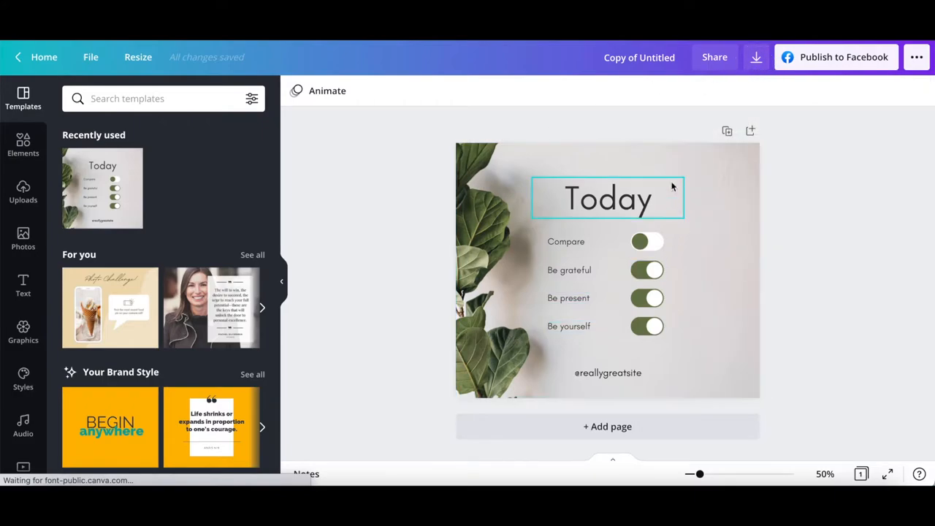
left_click(512, 350)
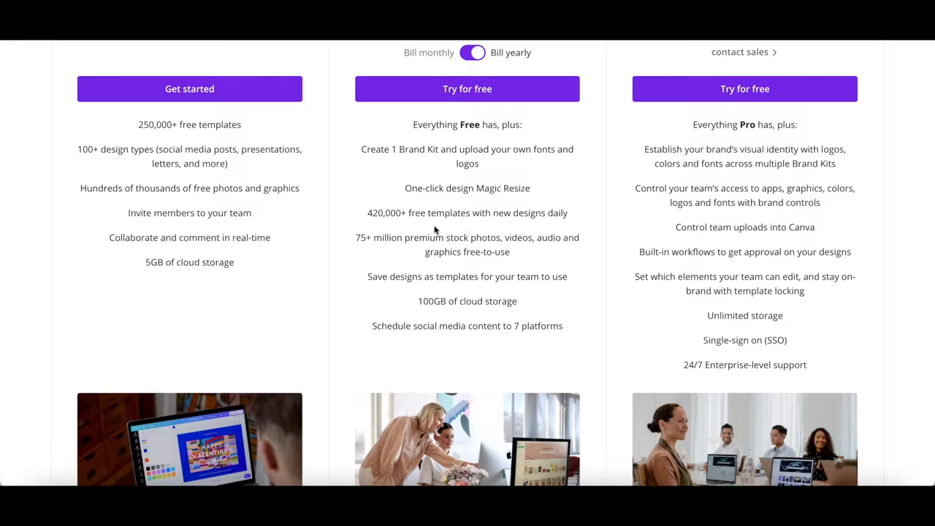
mouse_move(495, 228)
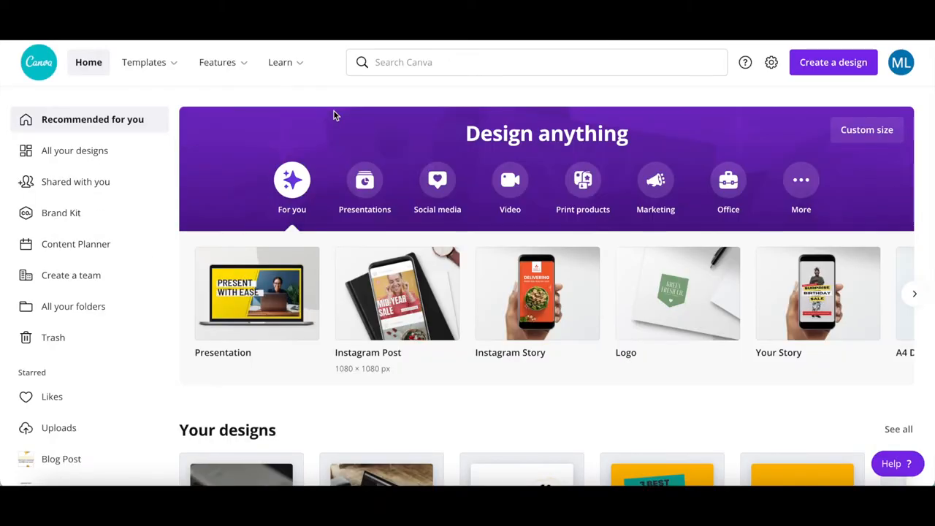
mouse_move(656, 180)
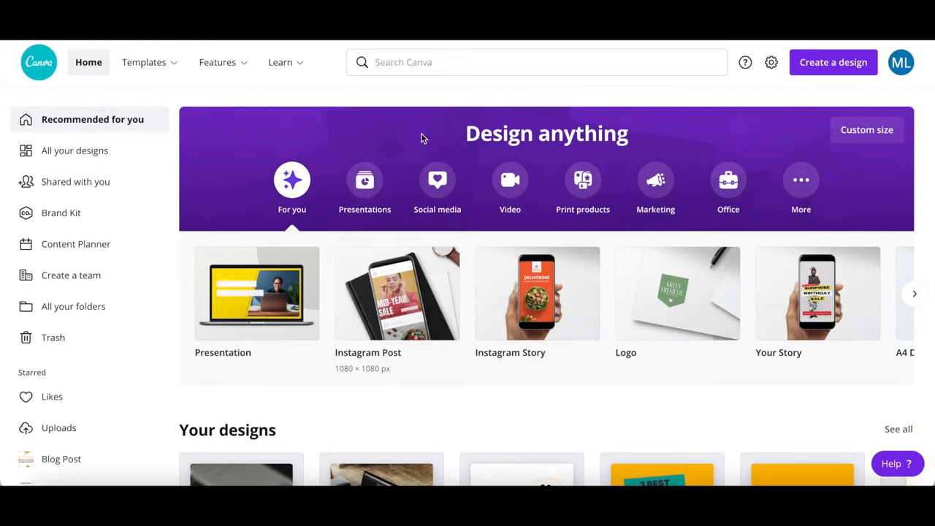
mouse_move(592, 269)
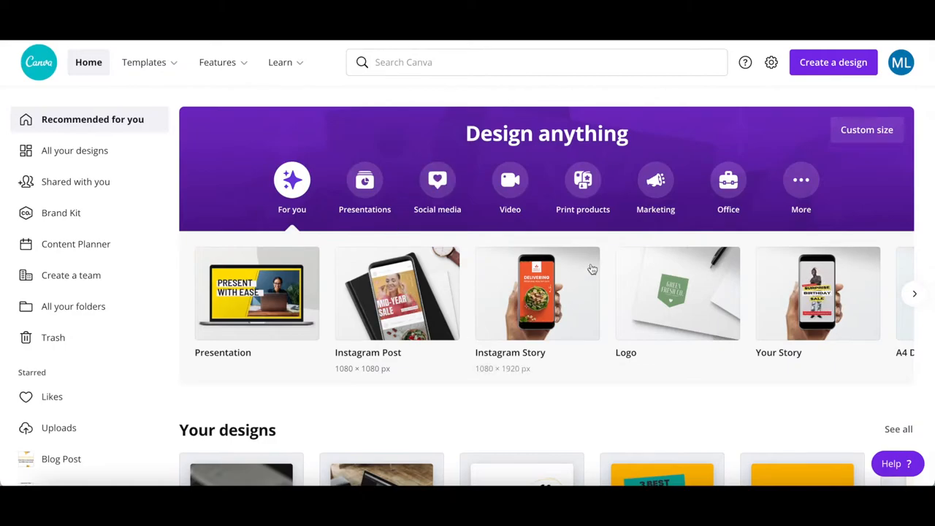
Search Canva for 'inst' to reach Instagram Post template results
left_click(512, 62)
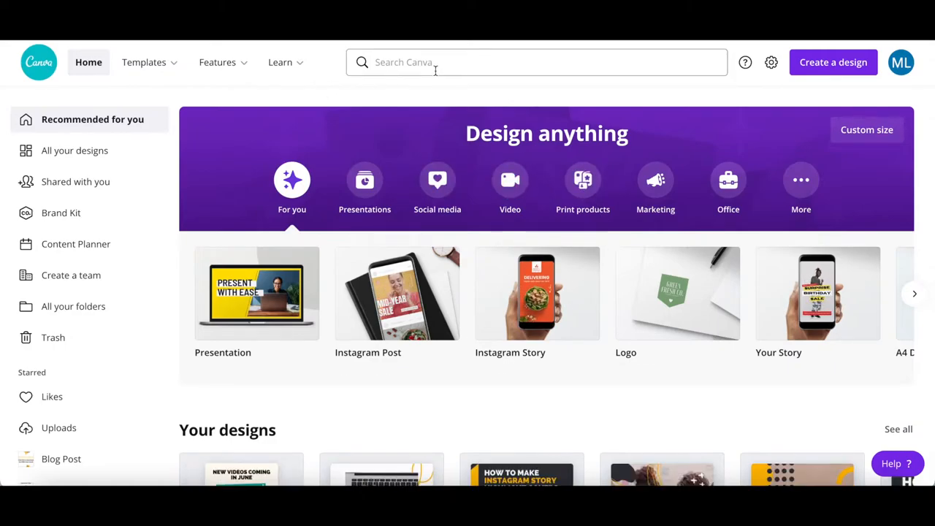
left_click(536, 62)
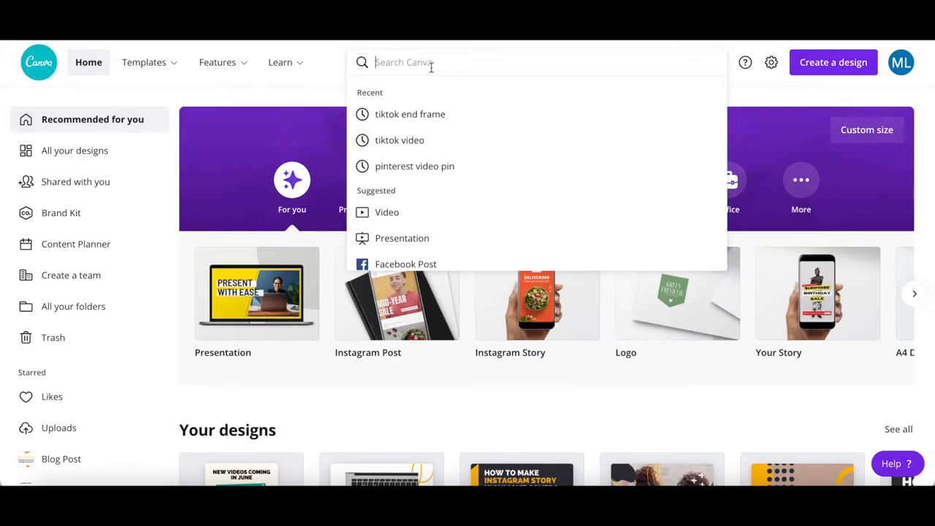
type("instagram post")
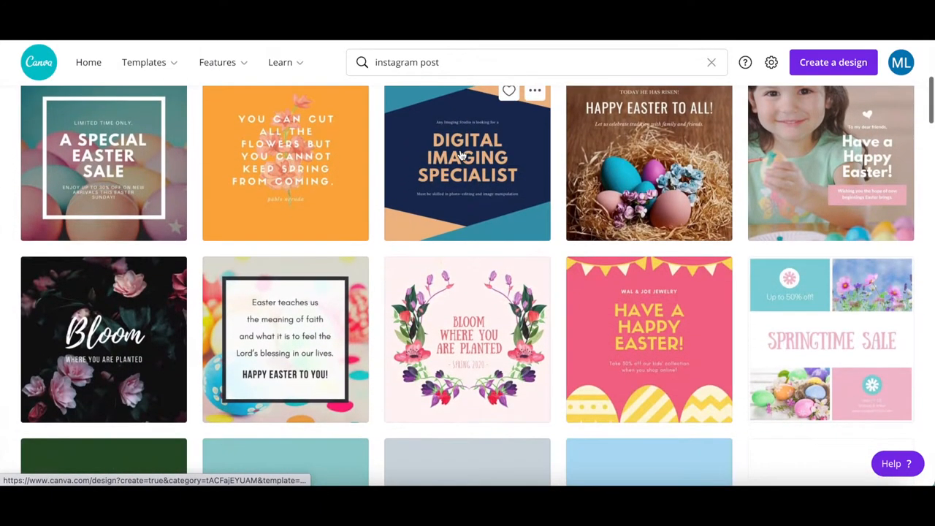
Show the Templates panel and browse down to Coronavirus Instagram Post
left_click(467, 163)
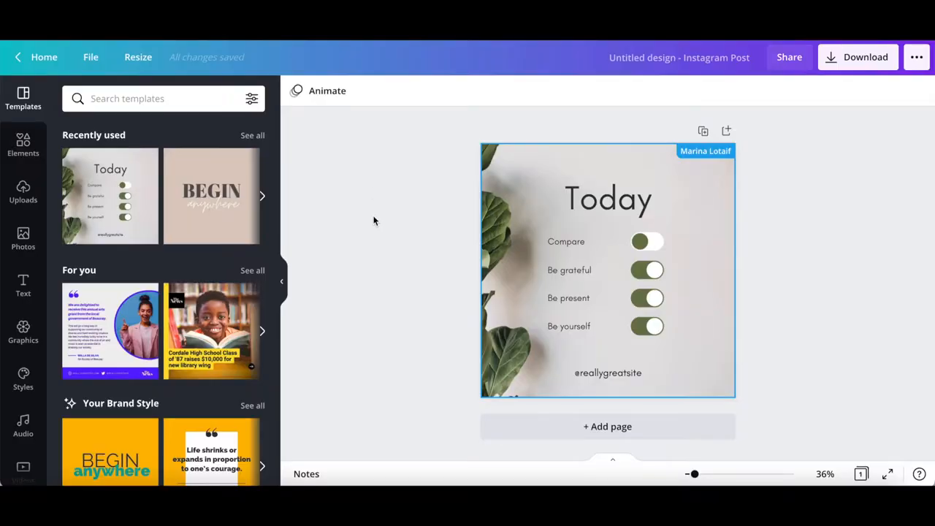
mouse_move(772, 187)
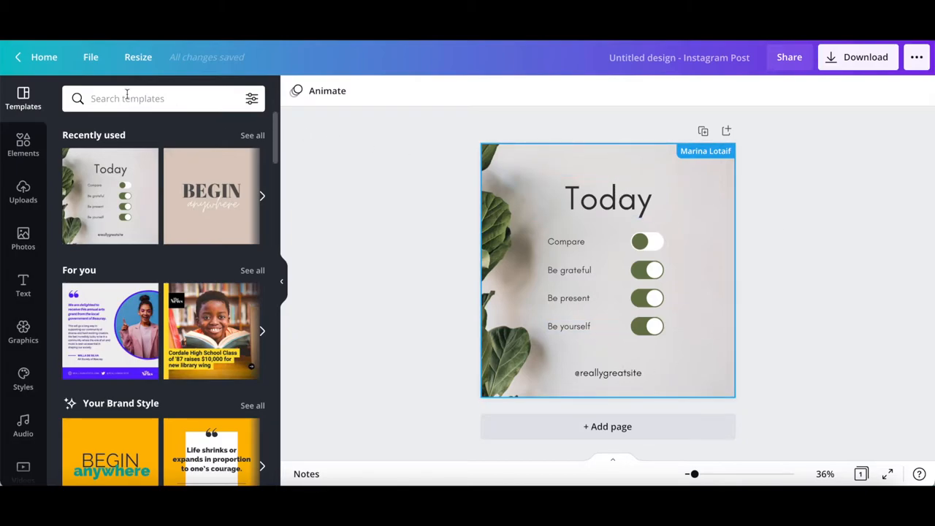
mouse_move(22, 98)
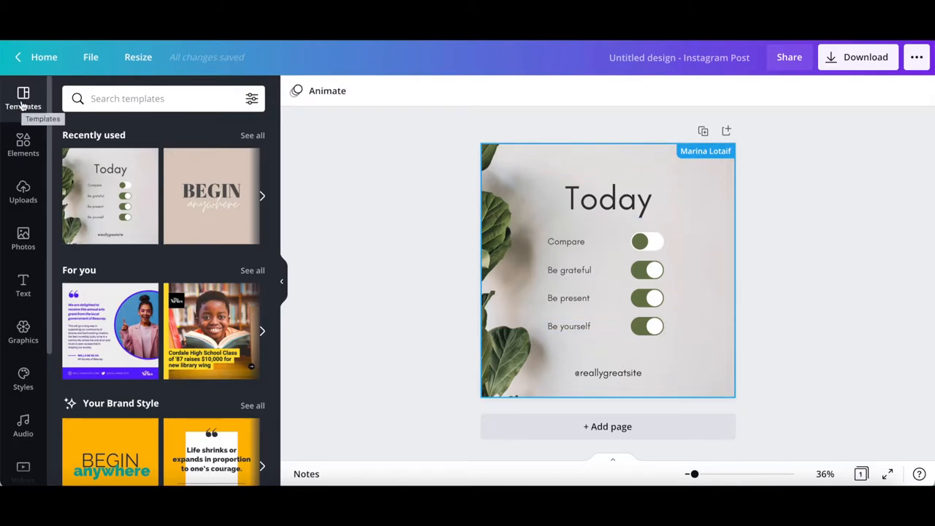
scroll("down", 3)
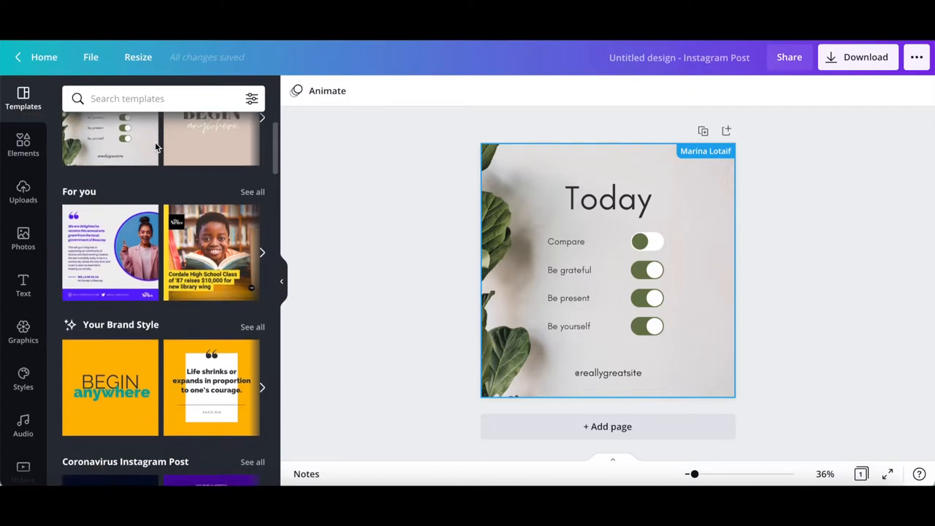
scroll("down", 3)
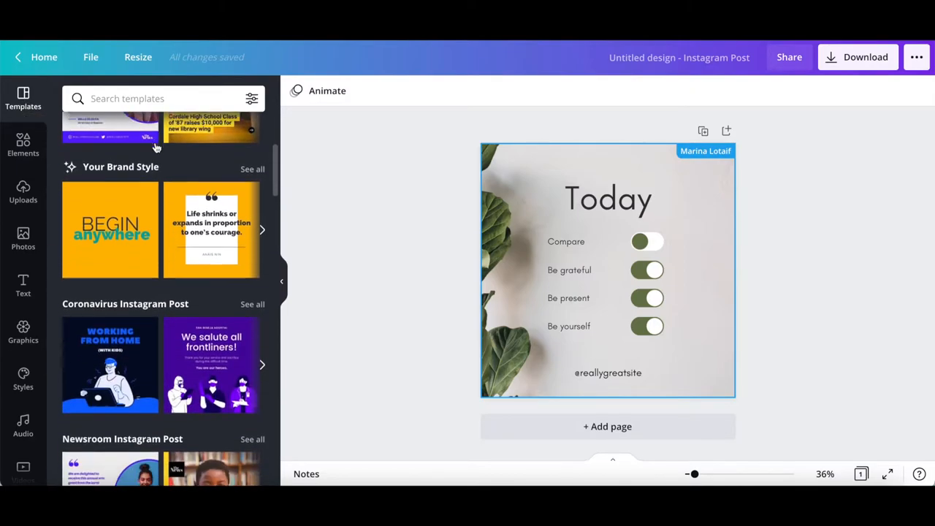
scroll("down", 3)
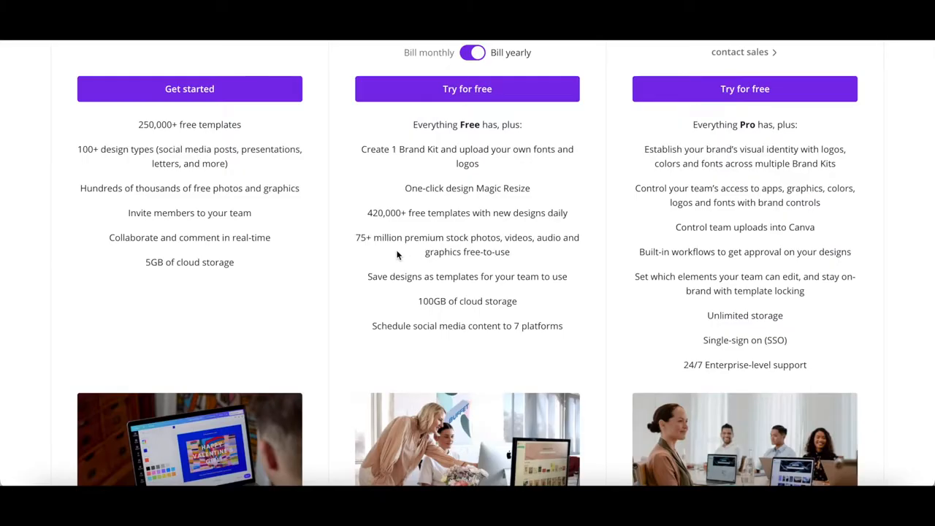
mouse_move(496, 250)
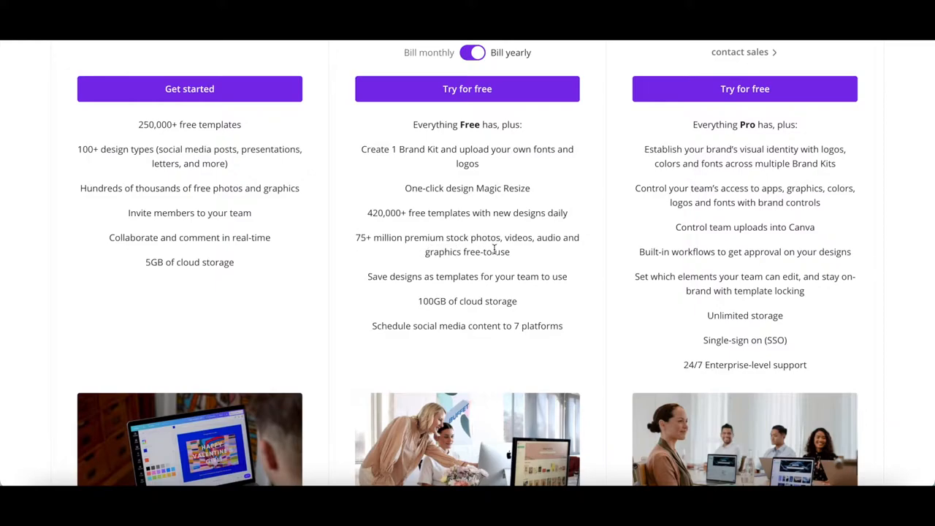
mouse_move(573, 251)
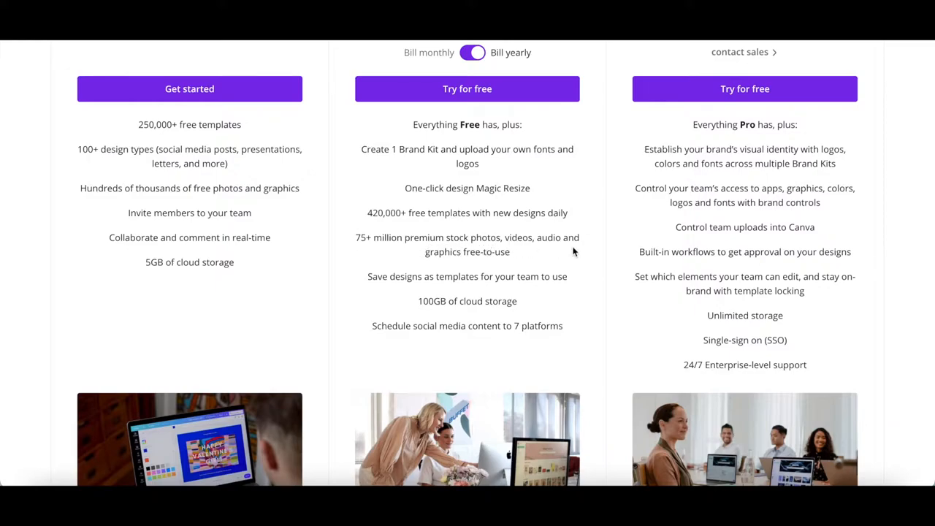
mouse_move(462, 269)
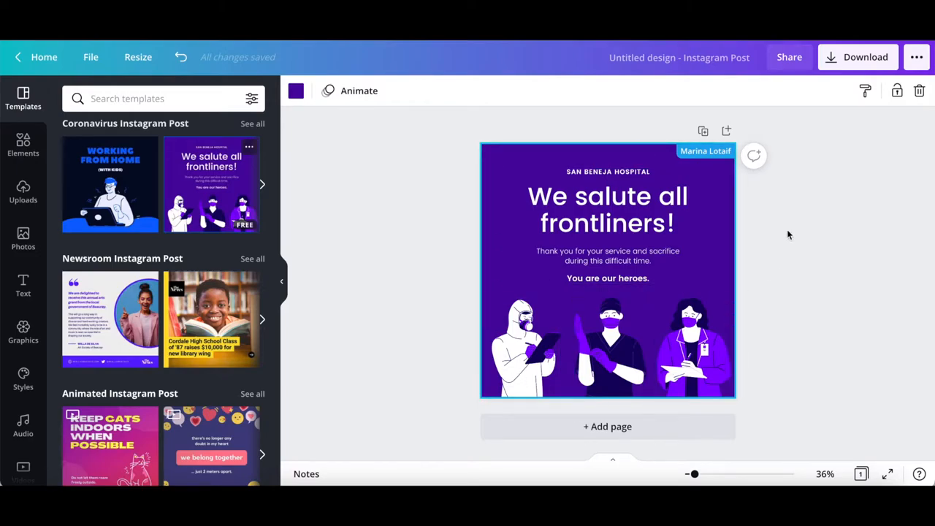
mouse_move(135, 241)
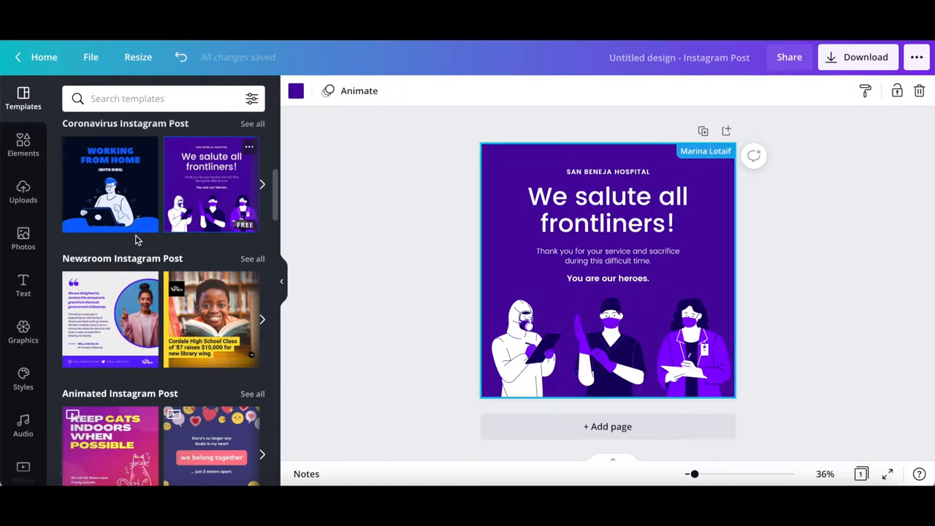
Browse the Videos and Audio libraries, then show the Graphics library with its filter options
left_click(23, 237)
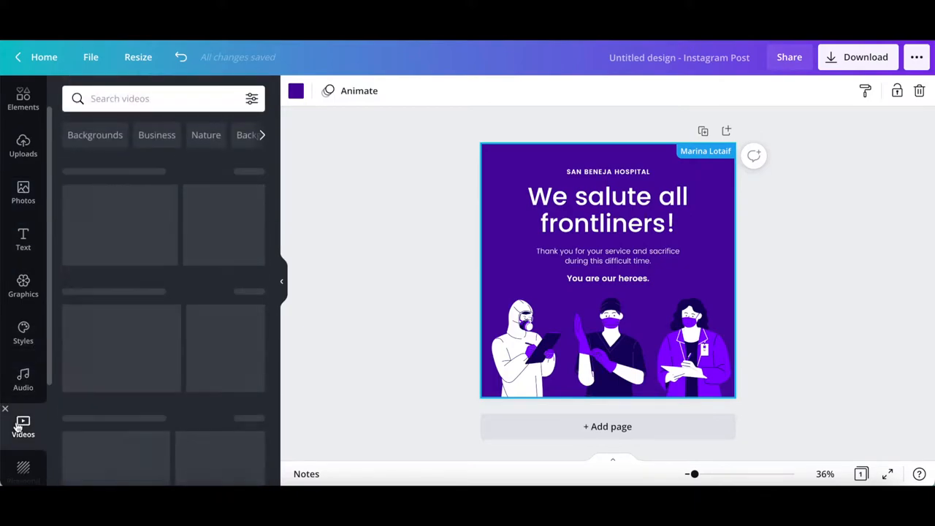
left_click(23, 380)
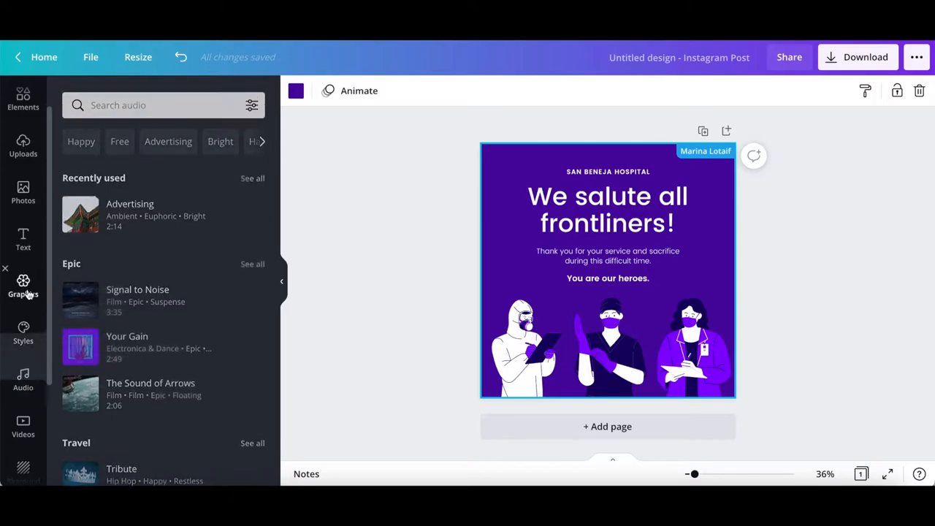
left_click(23, 285)
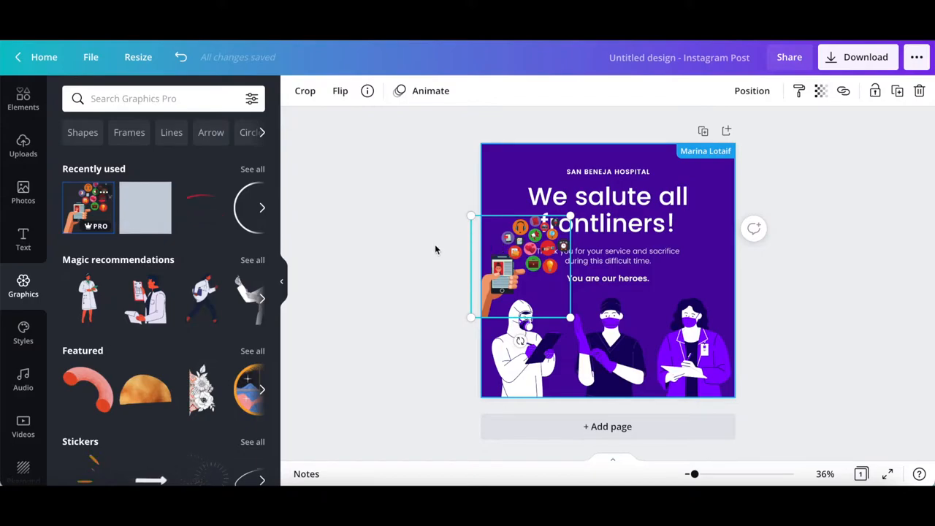
mouse_move(745, 194)
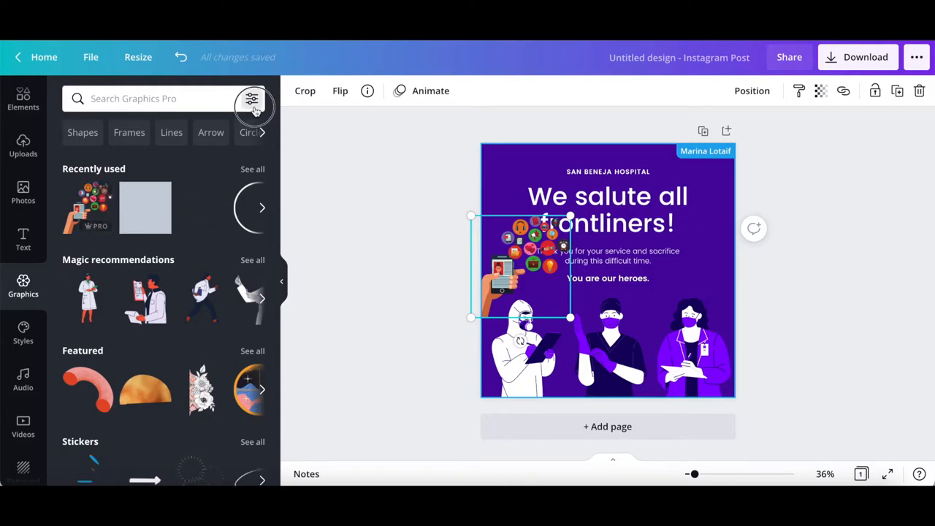
left_click(252, 99)
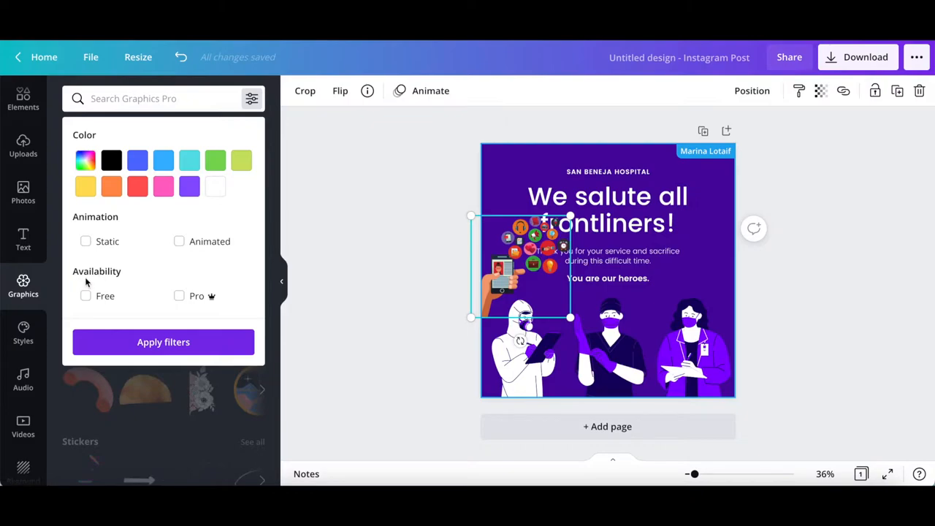
mouse_move(204, 300)
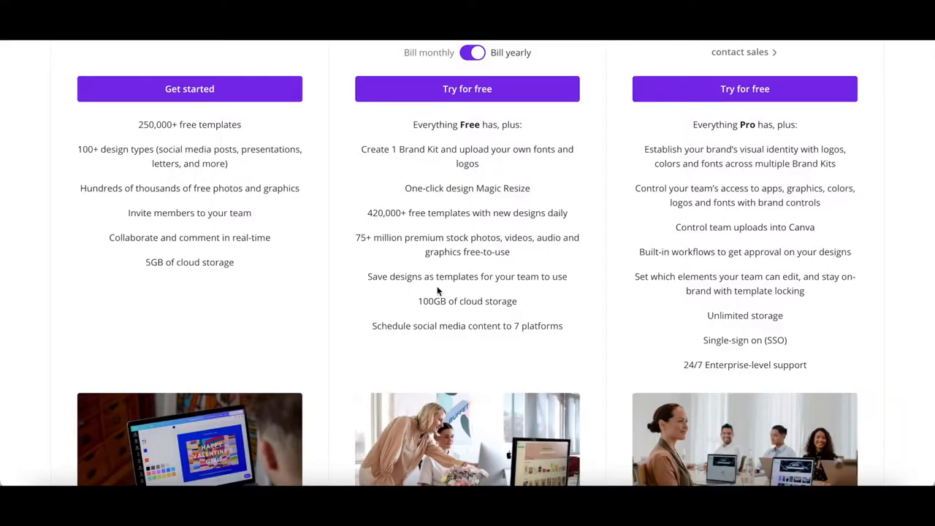
mouse_move(475, 296)
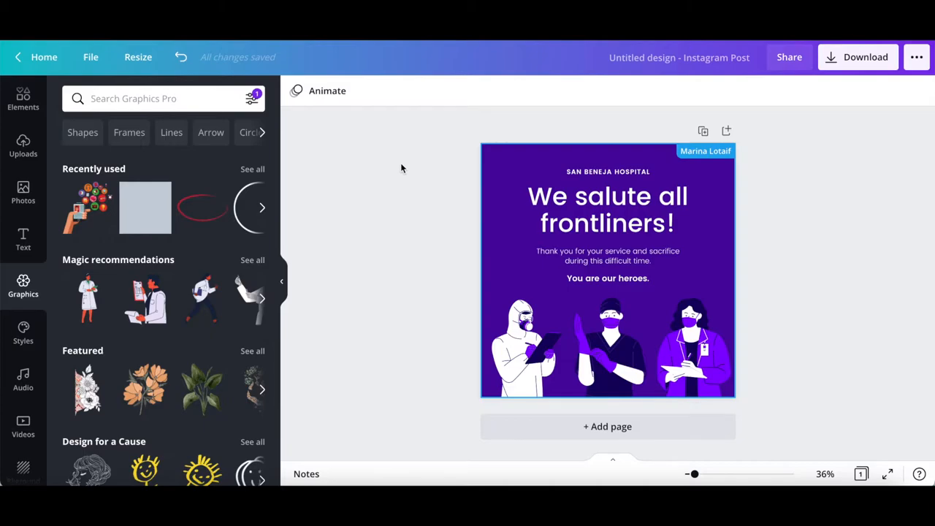
Apply the graphics filter, remove the Pro graphic, and show the publishing options
left_click(610, 355)
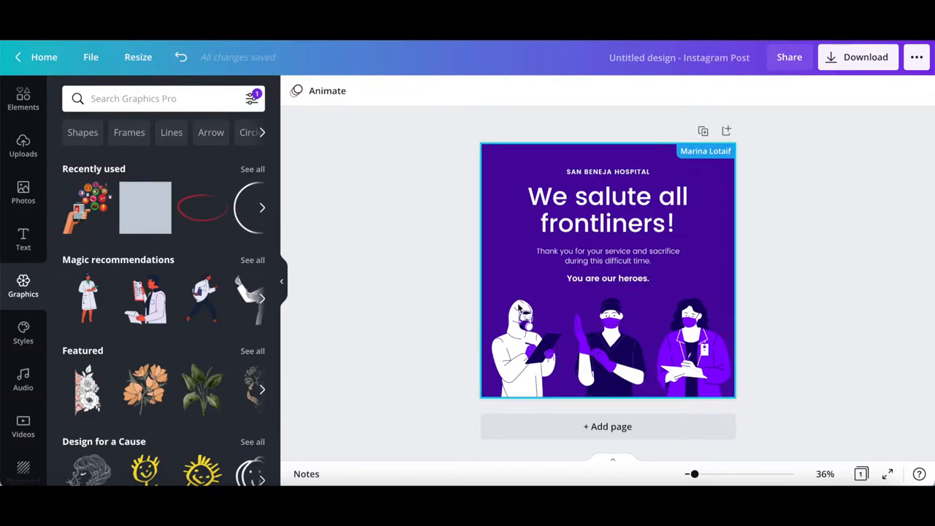
left_click(608, 222)
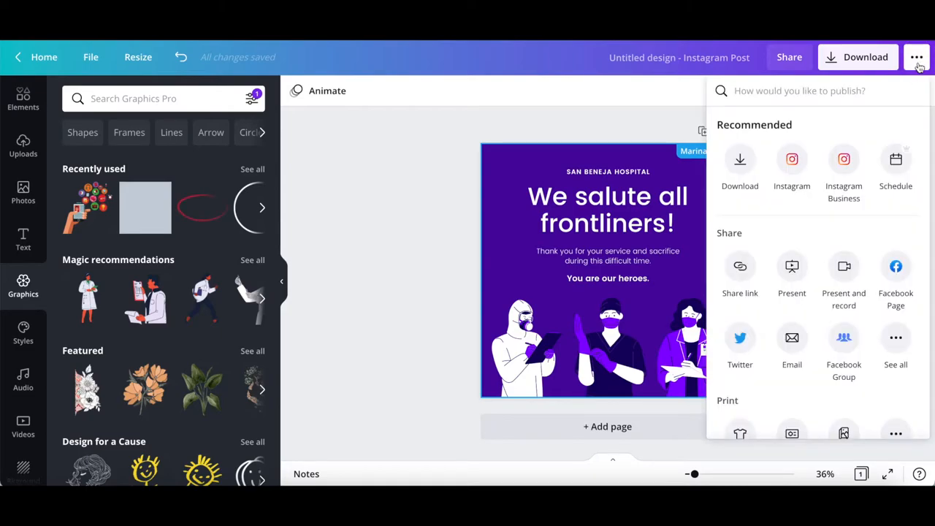
Choose Template from the publish menu and list the destination folders for the team template
scroll("down", 3)
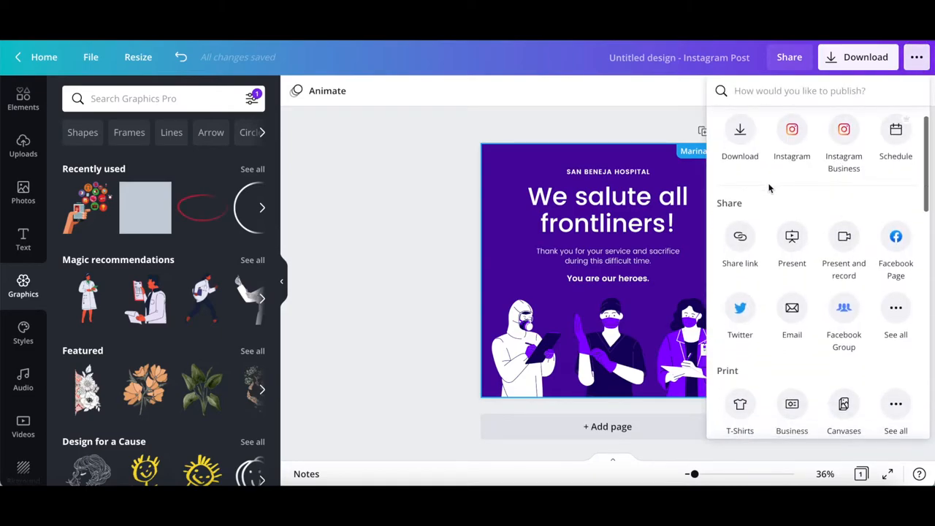
mouse_move(739, 219)
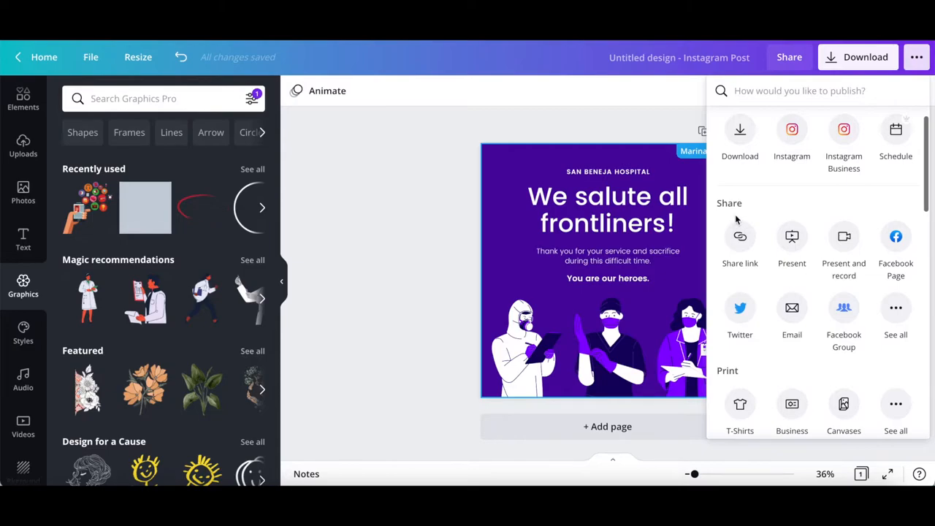
scroll("down", 3)
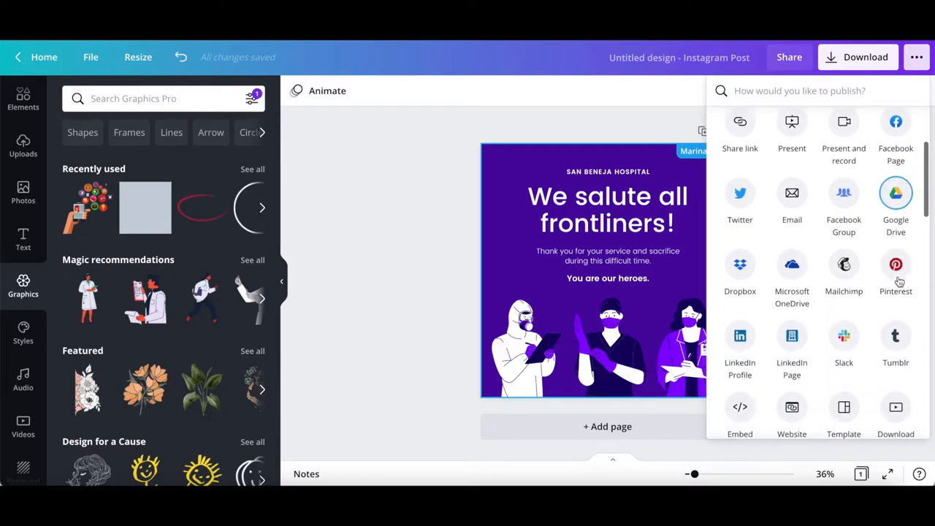
scroll("down", 3)
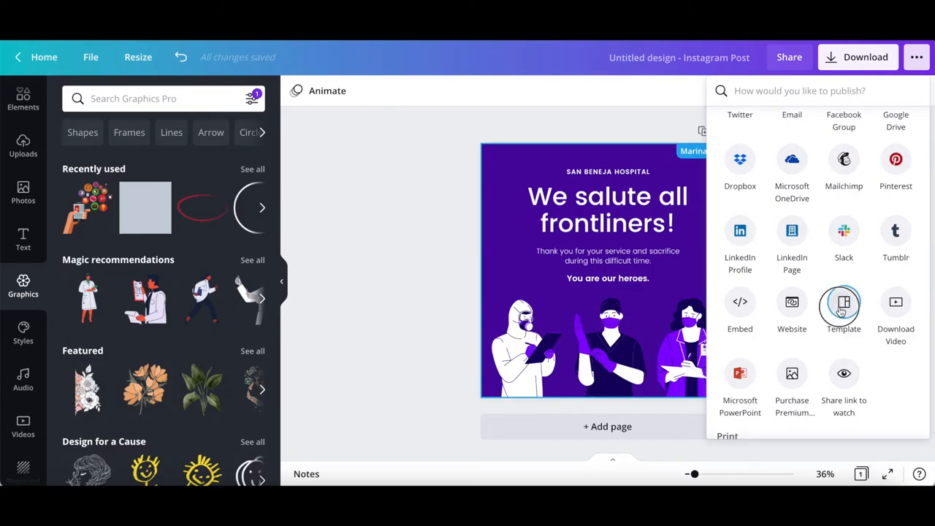
left_click(844, 307)
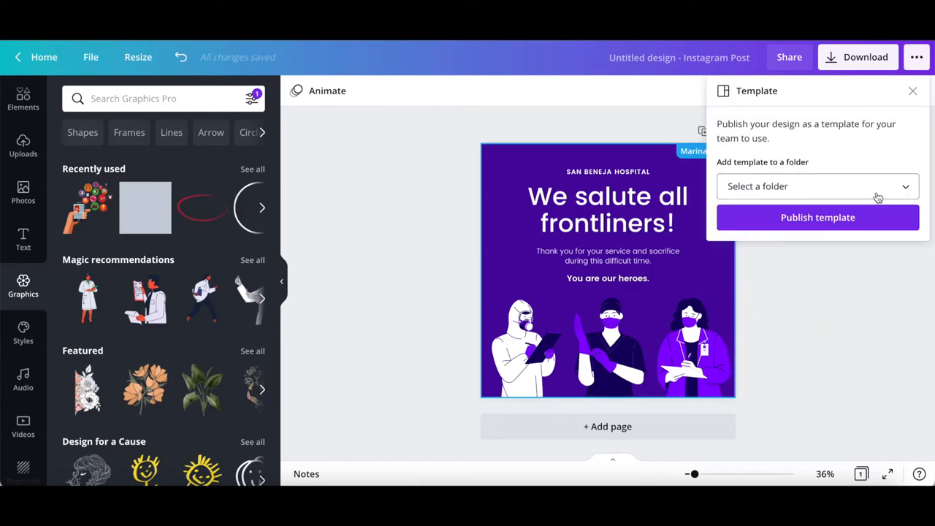
left_click(815, 186)
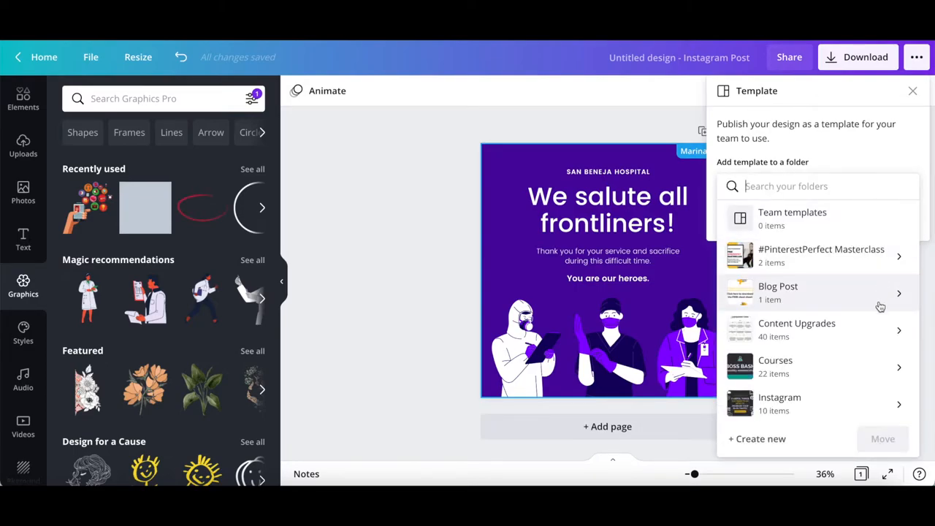
left_click(798, 329)
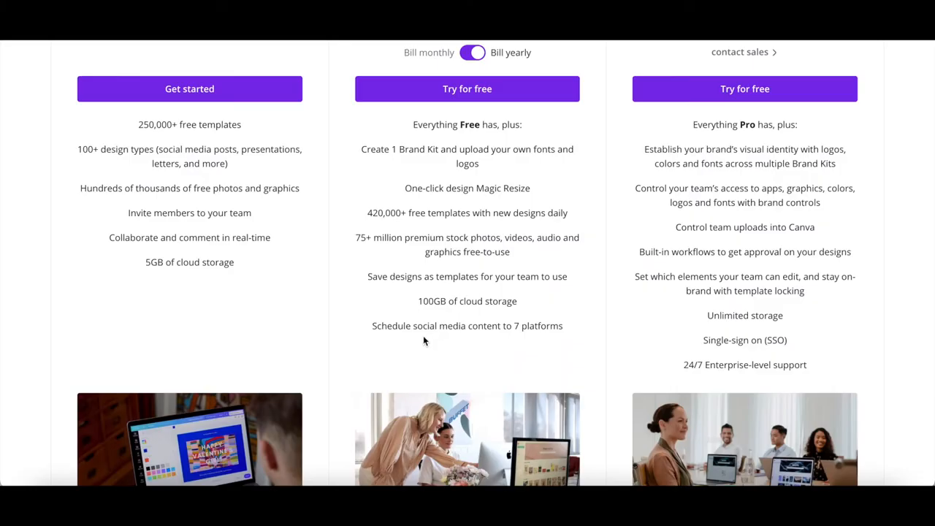
mouse_move(463, 345)
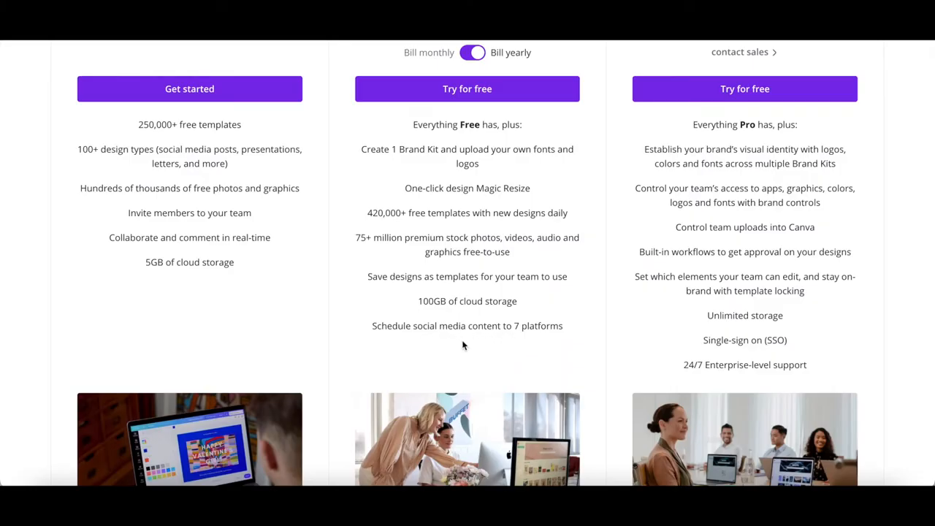
mouse_move(495, 337)
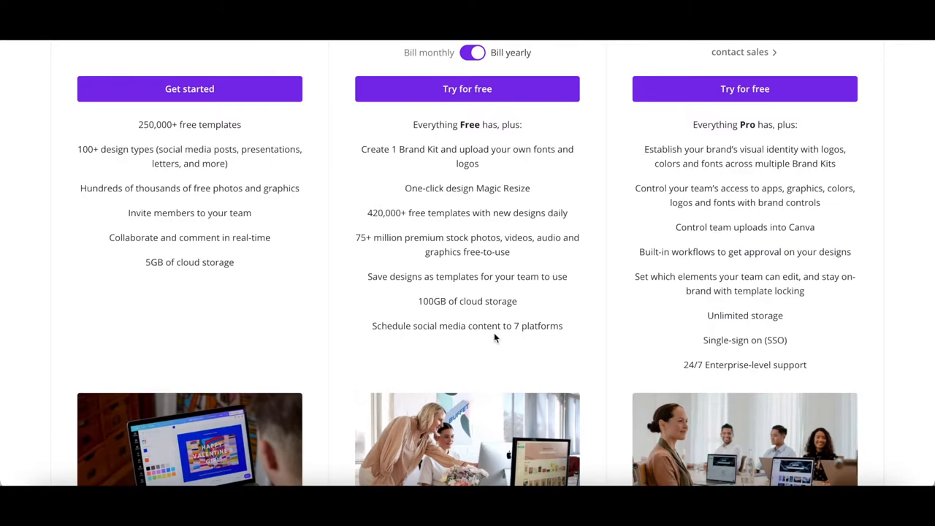
mouse_move(532, 338)
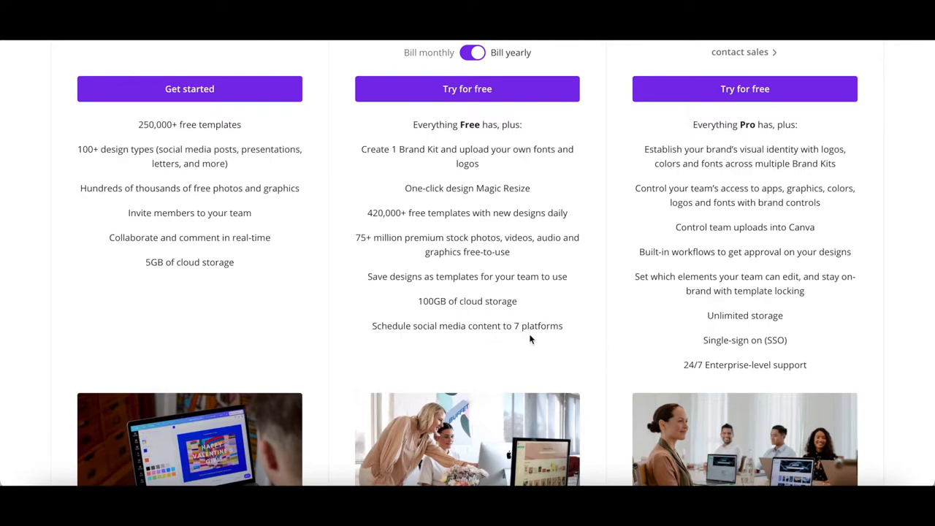
mouse_move(537, 327)
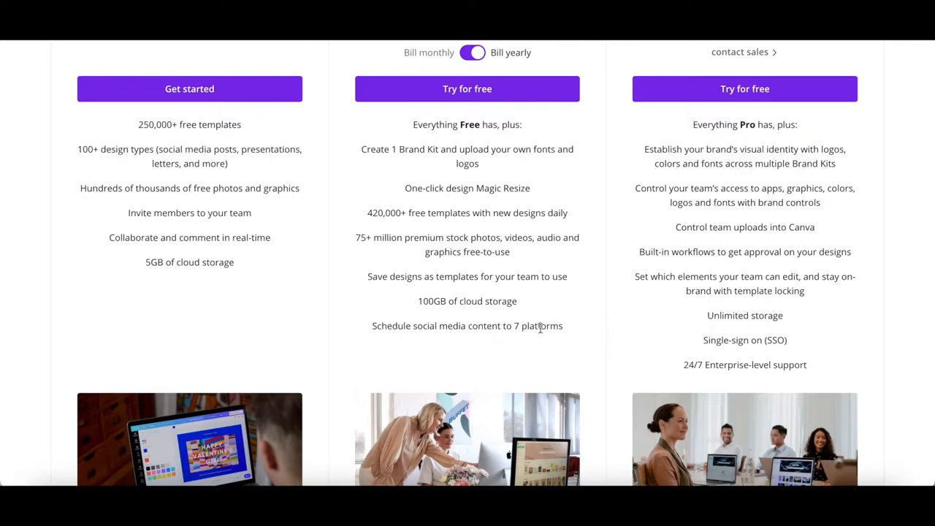
mouse_move(537, 303)
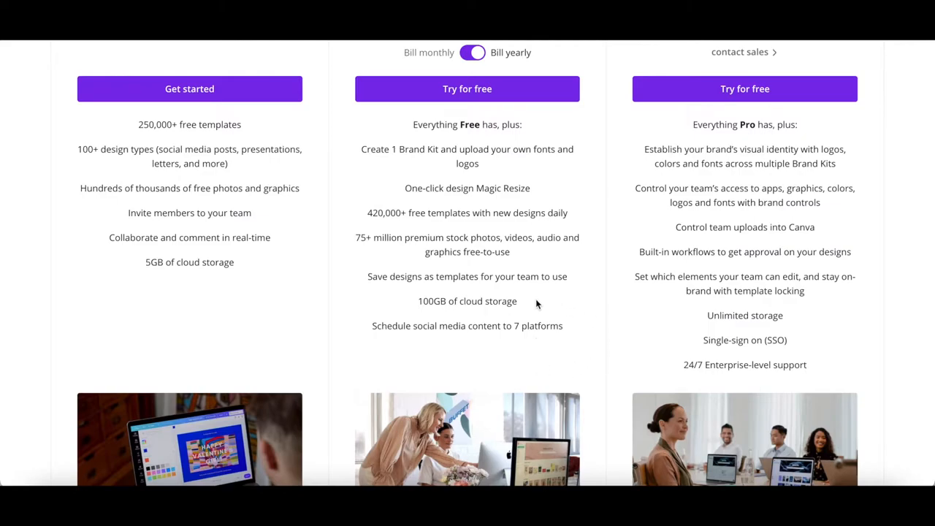
mouse_move(504, 329)
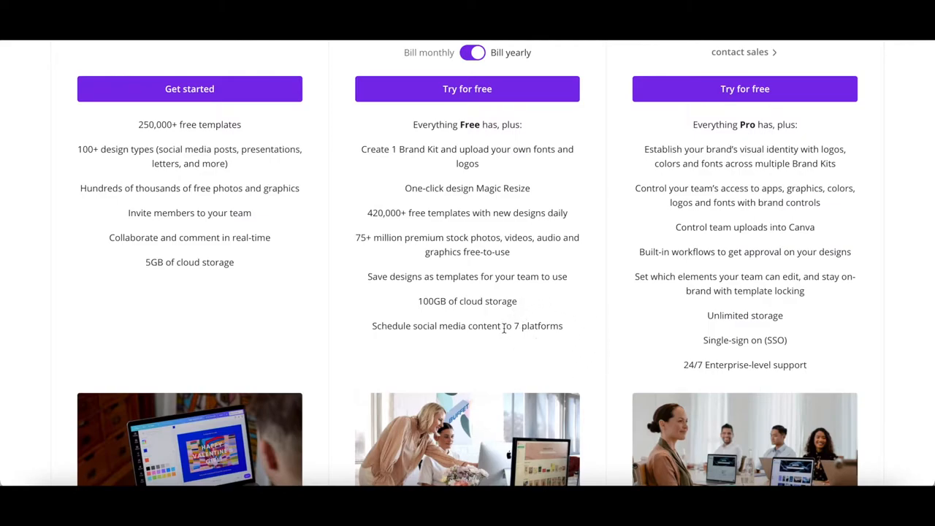
mouse_move(502, 360)
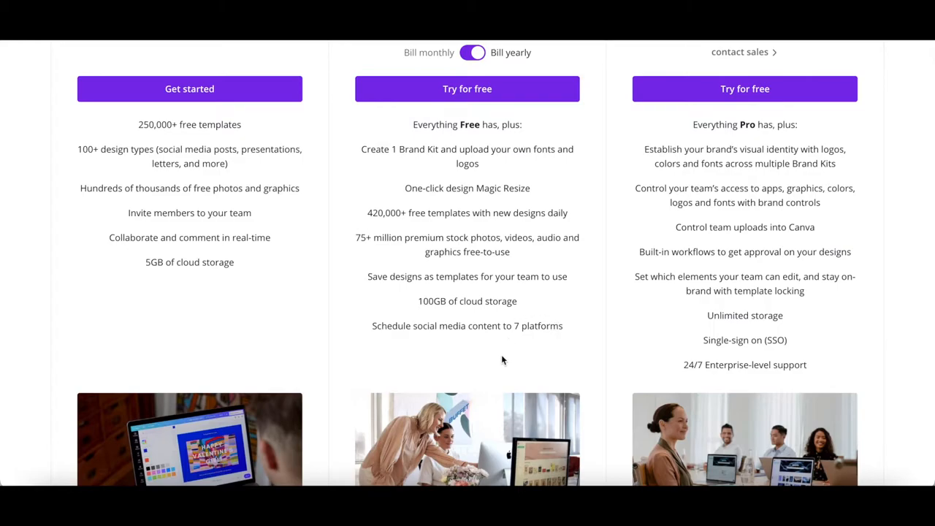
mouse_move(542, 300)
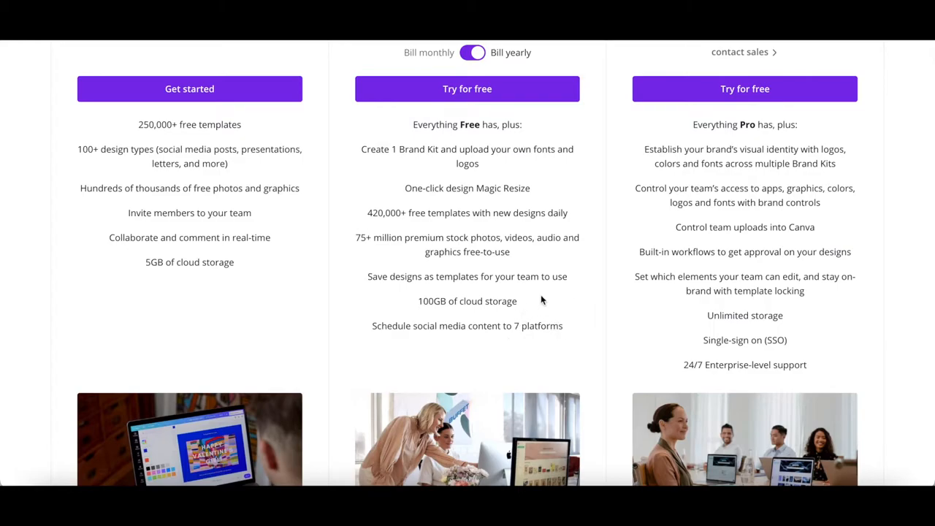
mouse_move(481, 350)
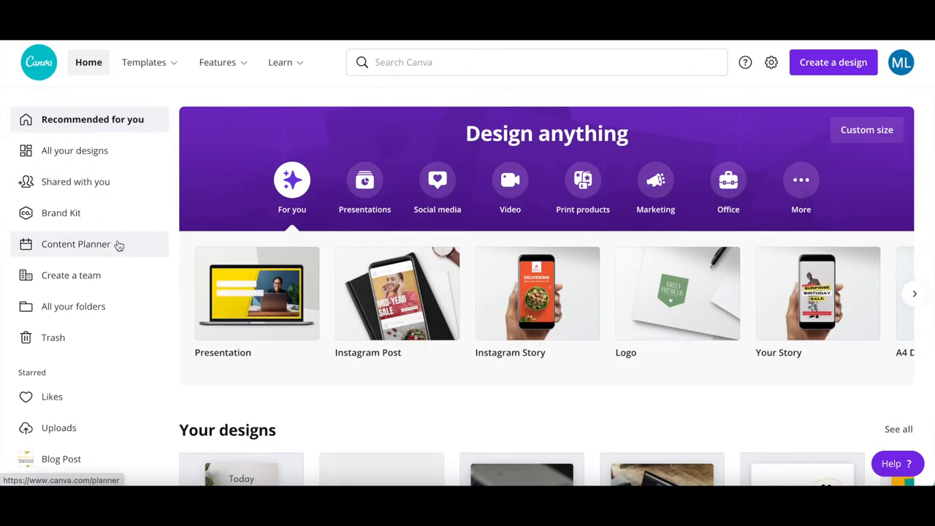
Show the Content Planner calendar and start a new post on April 23
left_click(76, 243)
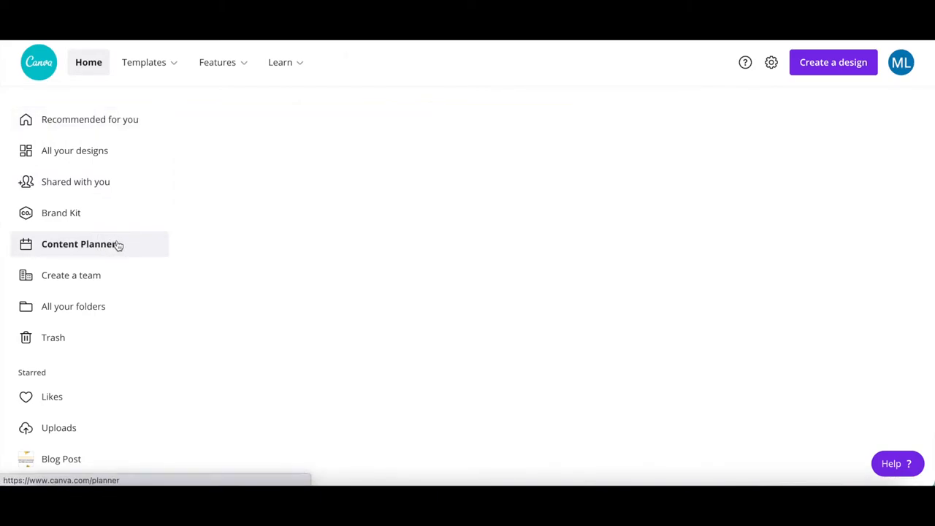
left_click(79, 245)
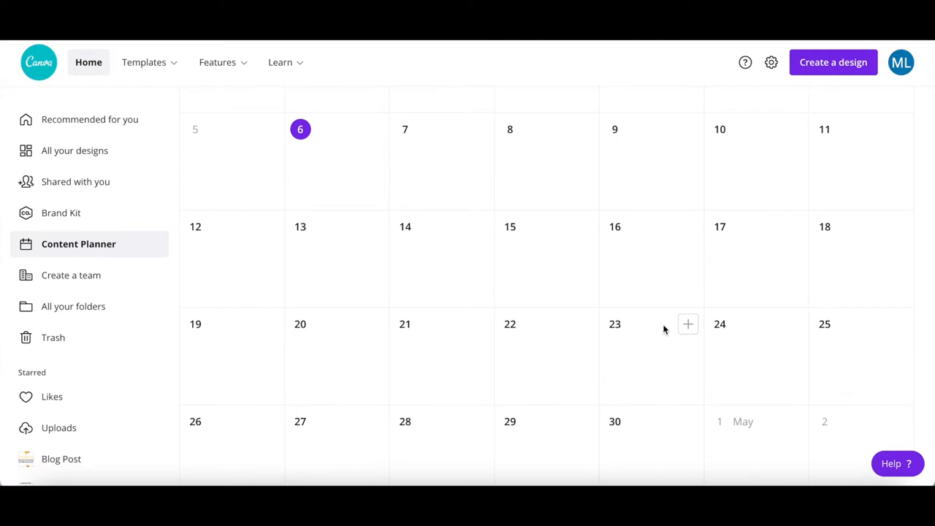
mouse_move(650, 341)
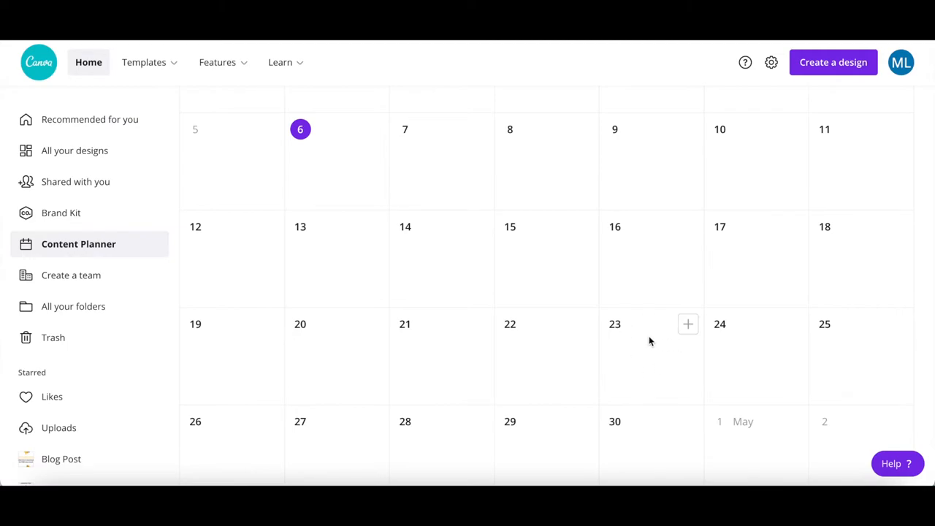
mouse_move(686, 330)
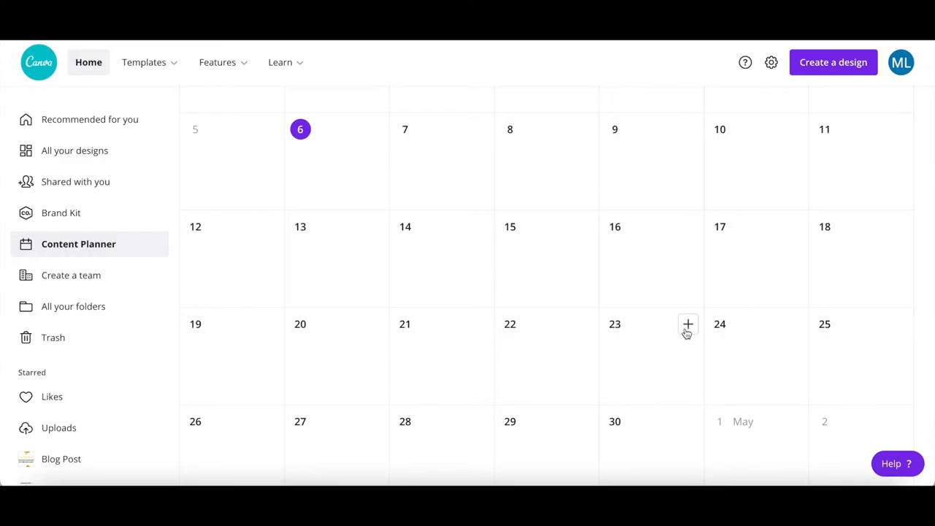
left_click(687, 324)
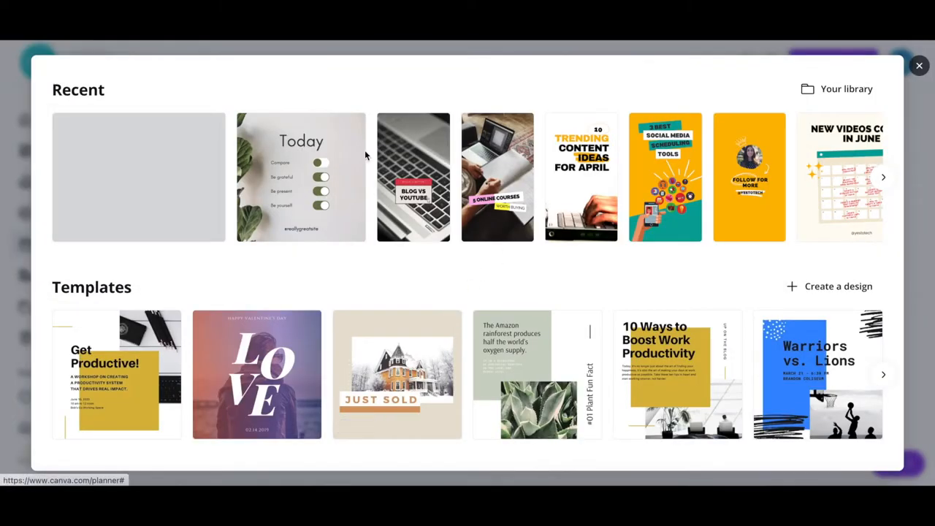
mouse_move(519, 128)
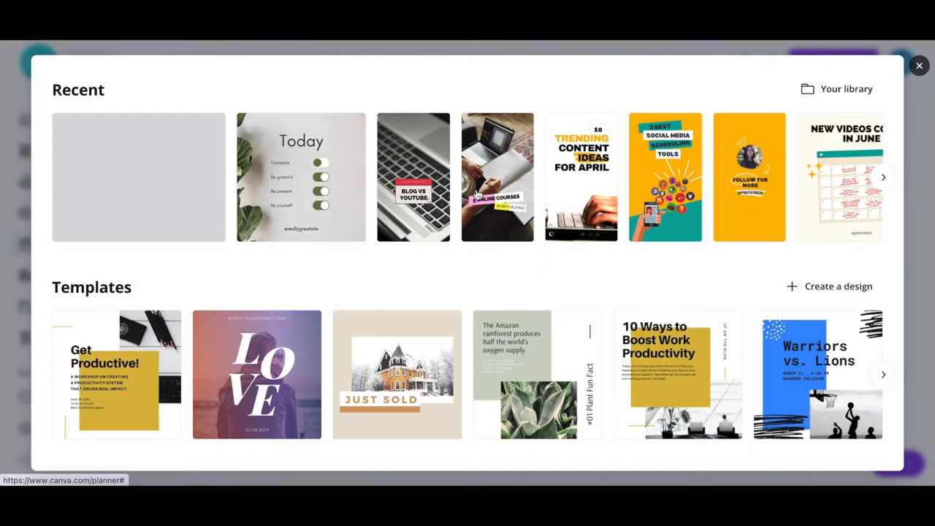
mouse_move(497, 242)
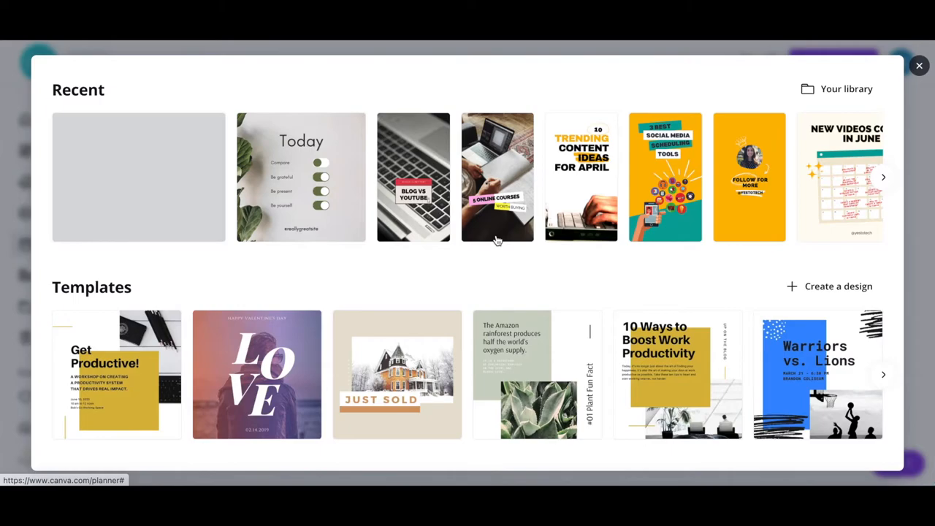
mouse_move(550, 292)
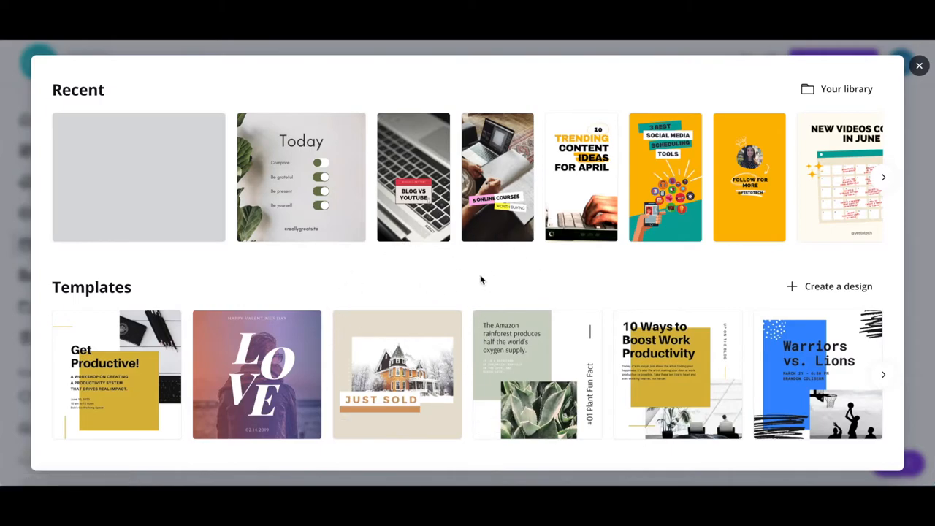
mouse_move(320, 186)
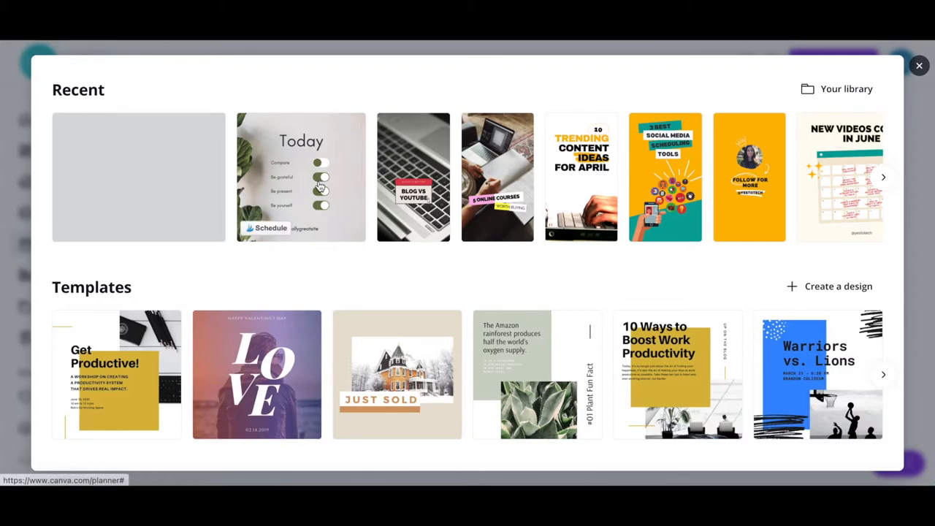
mouse_move(321, 189)
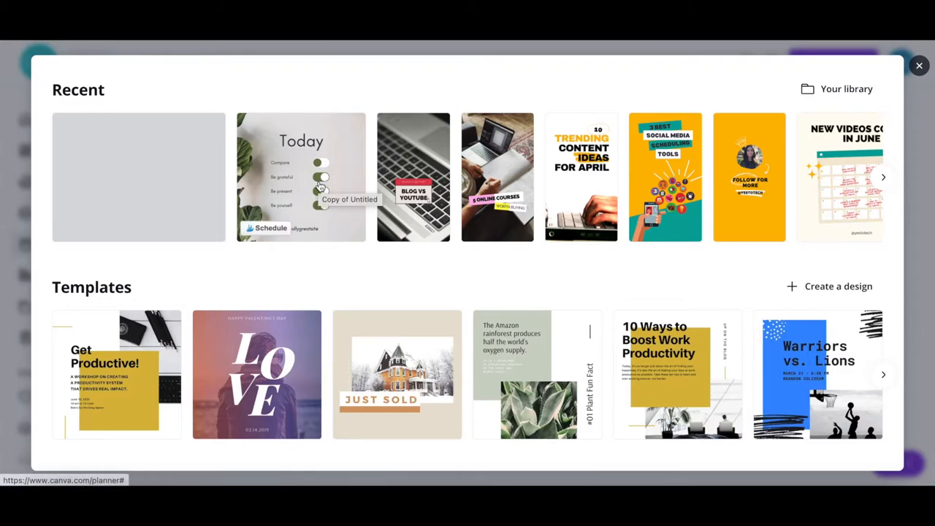
Schedule the Today design (Copy of Untitled) for Friday, April 23
left_click(301, 177)
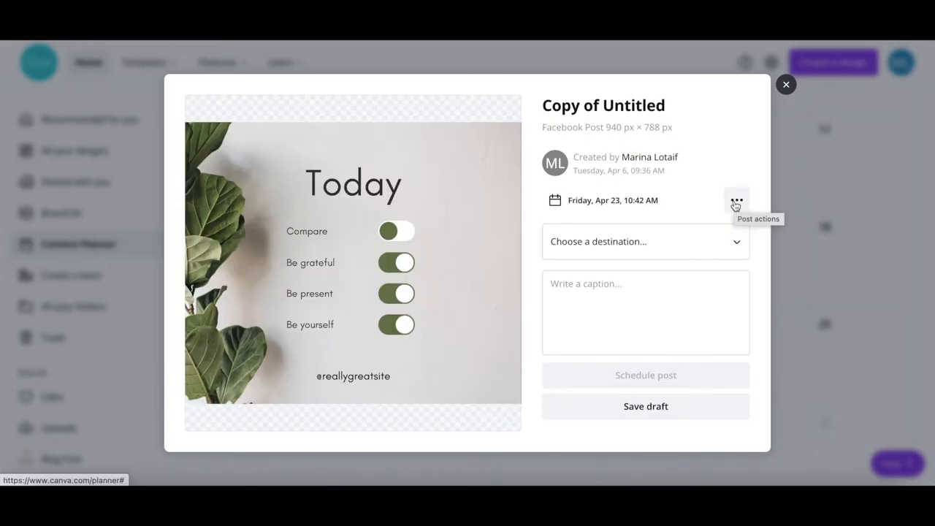
Set the Today post's destination to the Pinterest board and save it as a draft
left_click(737, 200)
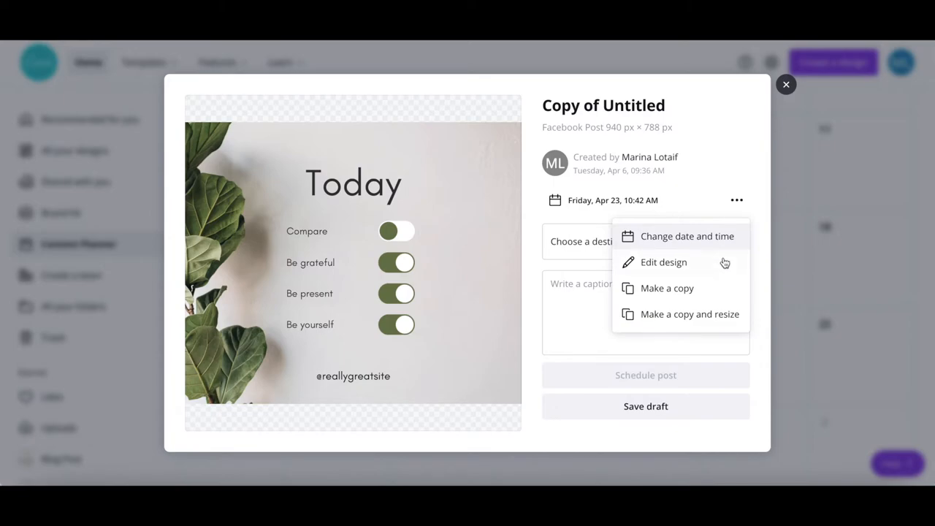
mouse_move(722, 288)
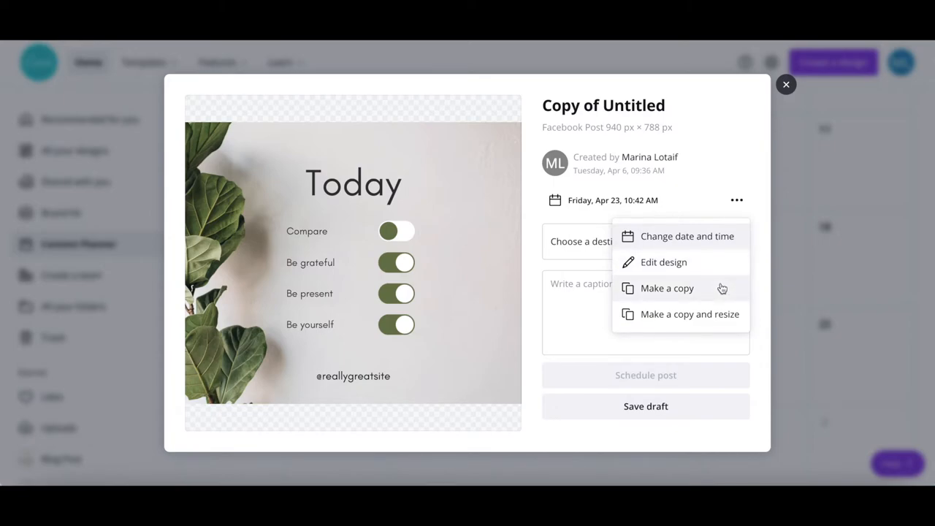
mouse_move(724, 318)
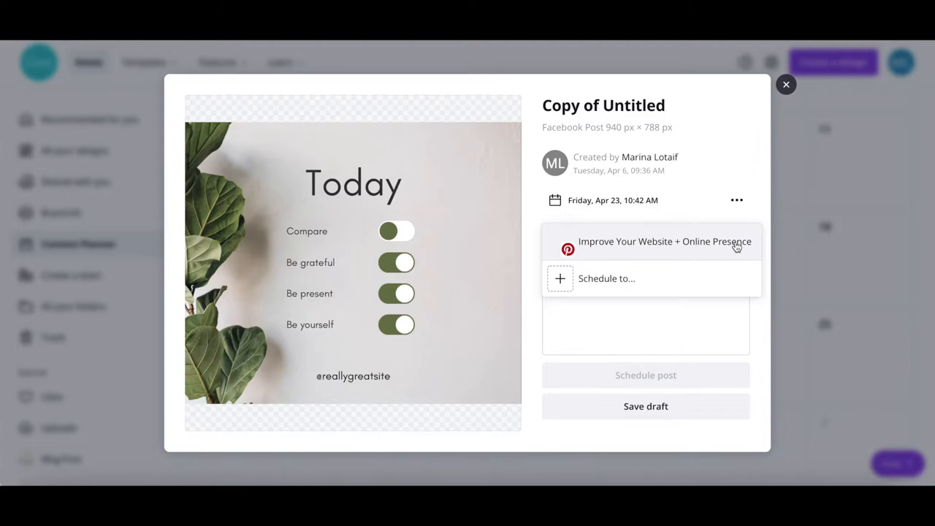
left_click(664, 242)
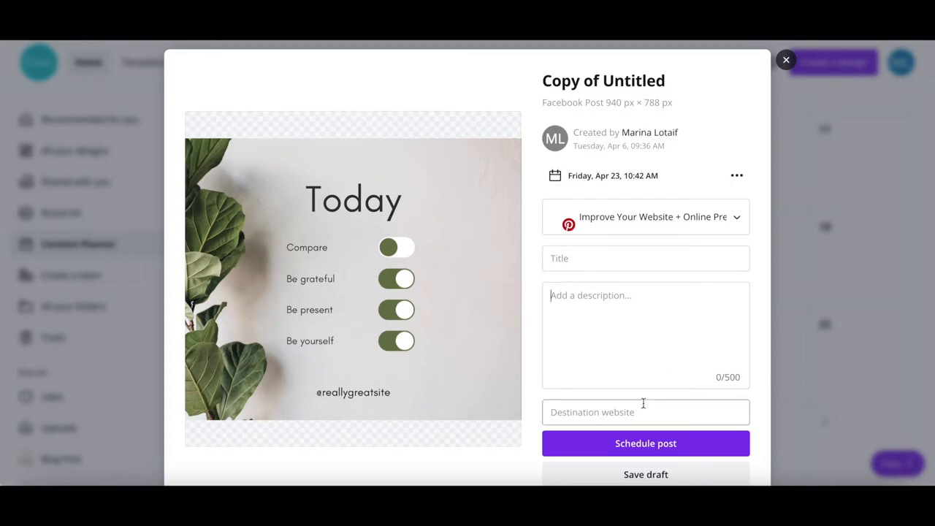
left_click(646, 412)
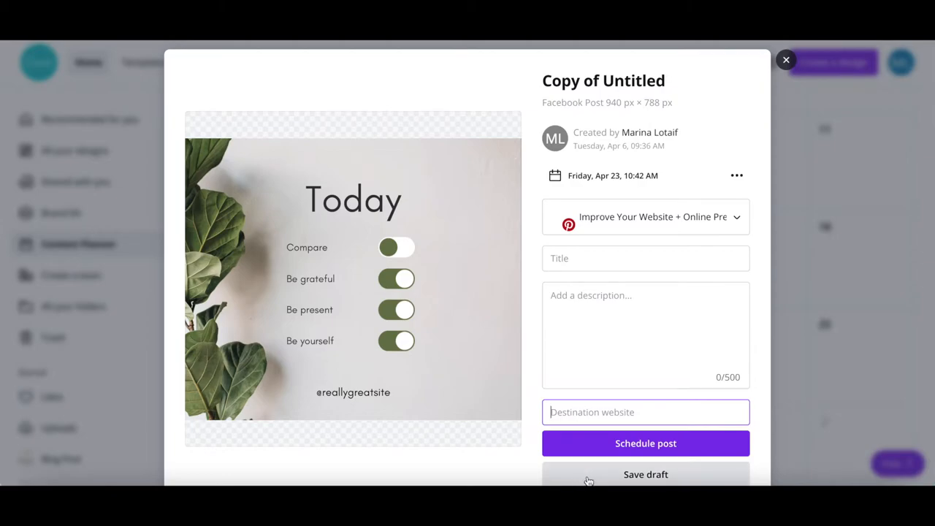
left_click(787, 60)
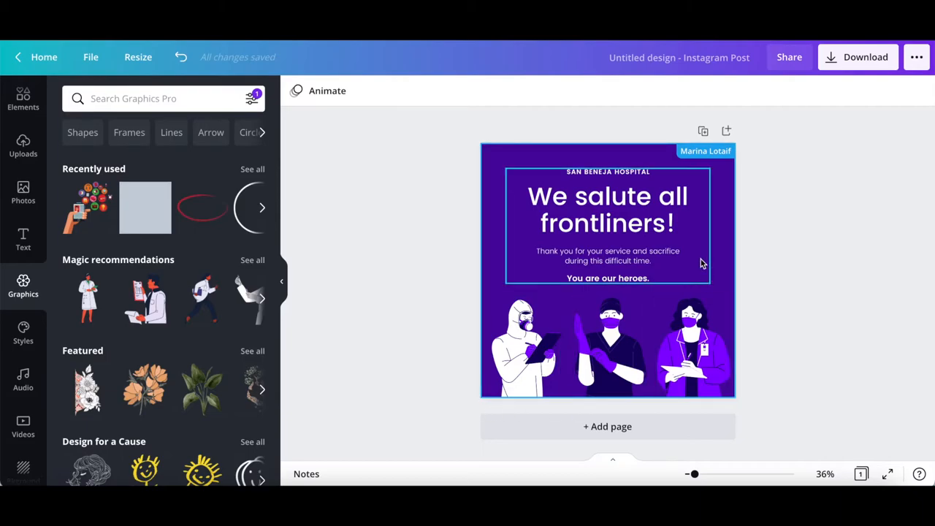
mouse_move(508, 235)
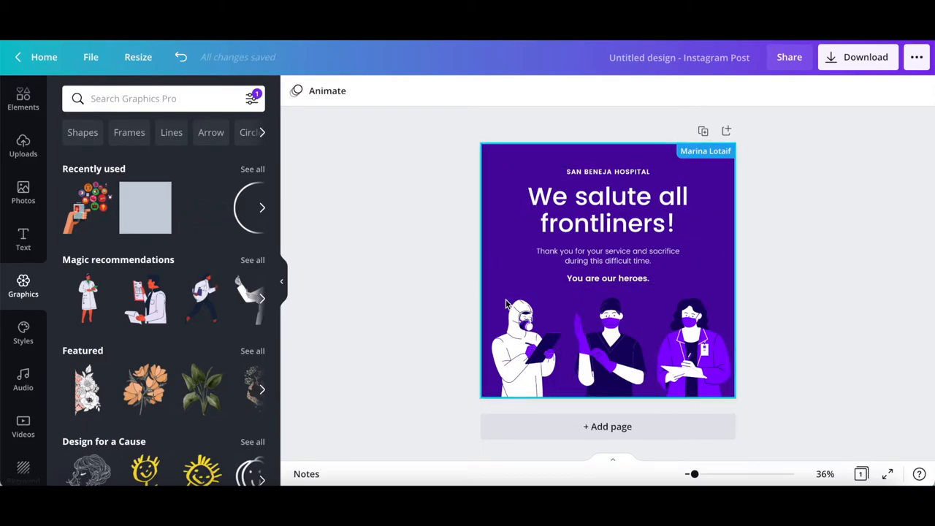
Show the publishing options for the frontliners Instagram post
left_click(522, 347)
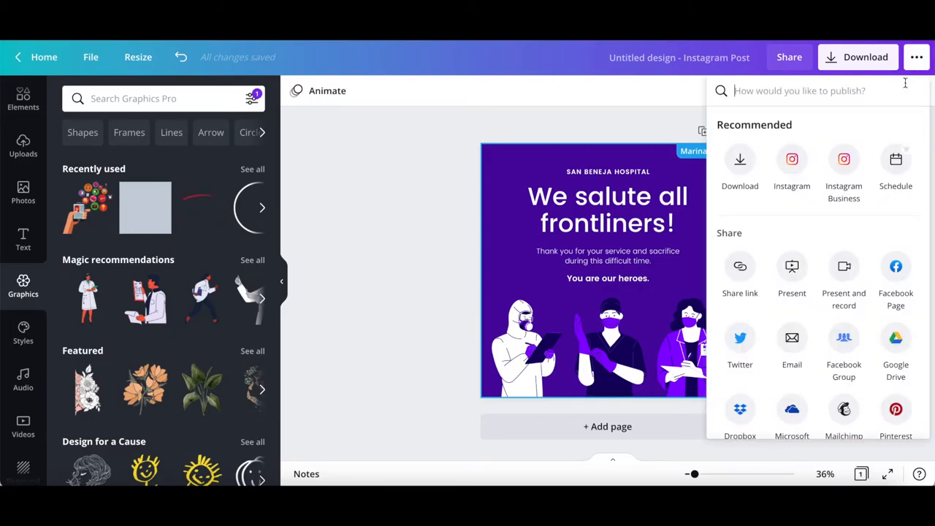
Schedule the post for Thursday, April 22 at 10:44 AM and continue
left_click(896, 168)
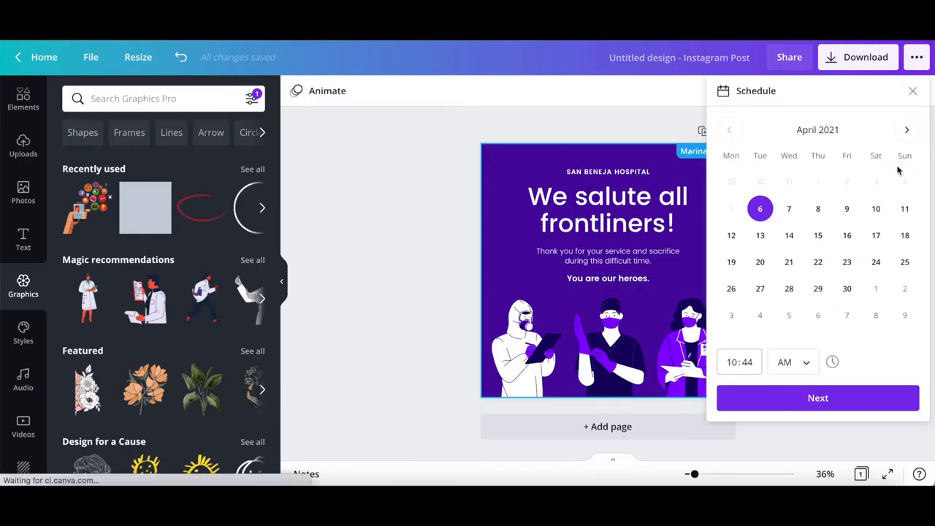
left_click(818, 261)
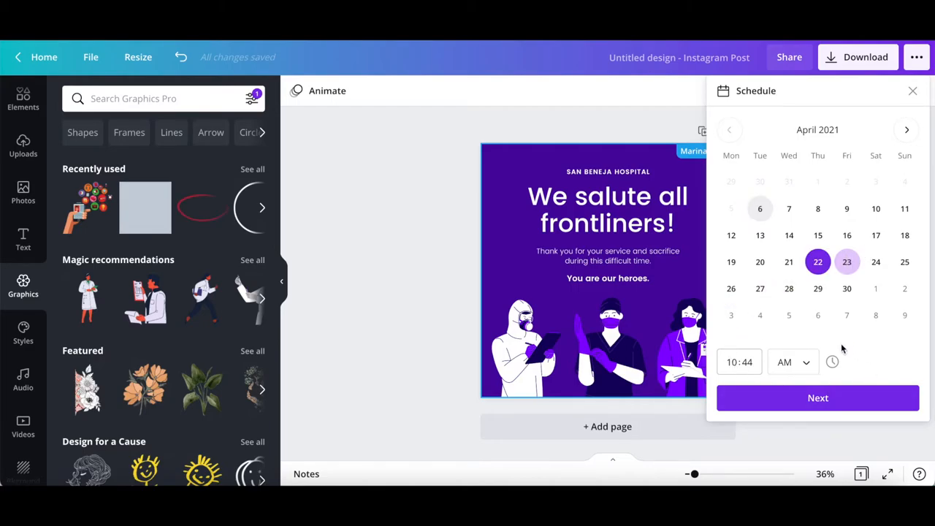
left_click(508, 205)
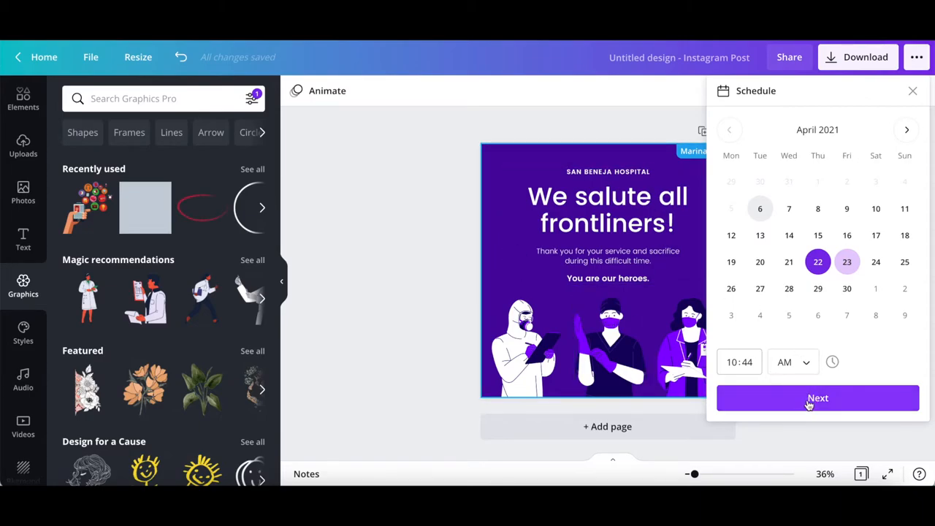
left_click(817, 397)
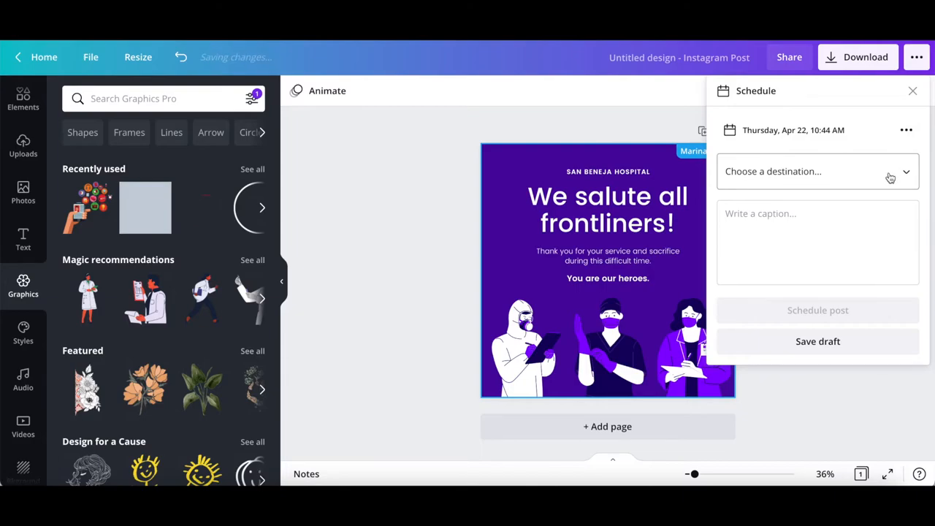
Set the Improve Your Website + Online Presence Pinterest board as destination and start the website link
left_click(817, 171)
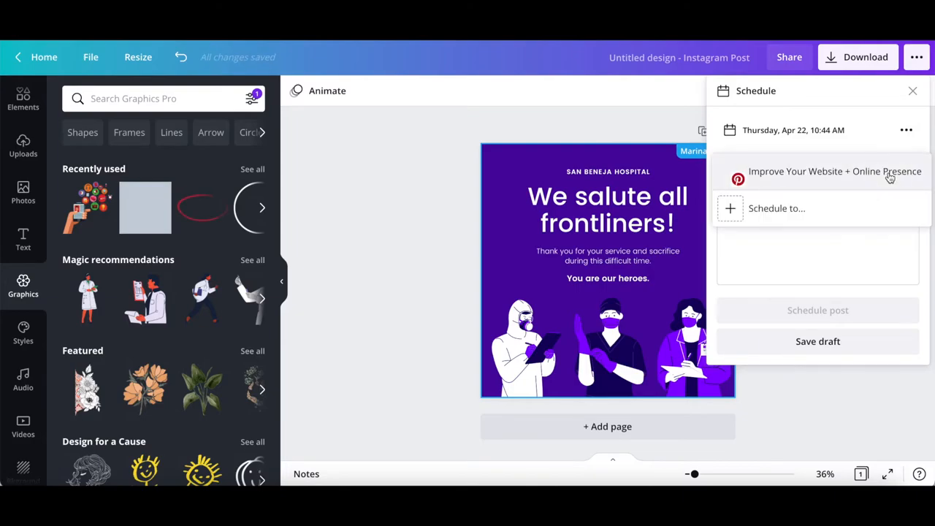
left_click(835, 171)
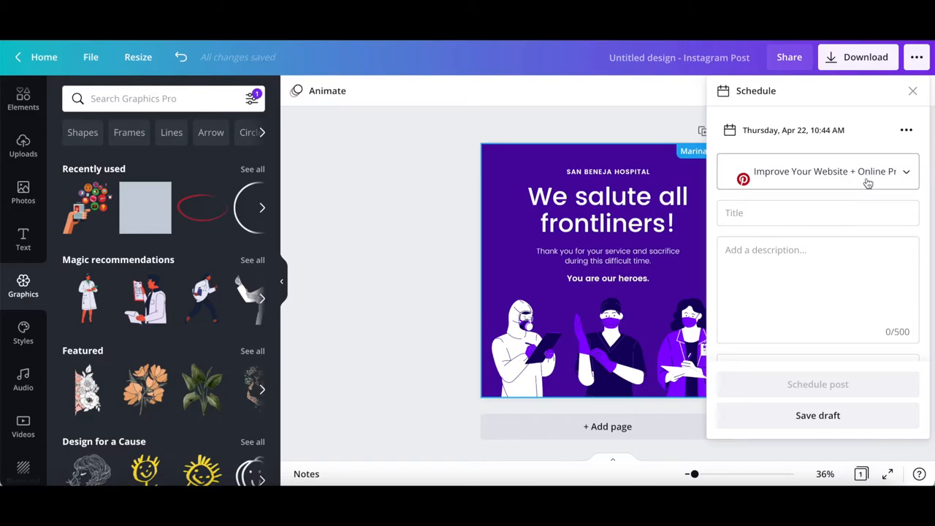
left_click(818, 212)
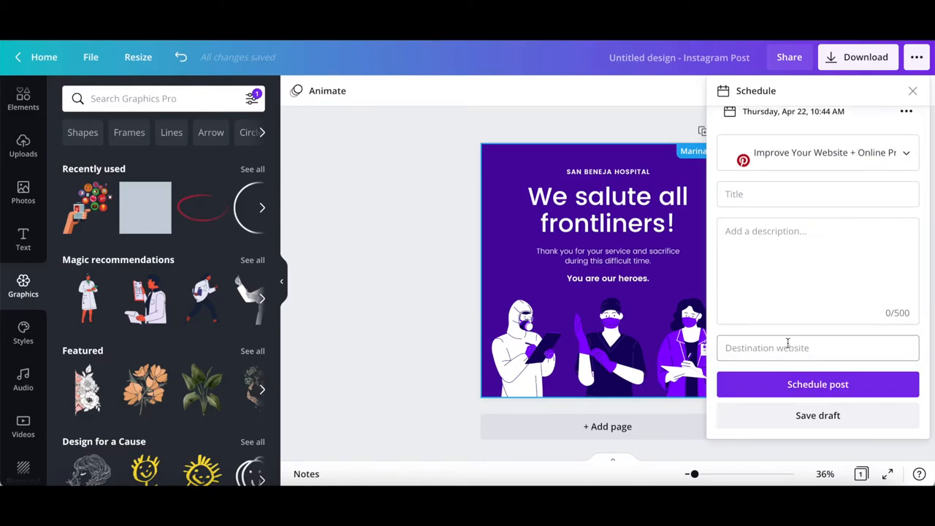
left_click(817, 347)
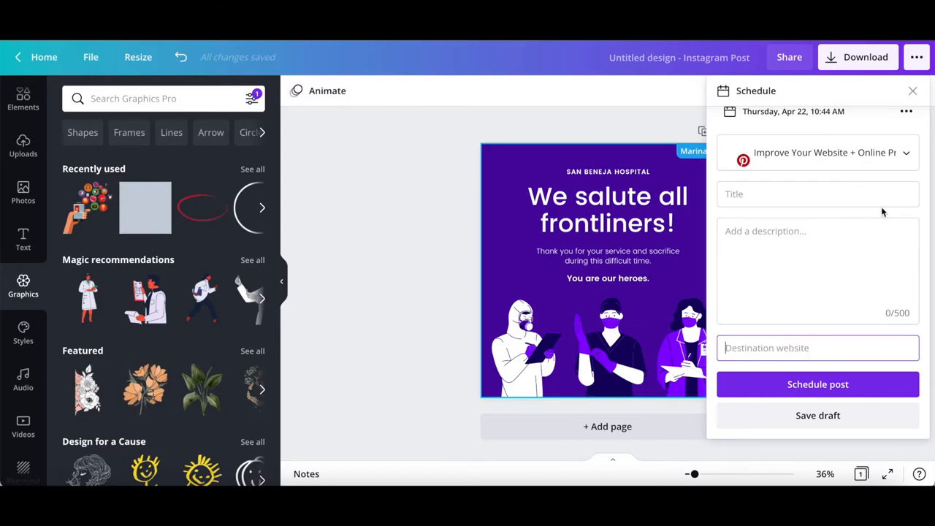
left_click(818, 194)
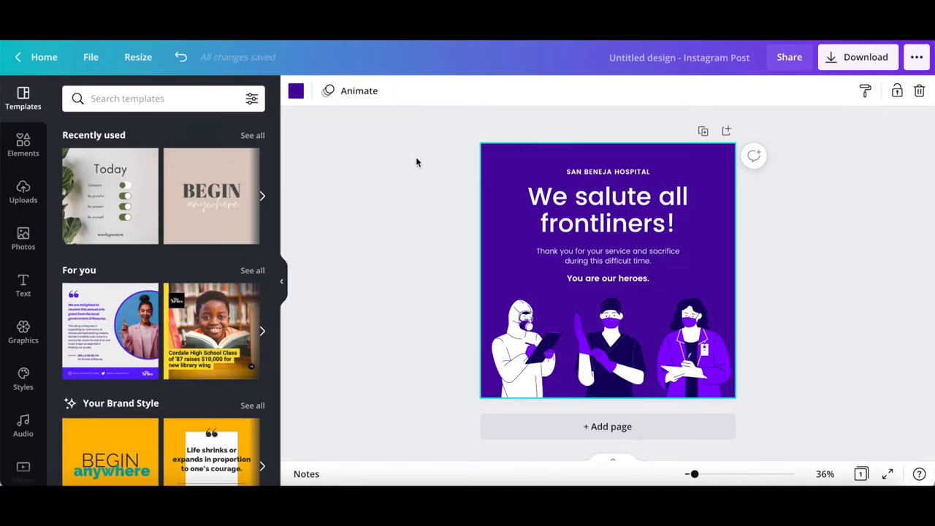
Close the scheduler and remove the design, leaving a blank white page
left_click(607, 233)
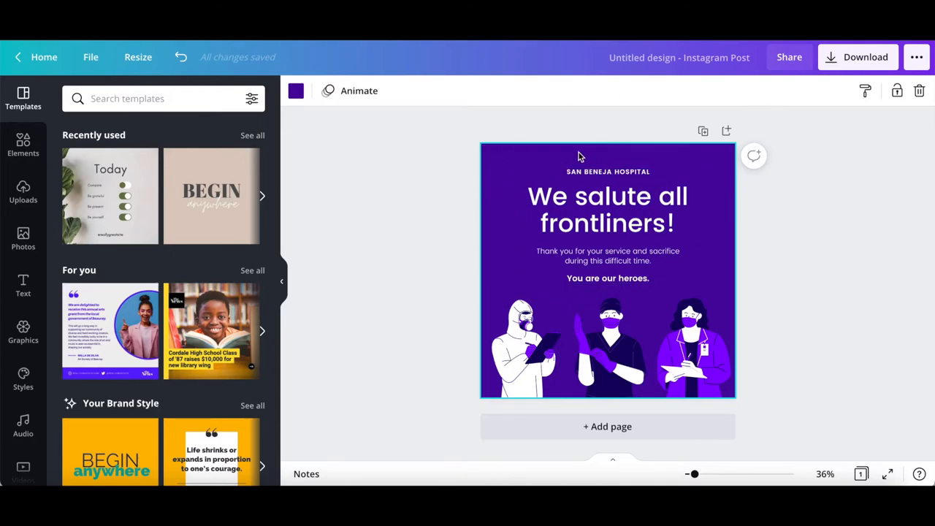
left_click(608, 223)
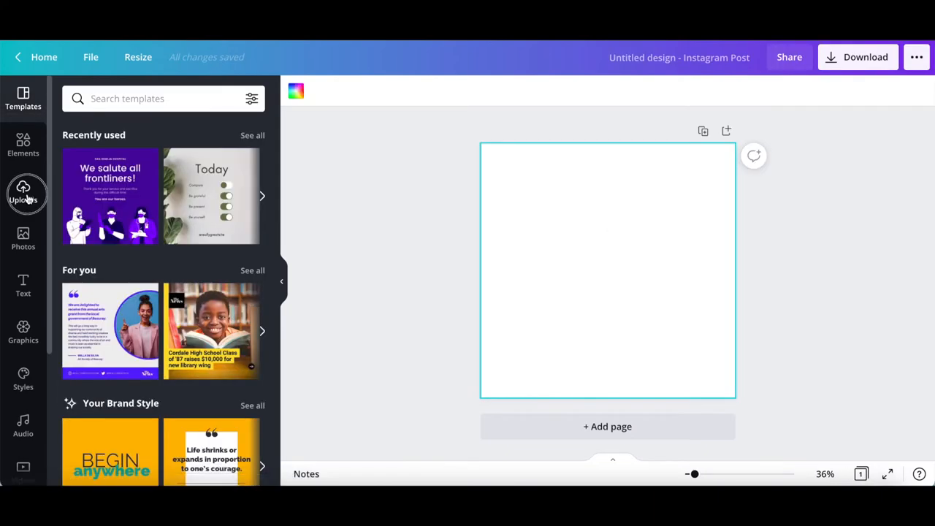
Review upload sources (Device, Facebook, Google Drive, Instagram, Dropbox) then switch to the Photos library
left_click(22, 194)
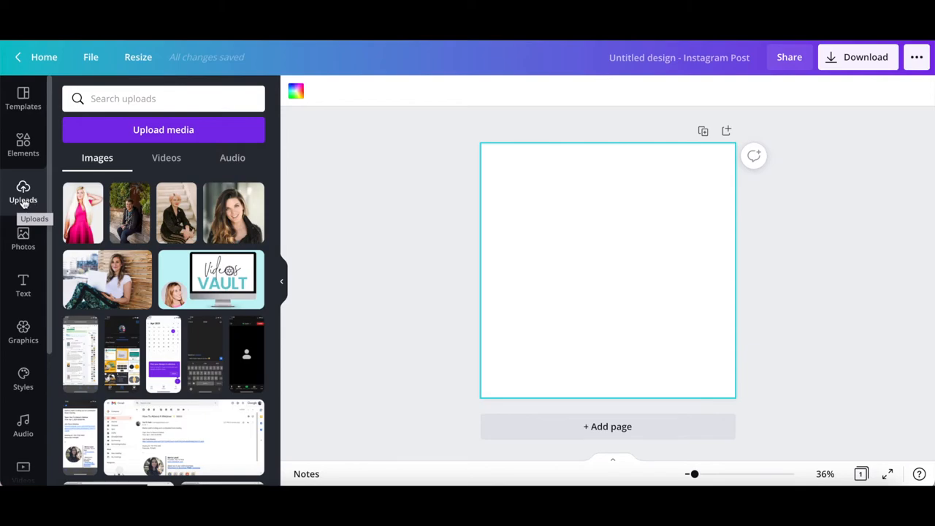
left_click(163, 129)
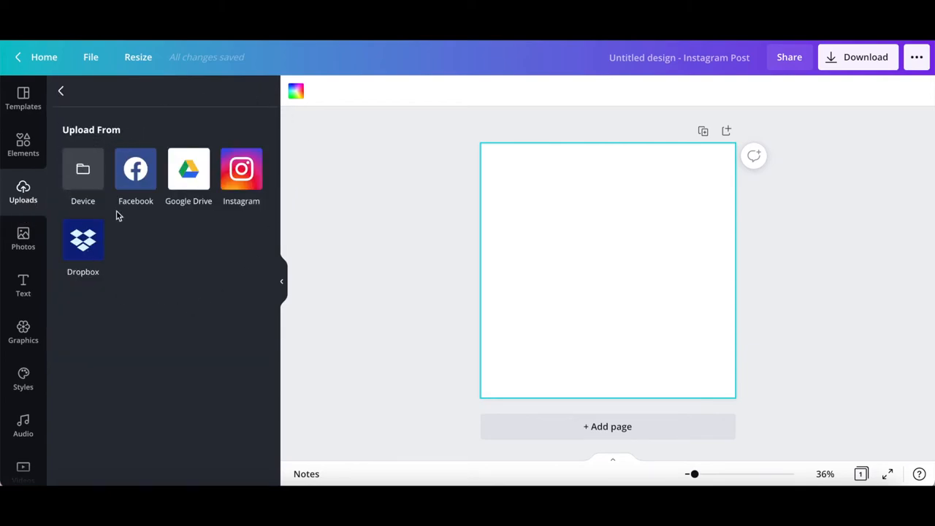
mouse_move(135, 154)
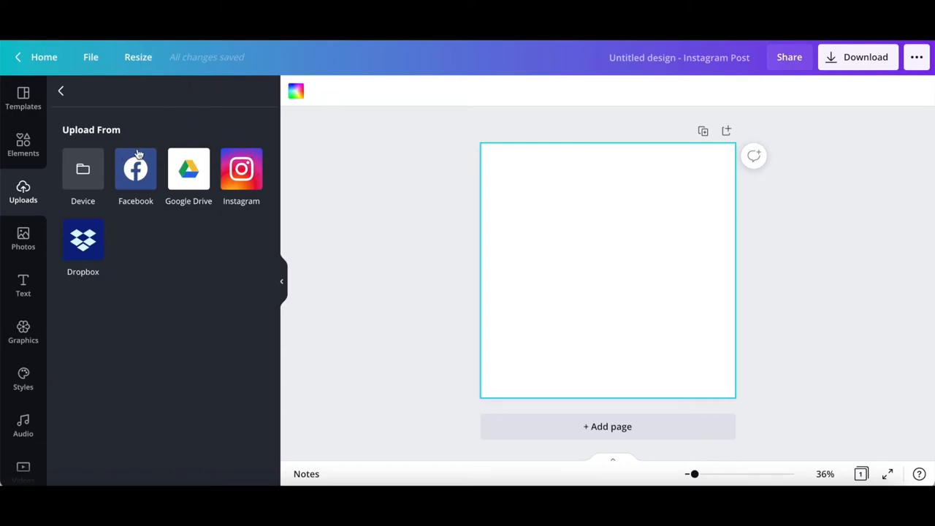
mouse_move(131, 172)
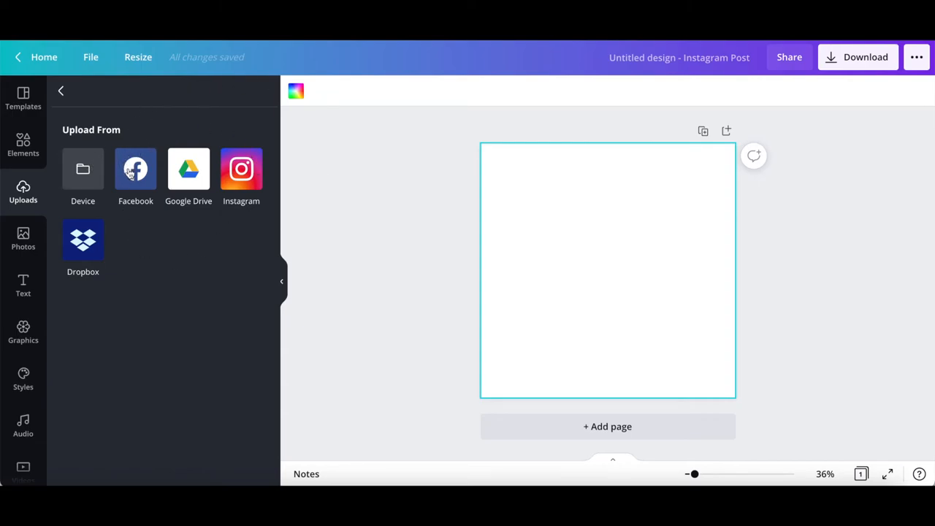
mouse_move(241, 169)
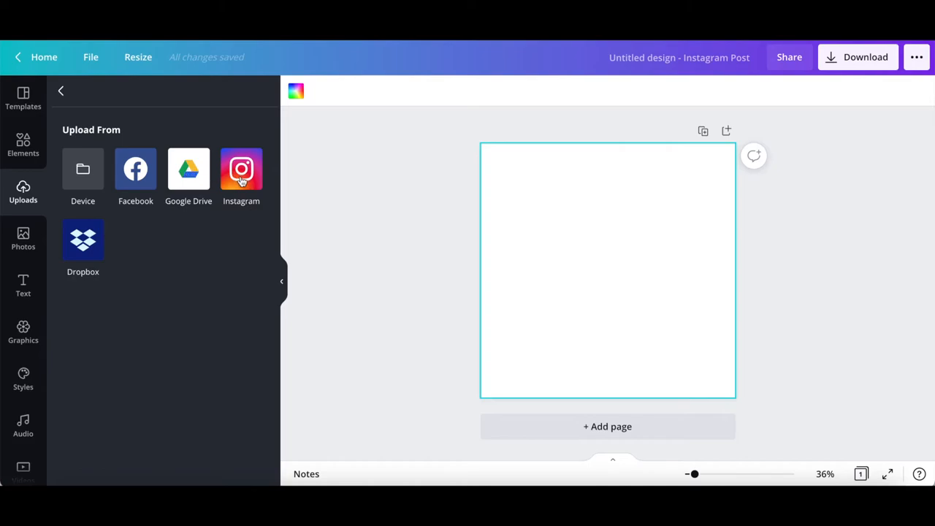
mouse_move(120, 235)
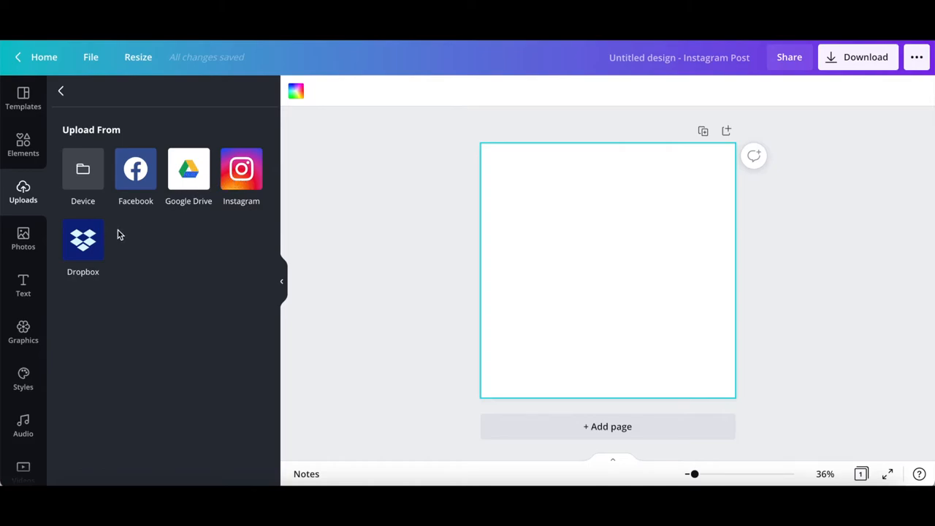
mouse_move(114, 239)
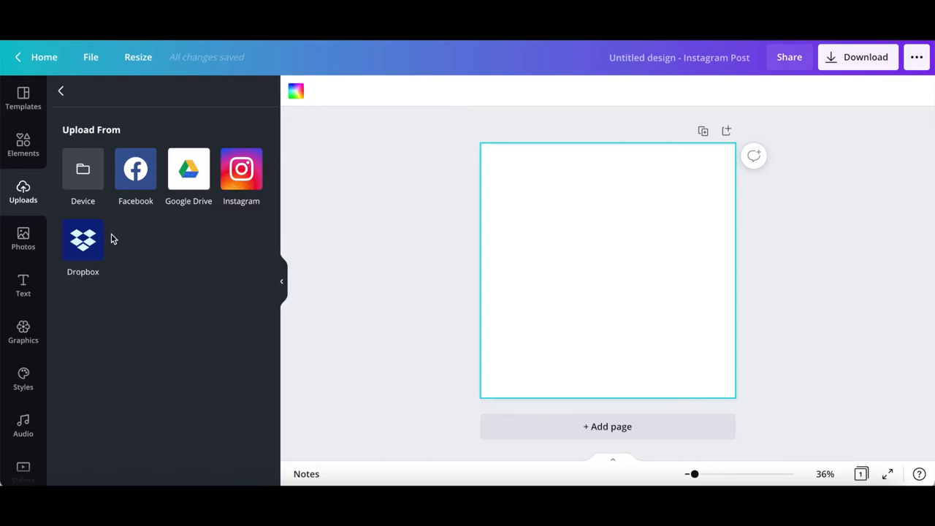
mouse_move(59, 304)
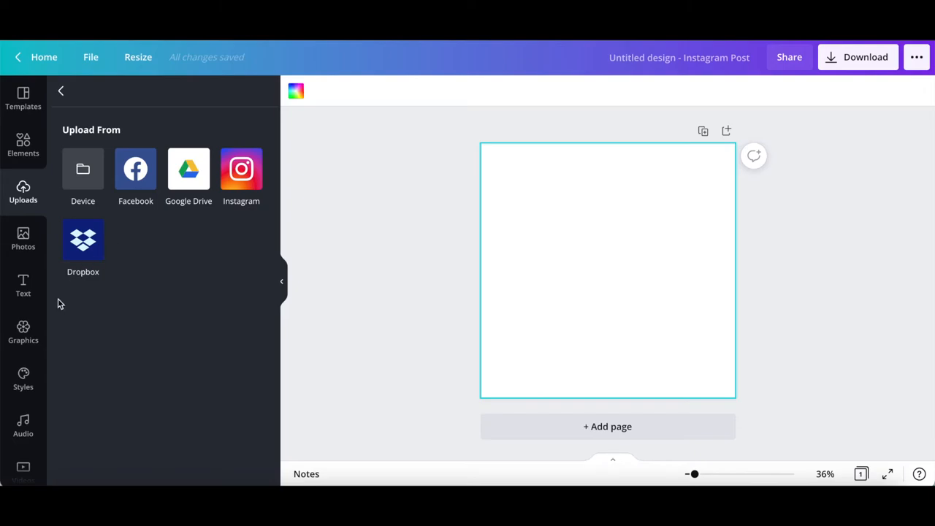
left_click(23, 201)
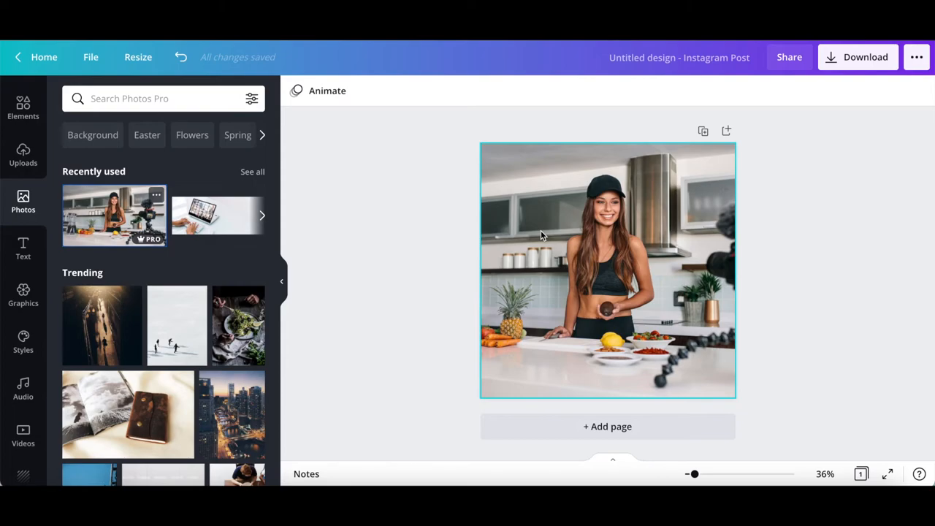
mouse_move(607, 305)
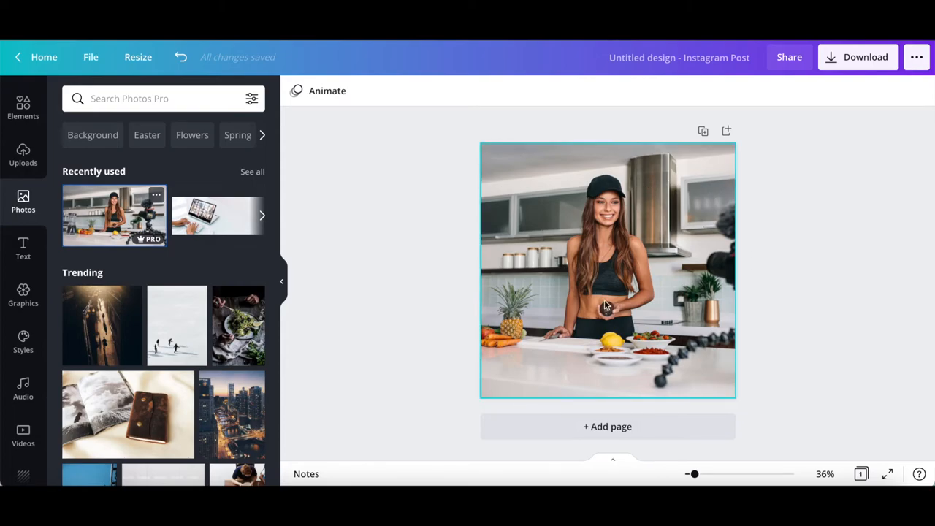
mouse_move(604, 152)
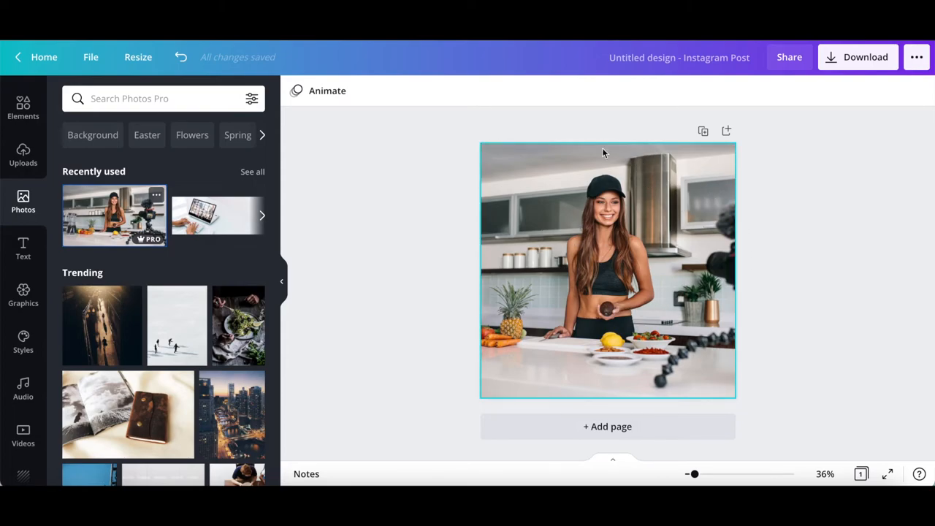
mouse_move(584, 243)
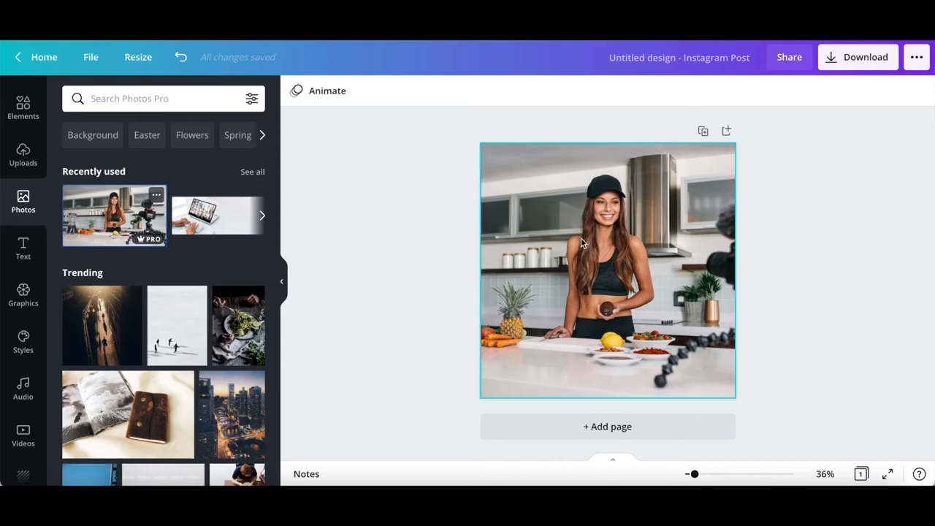
mouse_move(548, 180)
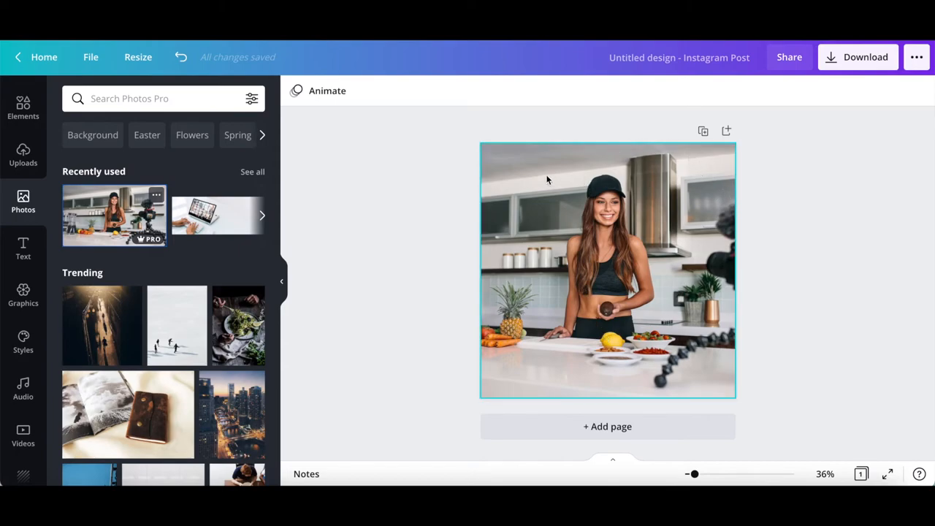
Select the kitchen stock photo on the page to reveal its image editing options
left_click(607, 271)
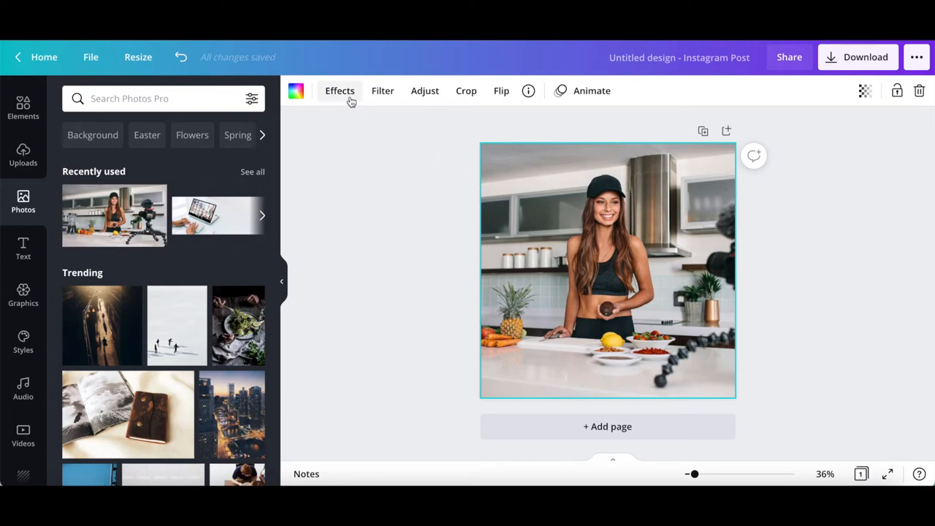
Apply the Background Remover effect so the kitchen disappears behind the woman
left_click(339, 91)
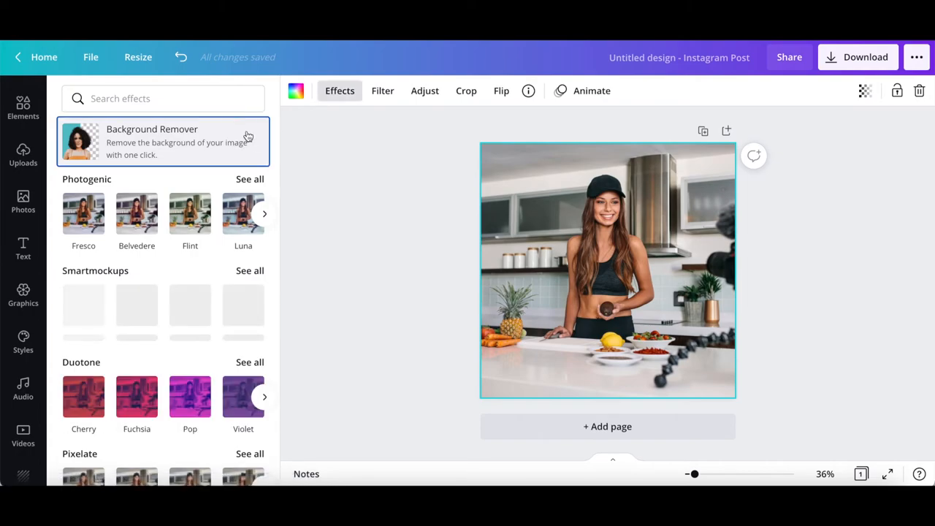
left_click(151, 142)
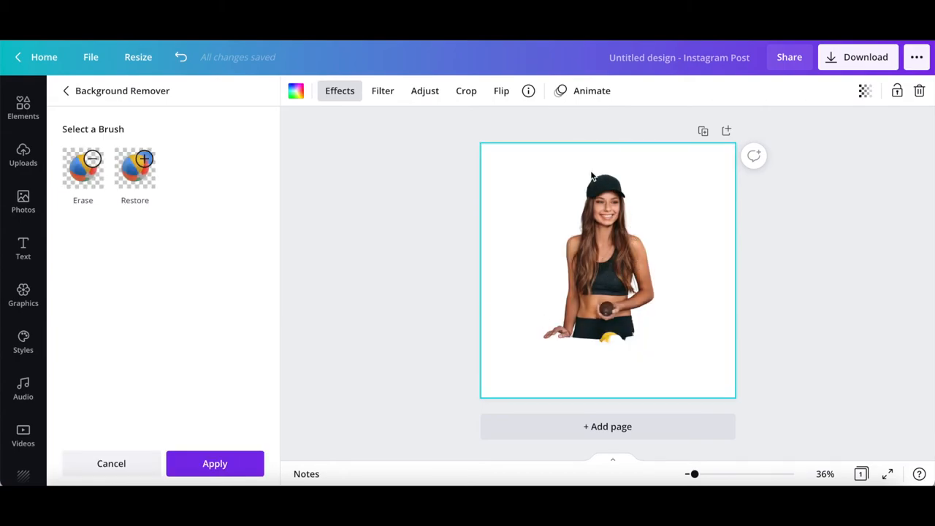
mouse_move(524, 262)
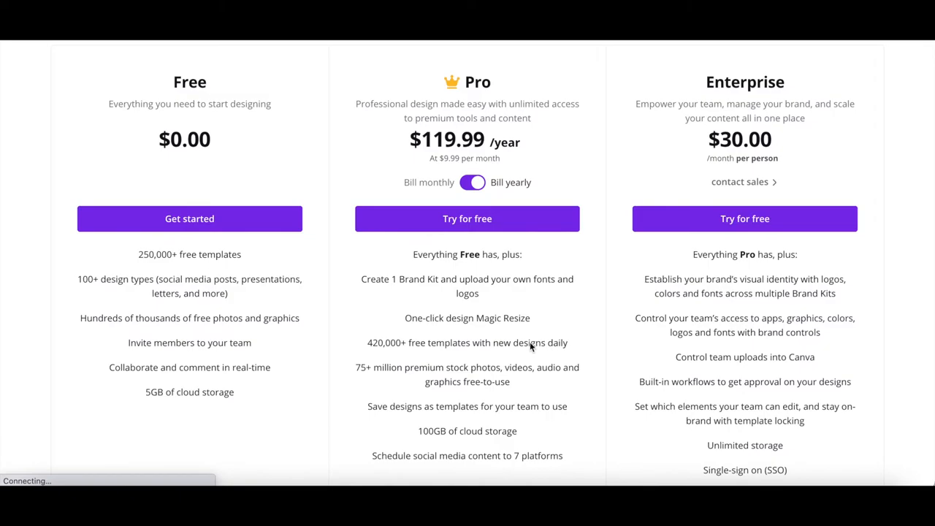
mouse_move(544, 161)
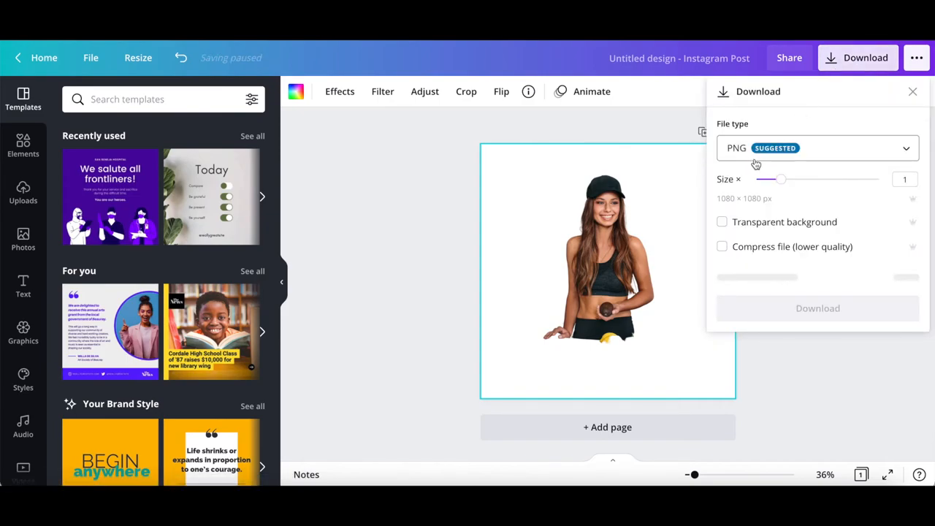
mouse_move(804, 152)
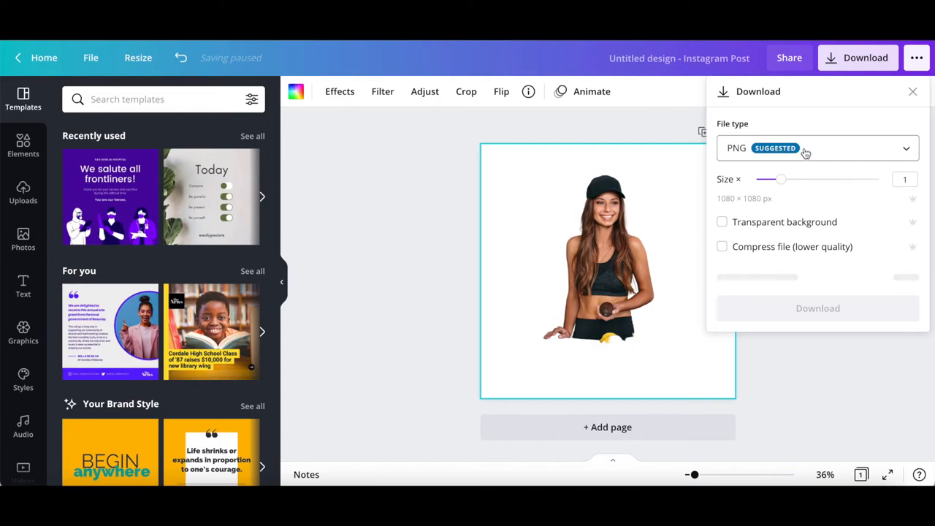
mouse_move(746, 225)
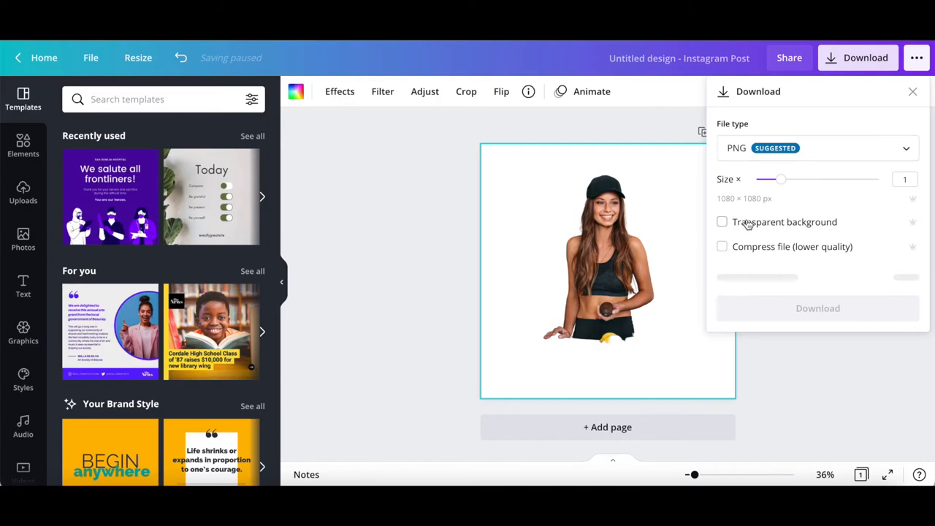
Enable Transparent background for the PNG, leave Compress file off, and adjust the Size slider
left_click(722, 221)
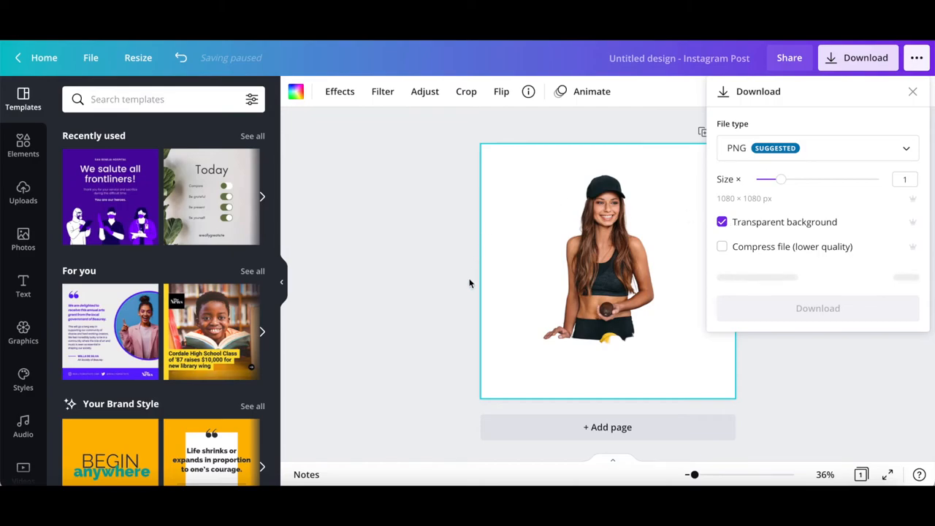
mouse_move(486, 259)
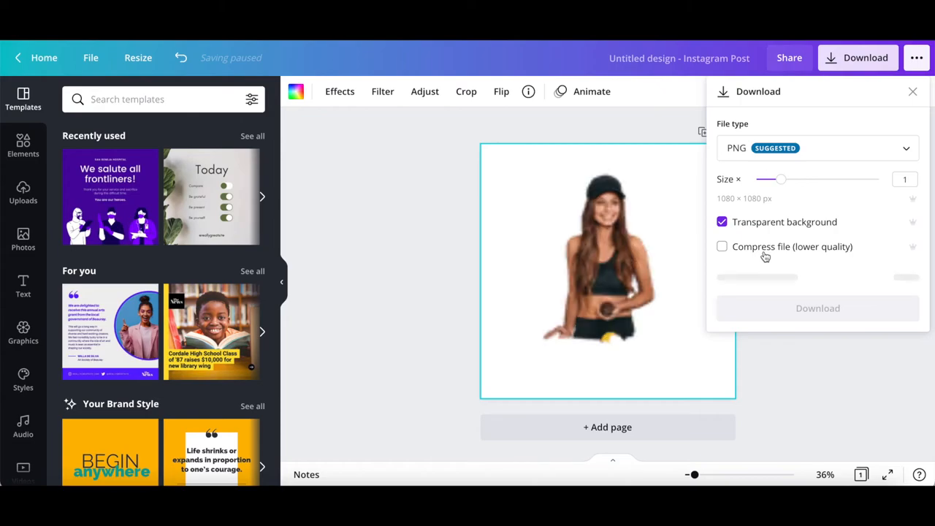
left_click(722, 247)
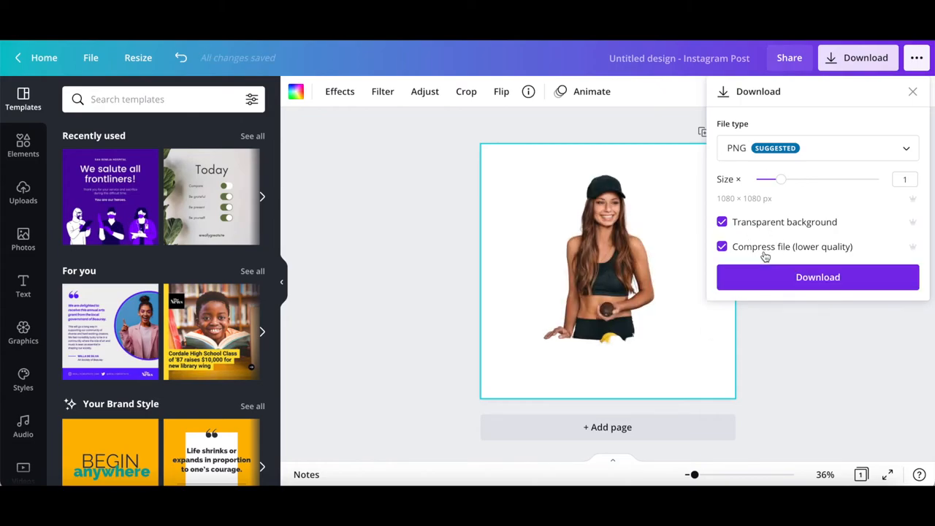
left_click(722, 247)
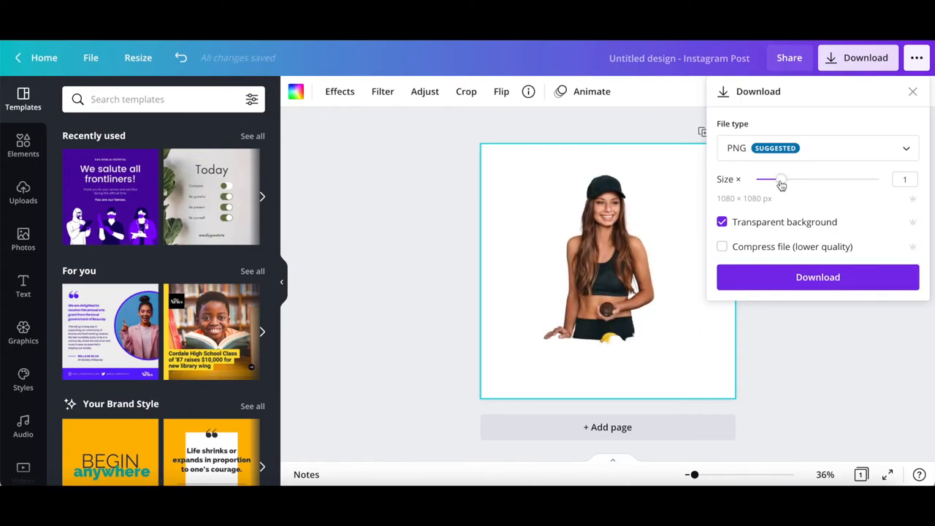
left_click_drag(781, 181, 807, 181)
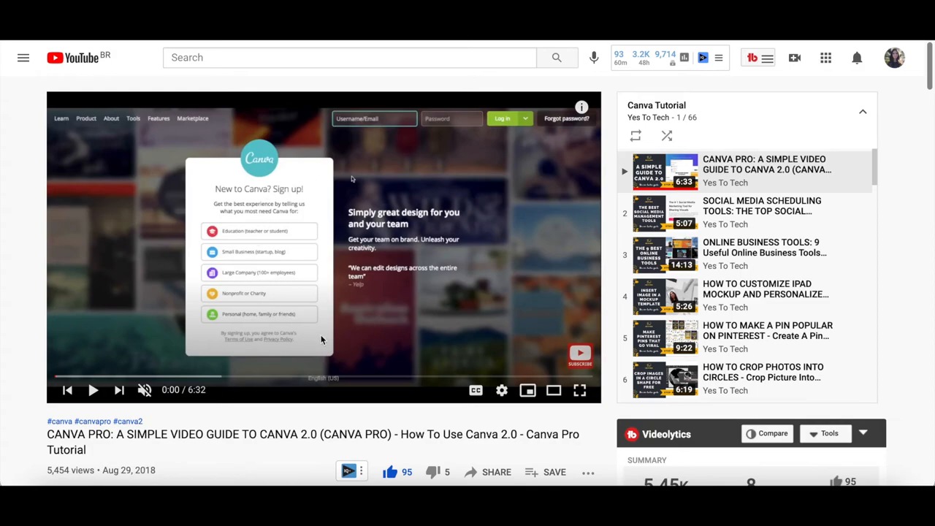
mouse_move(364, 254)
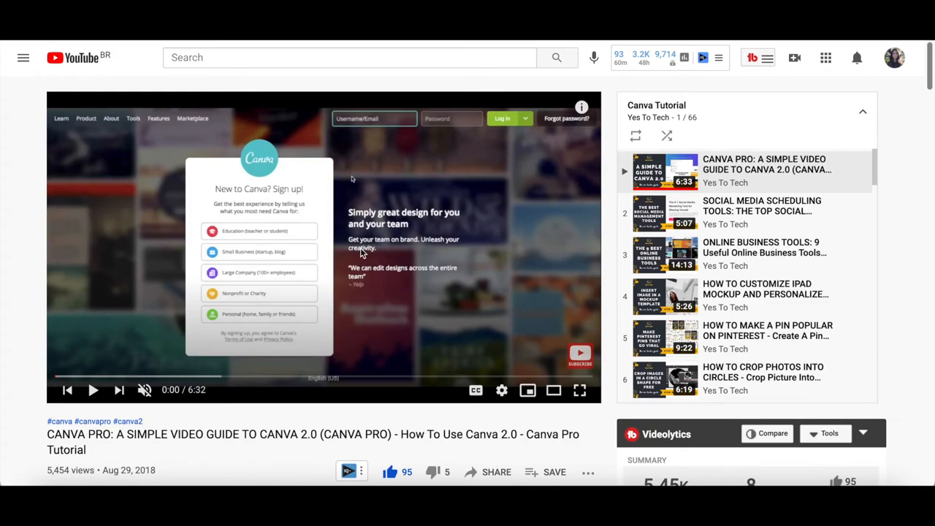
scroll("down", 3)
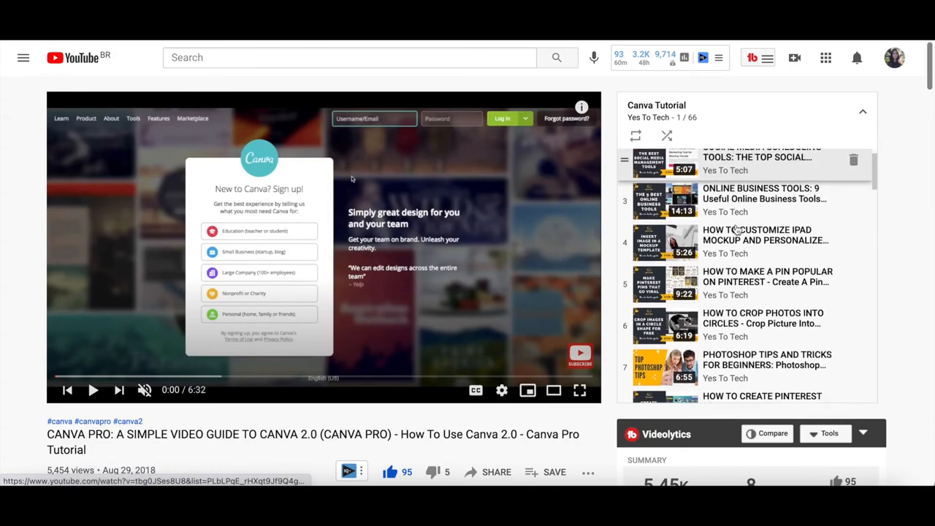
scroll("down", 3)
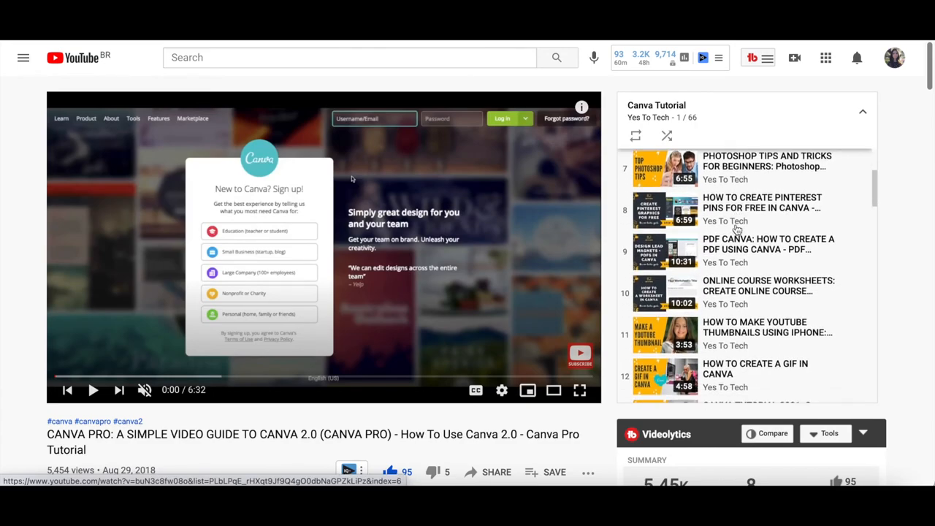
scroll("down", 3)
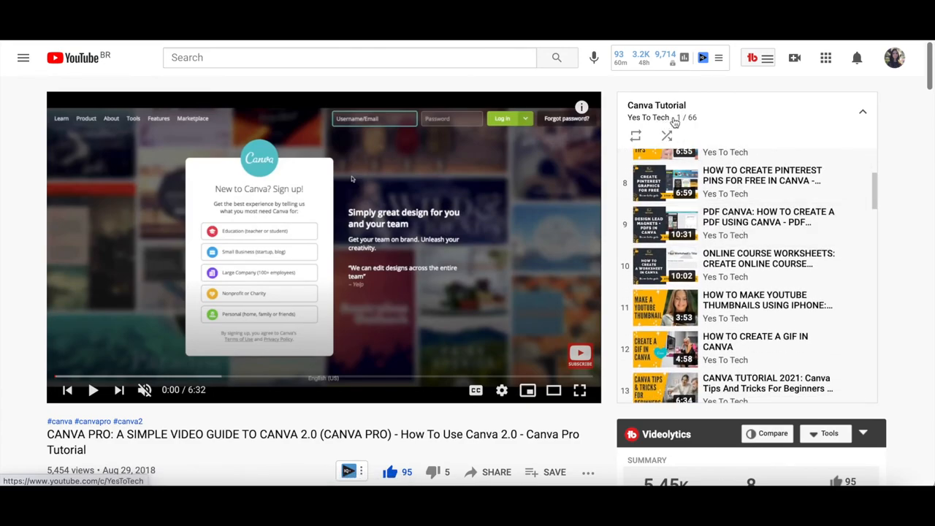
scroll("down", 3)
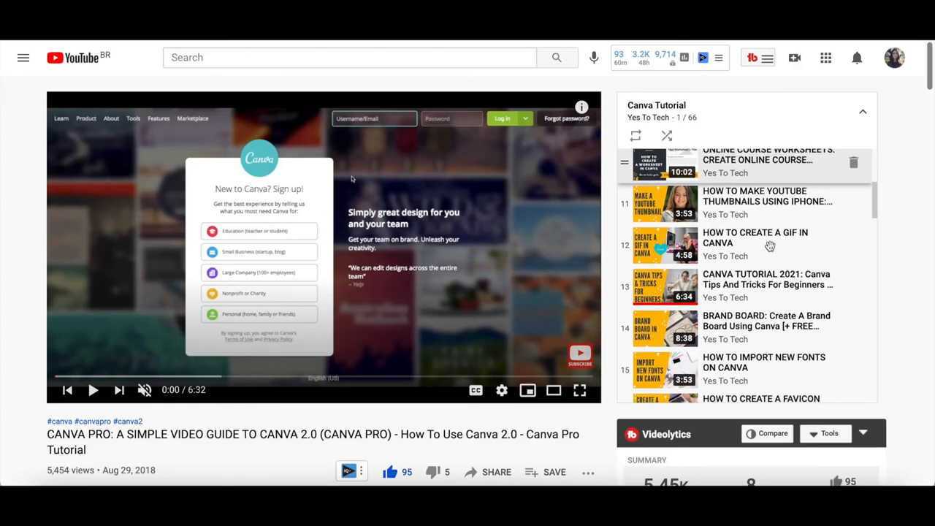
scroll("down", 3)
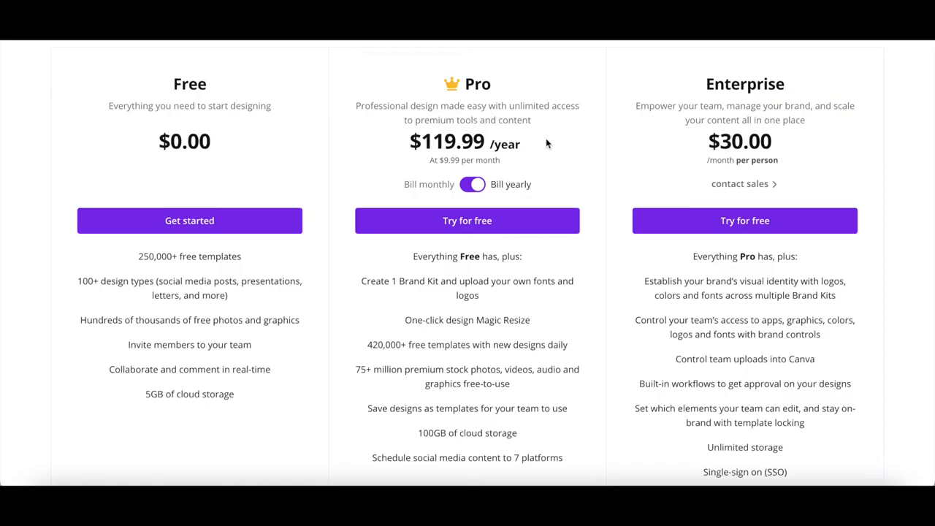
Scroll the pricing page past the Free, Pro and Enterprise cards and logos to the FAQ
scroll("down", 3)
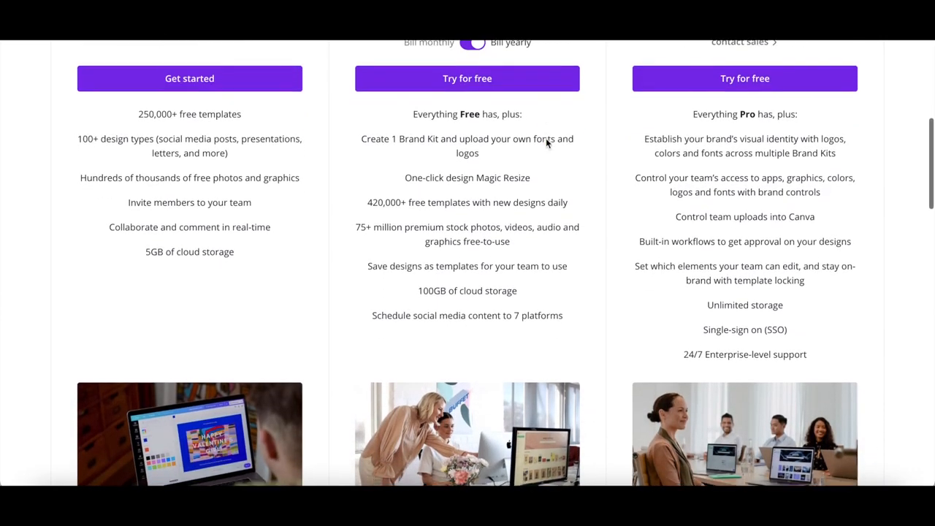
scroll("down", 3)
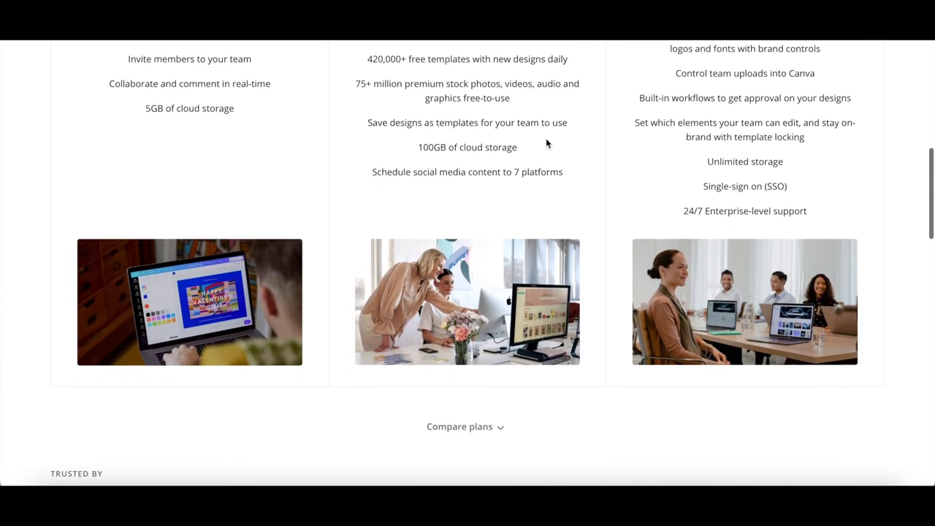
scroll("down", 3)
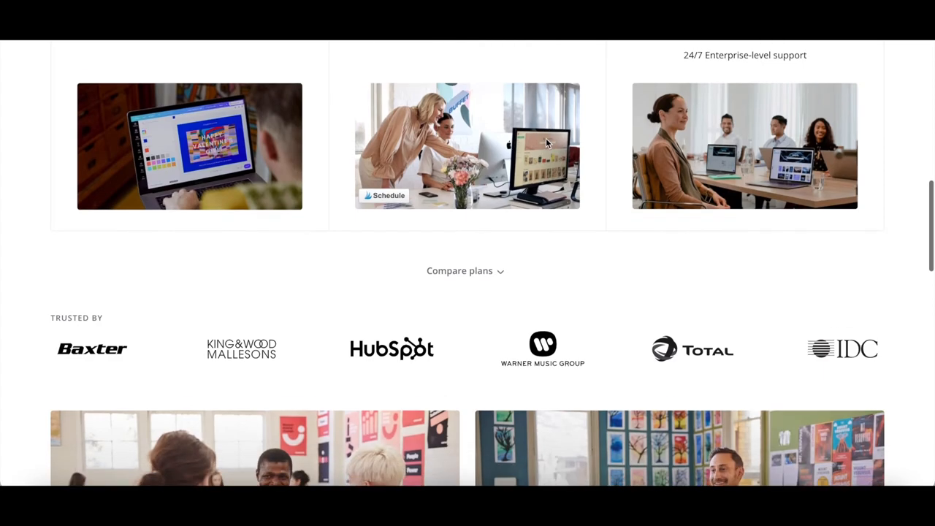
scroll("down", 3)
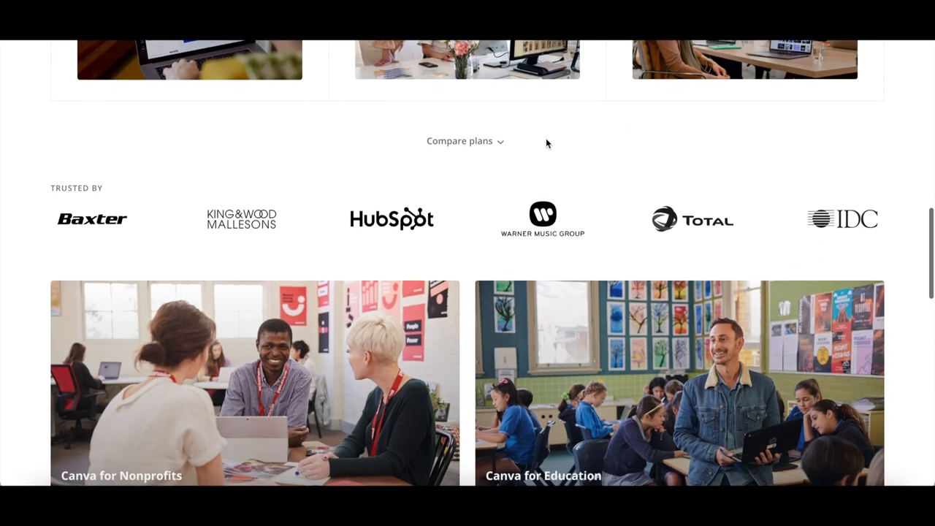
scroll("down", 3)
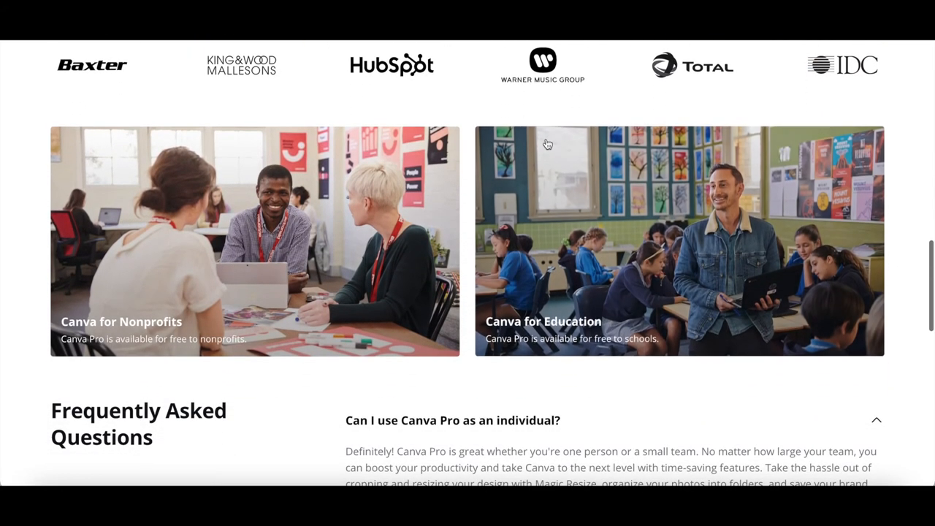
scroll("down", 3)
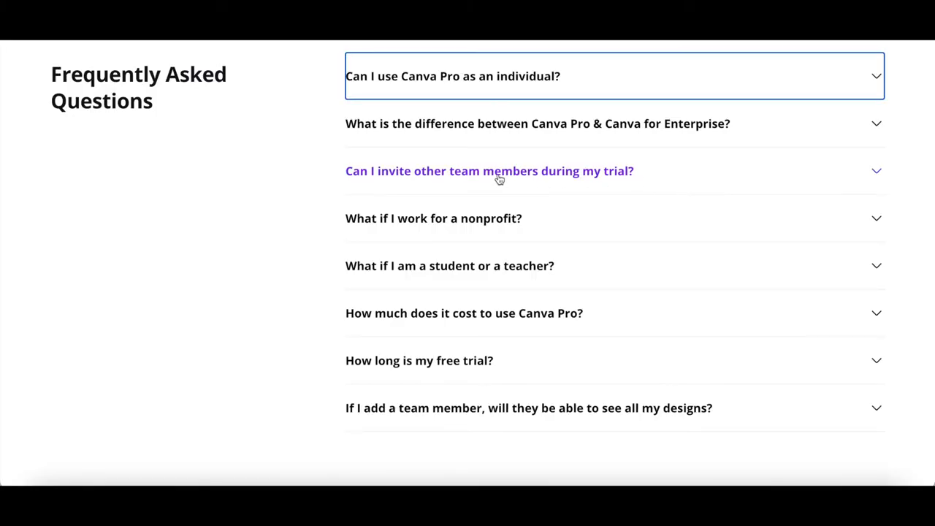
left_click(489, 170)
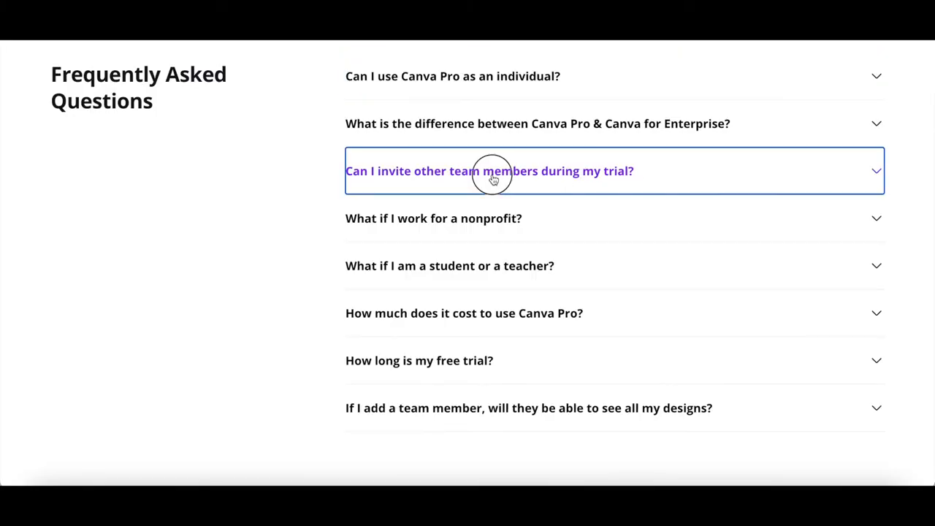
left_click(489, 171)
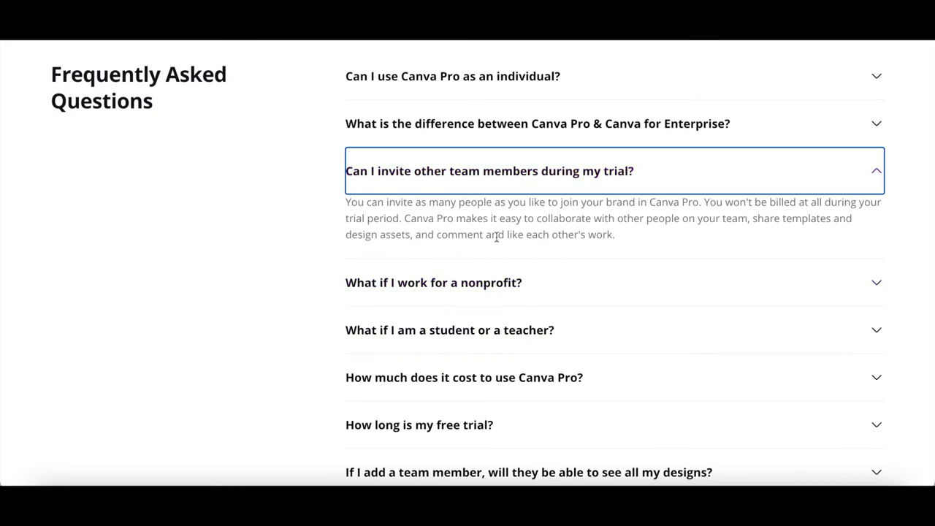
mouse_move(566, 171)
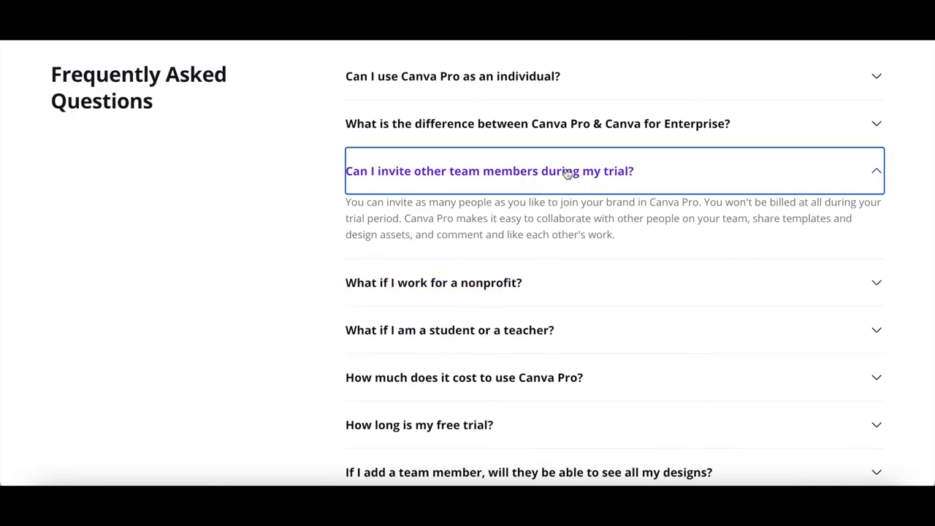
mouse_move(585, 283)
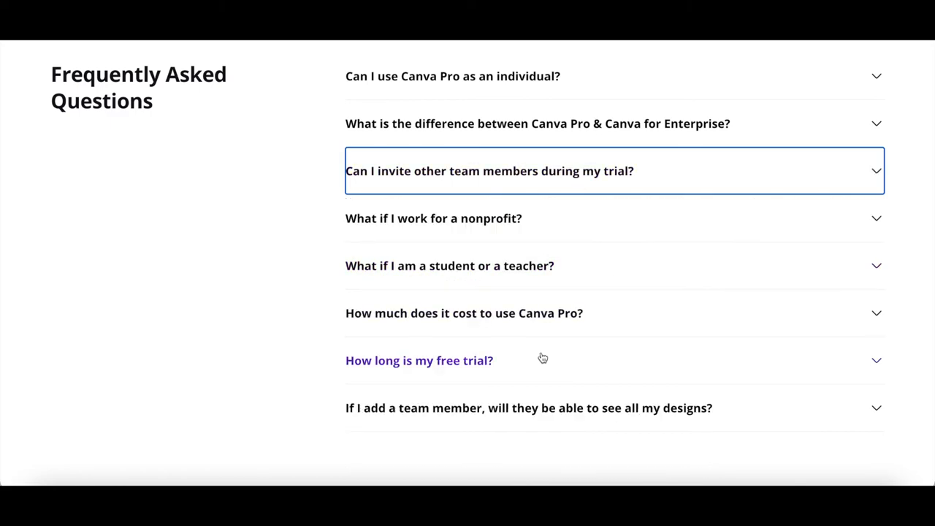
left_click(528, 408)
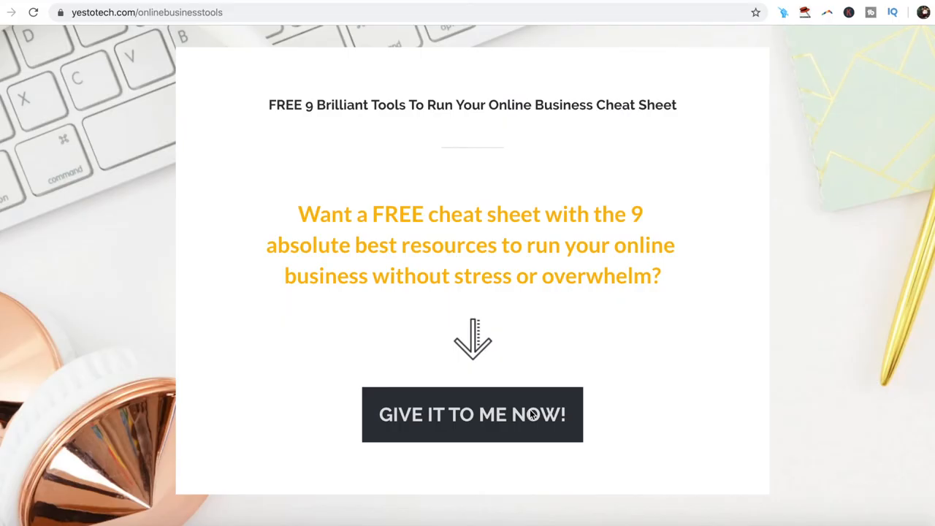
left_click(472, 414)
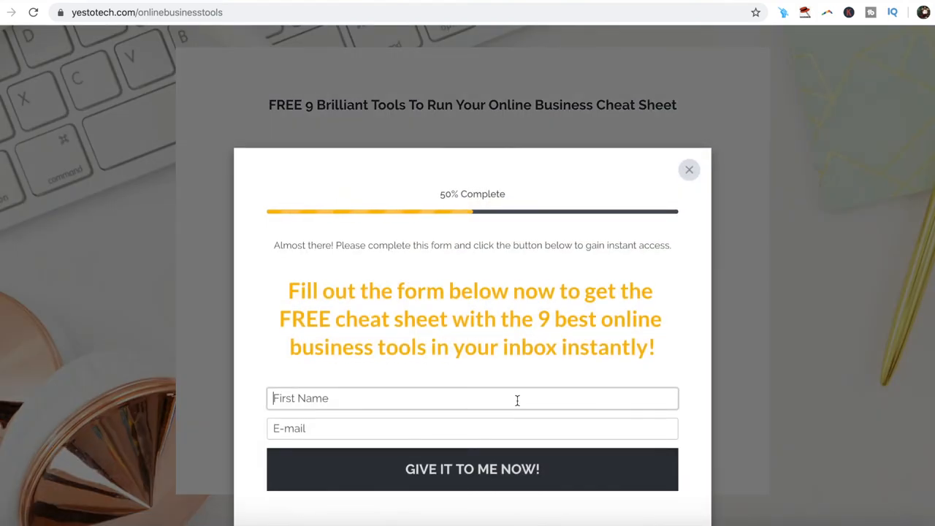
type("Marina")
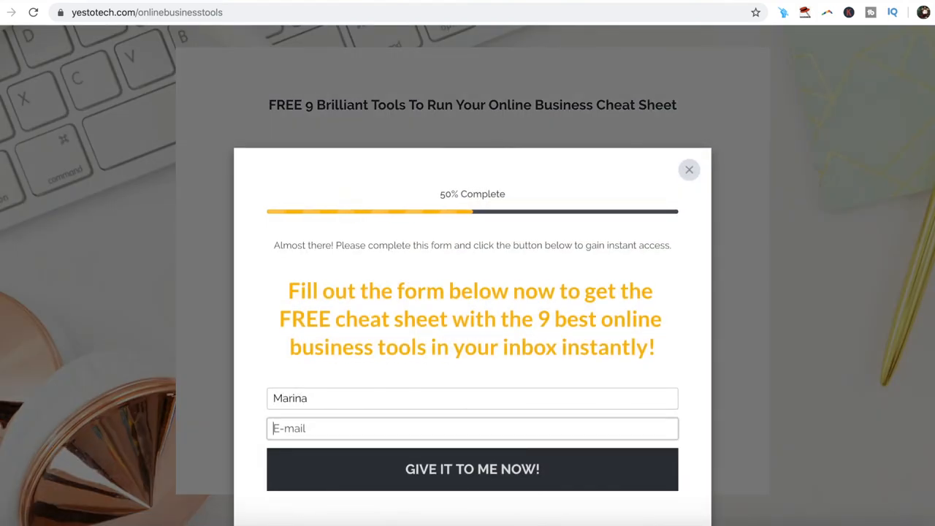
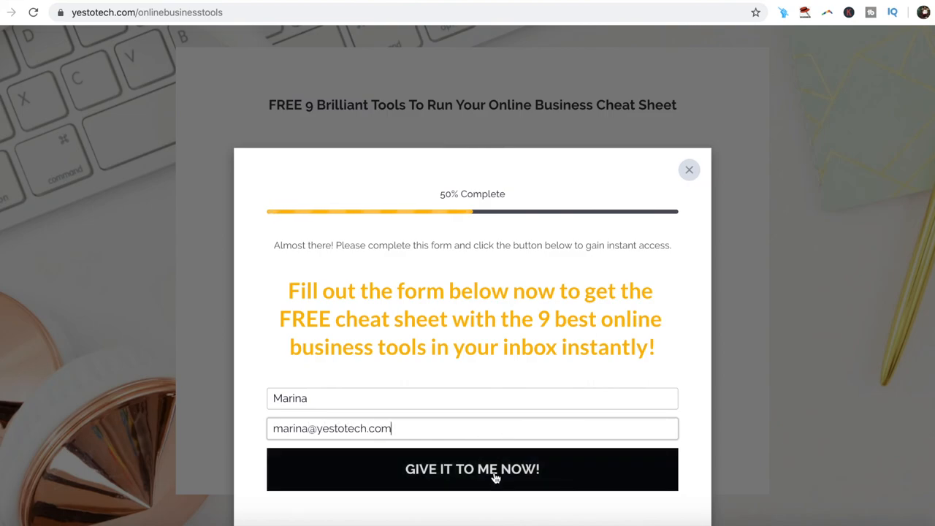